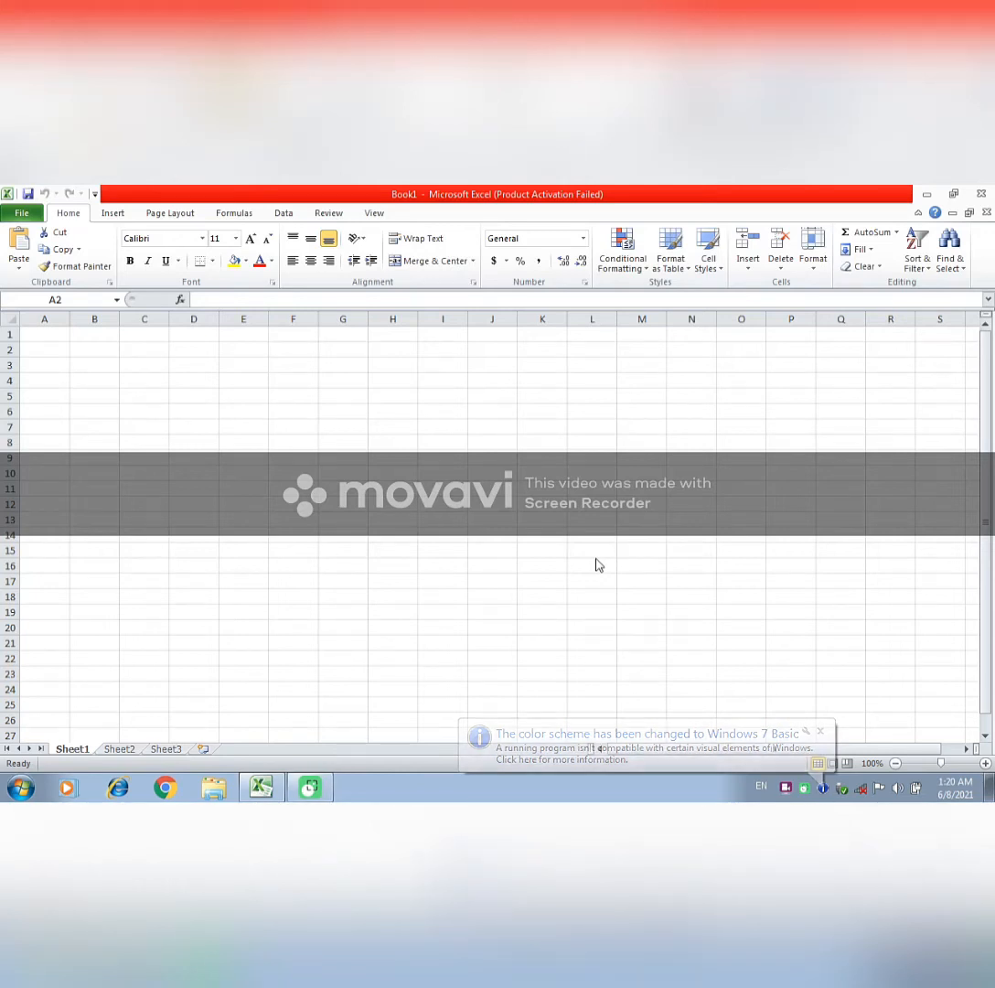
- Enter the census years 1911, 1921, 1931, 1941, 1951 down column A from A2
click(819, 732)
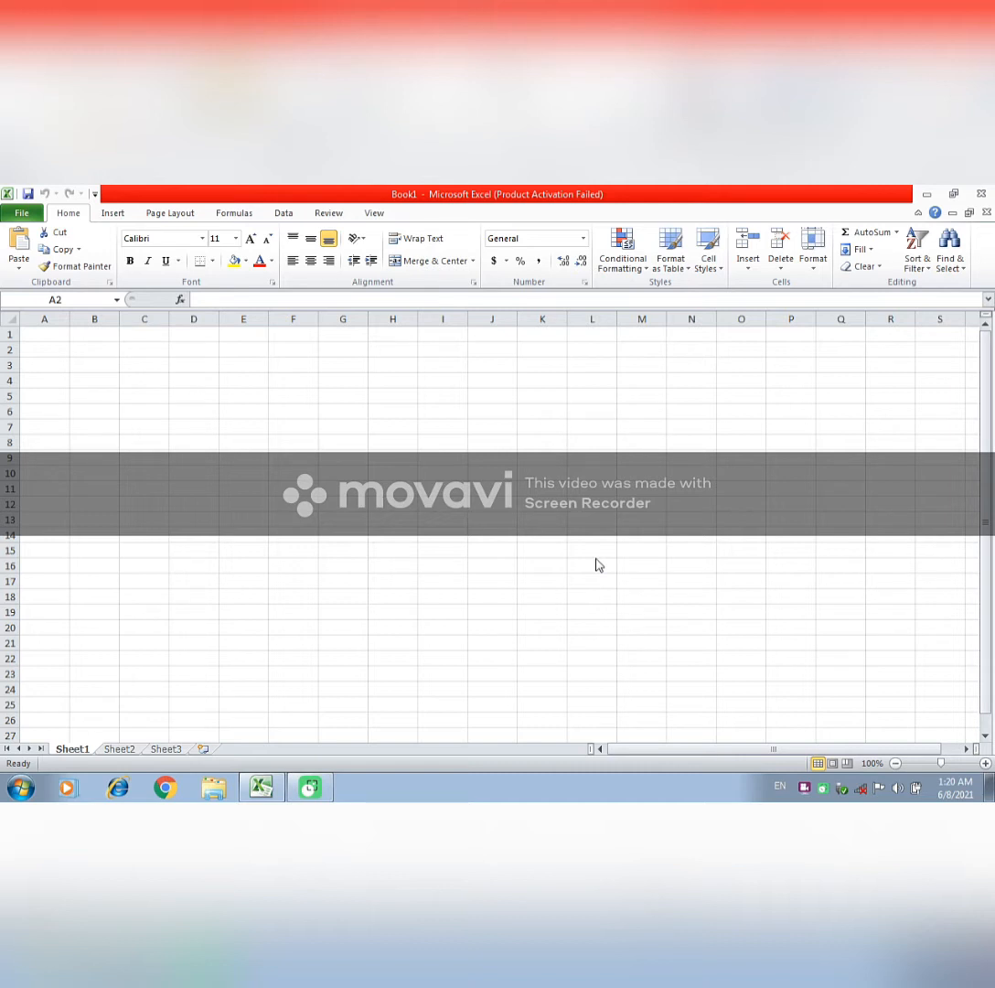
mouse_move(132, 401)
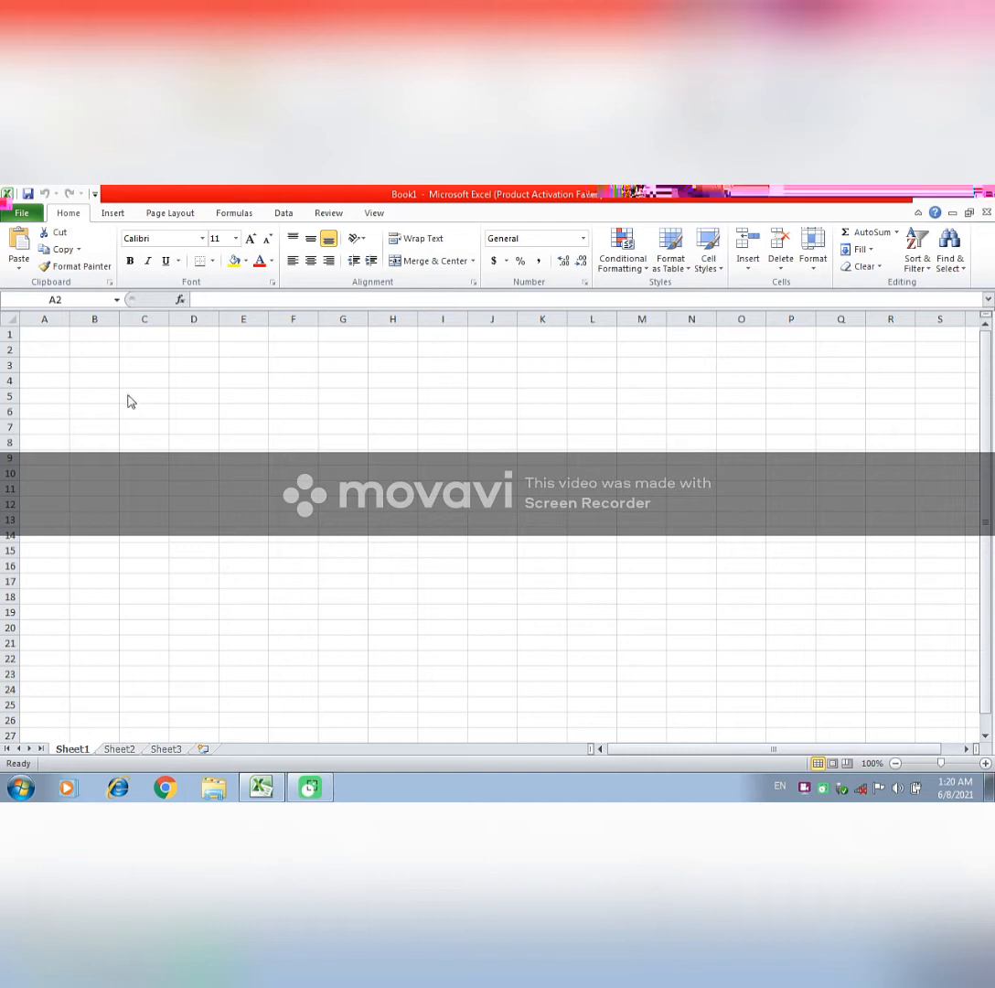
click(44, 349)
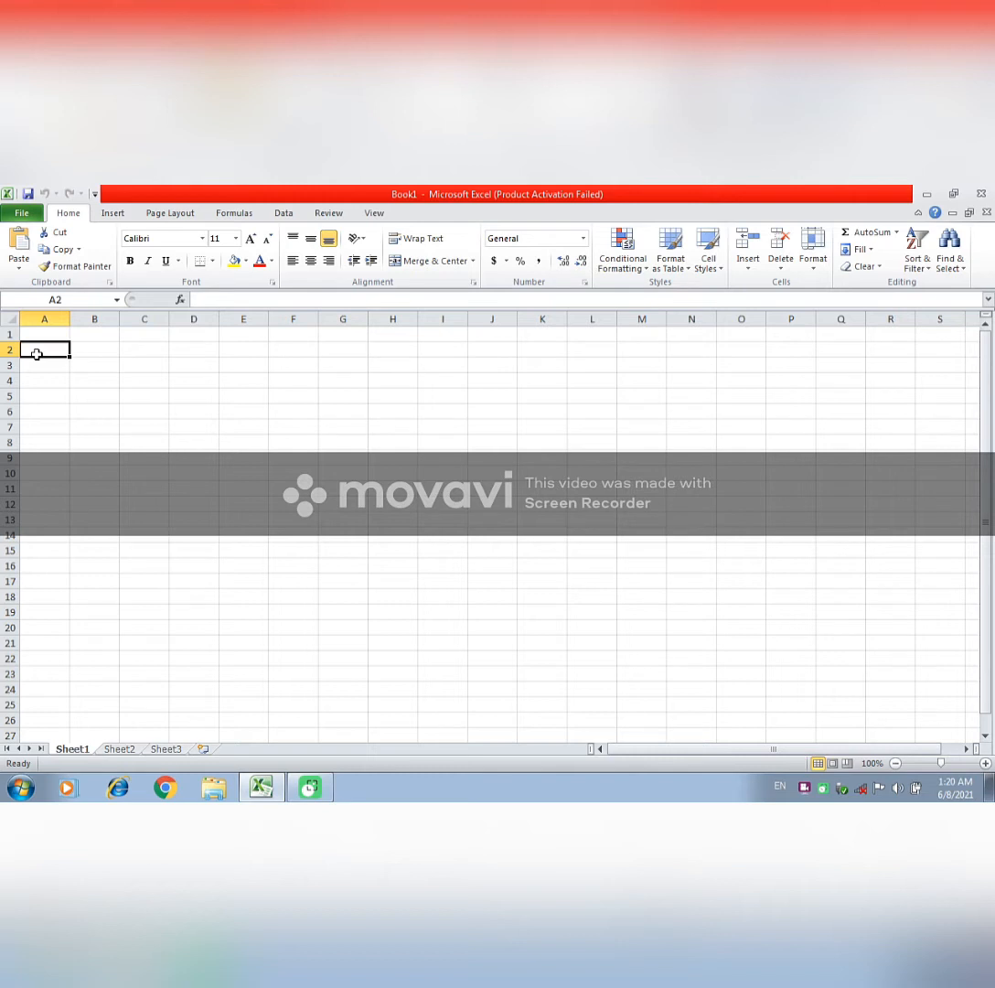
mouse_move(36, 345)
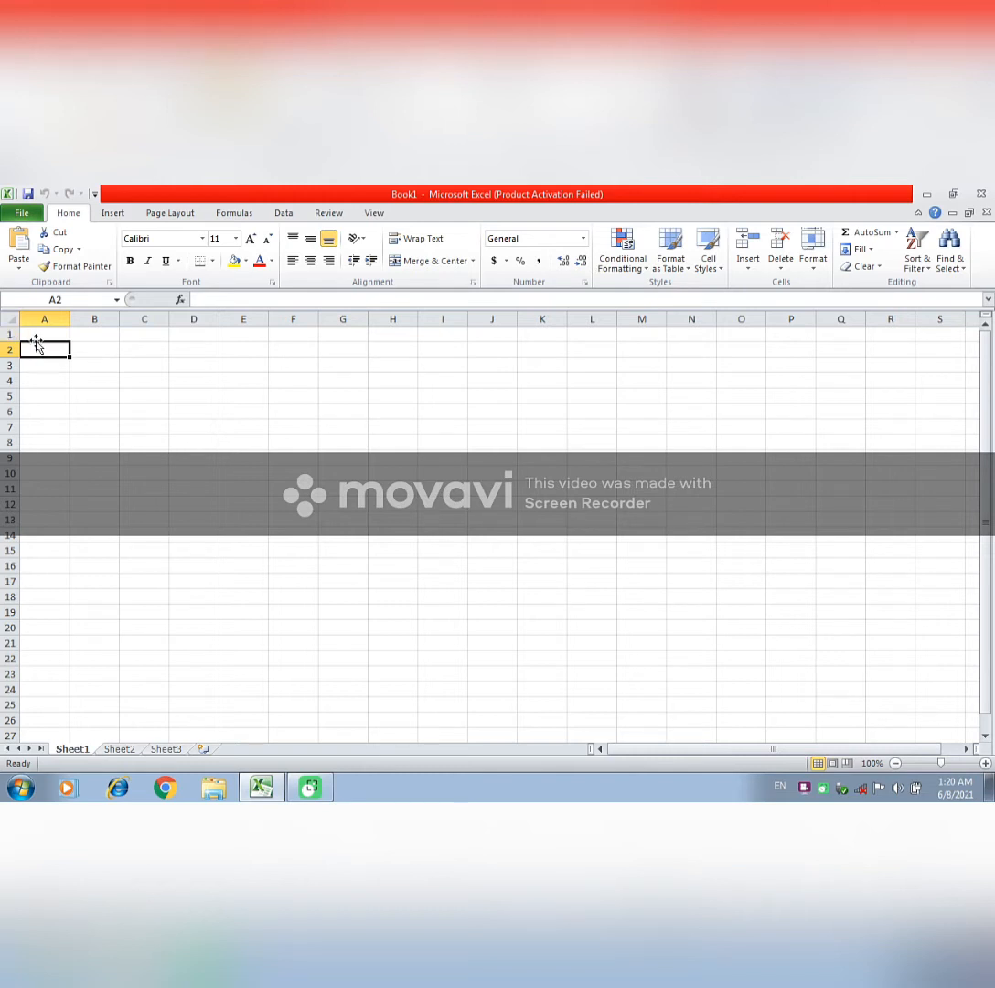
mouse_move(40, 347)
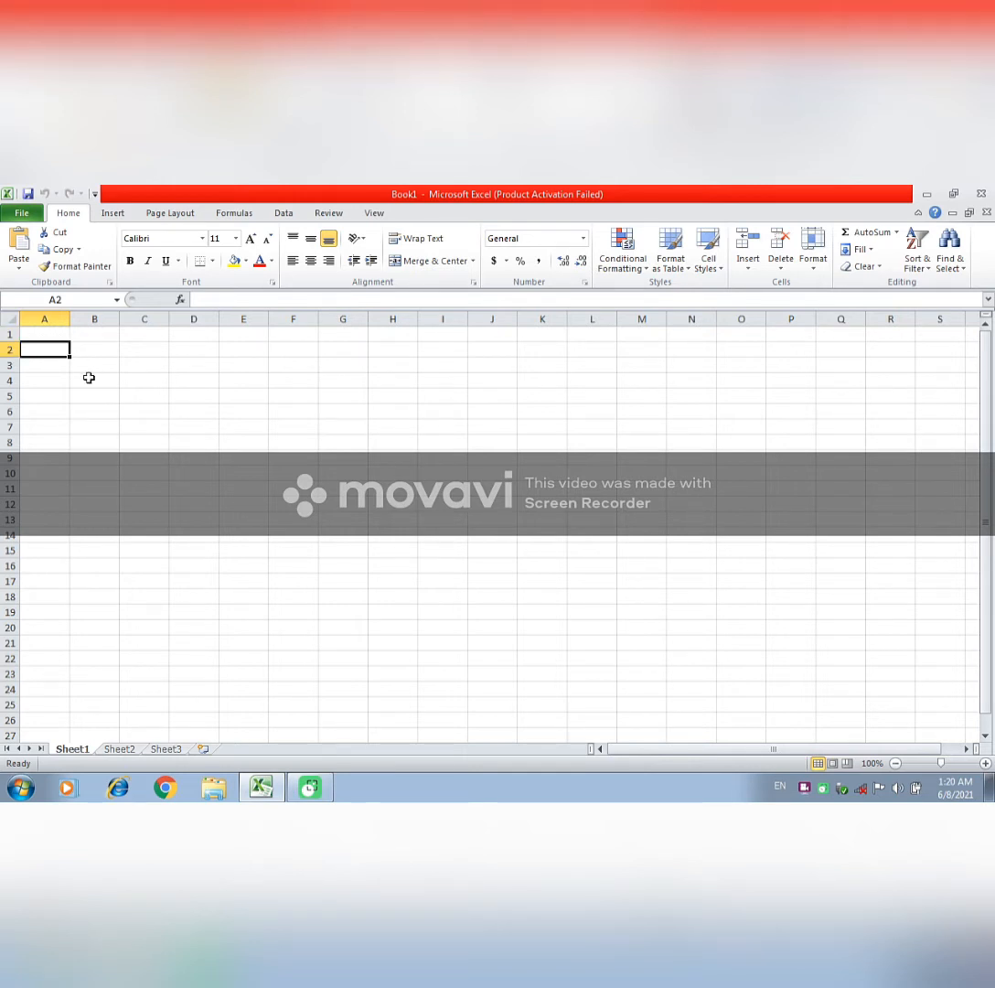
mouse_move(858, 757)
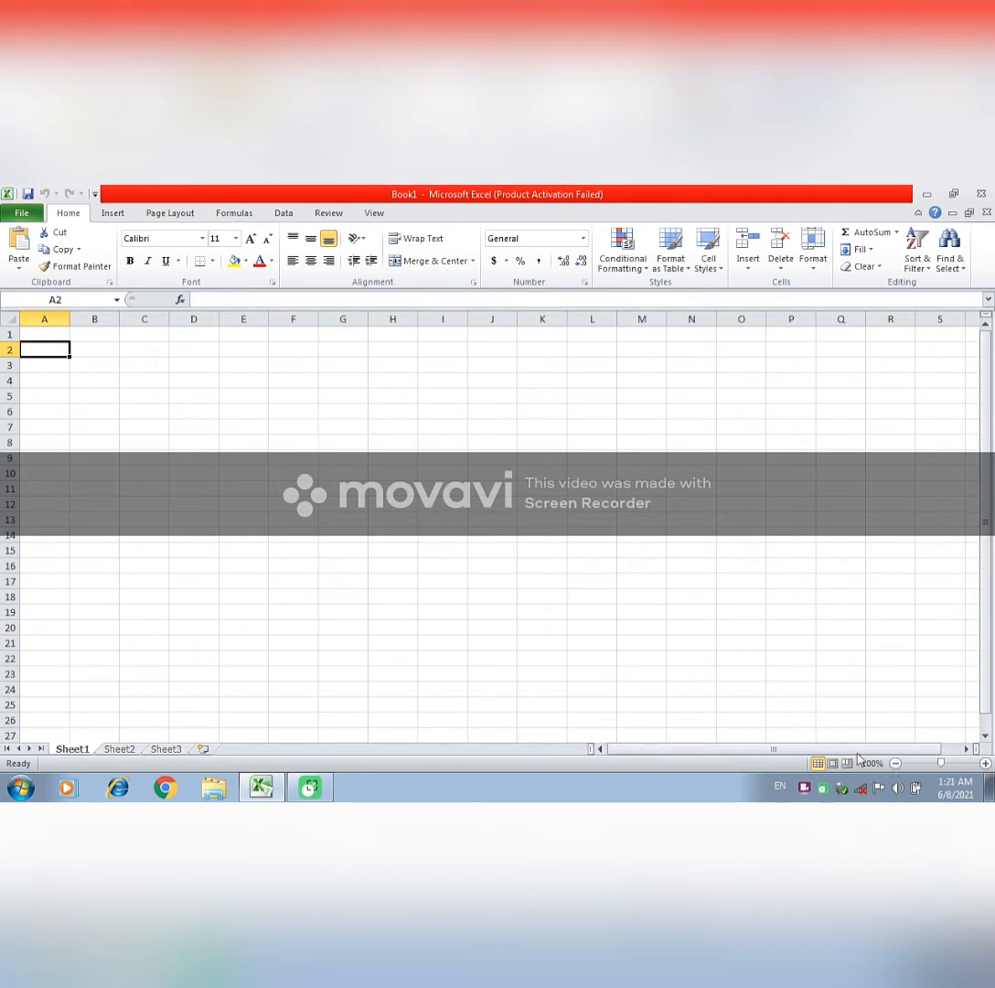
text(1911)
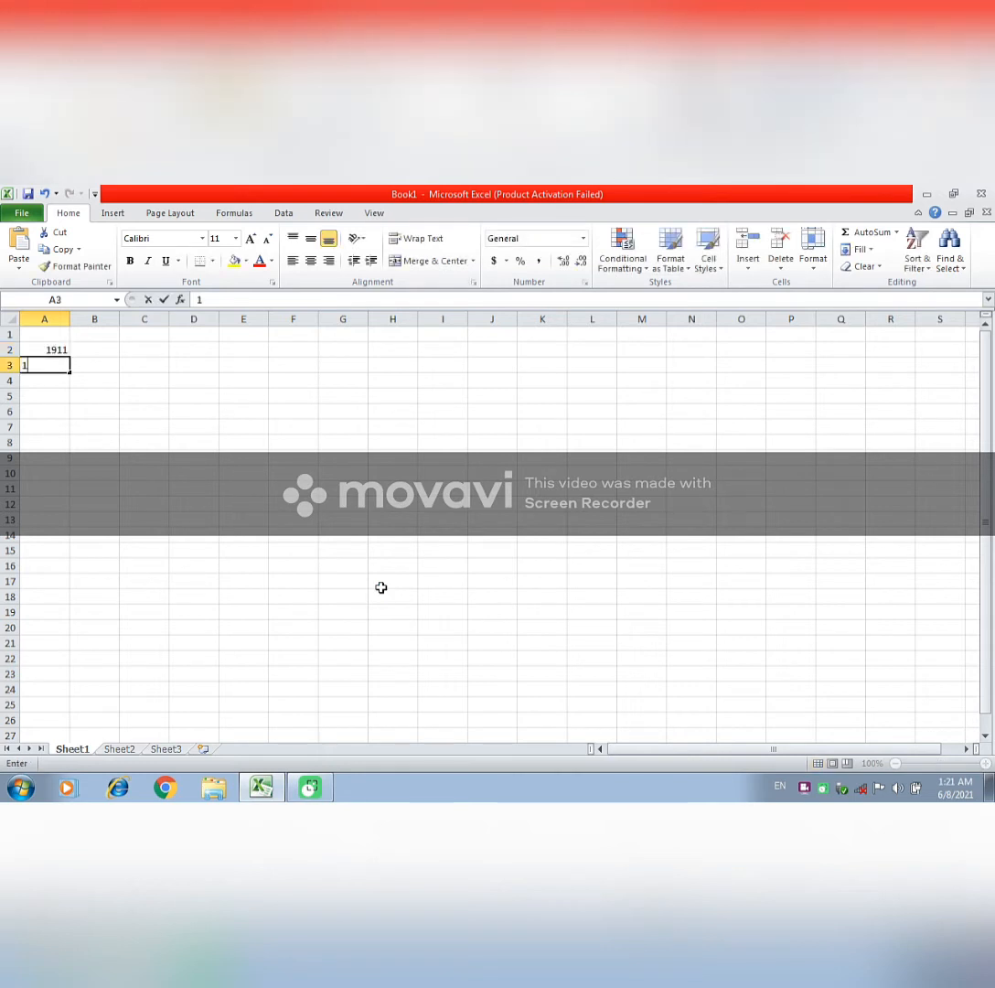
text(921)
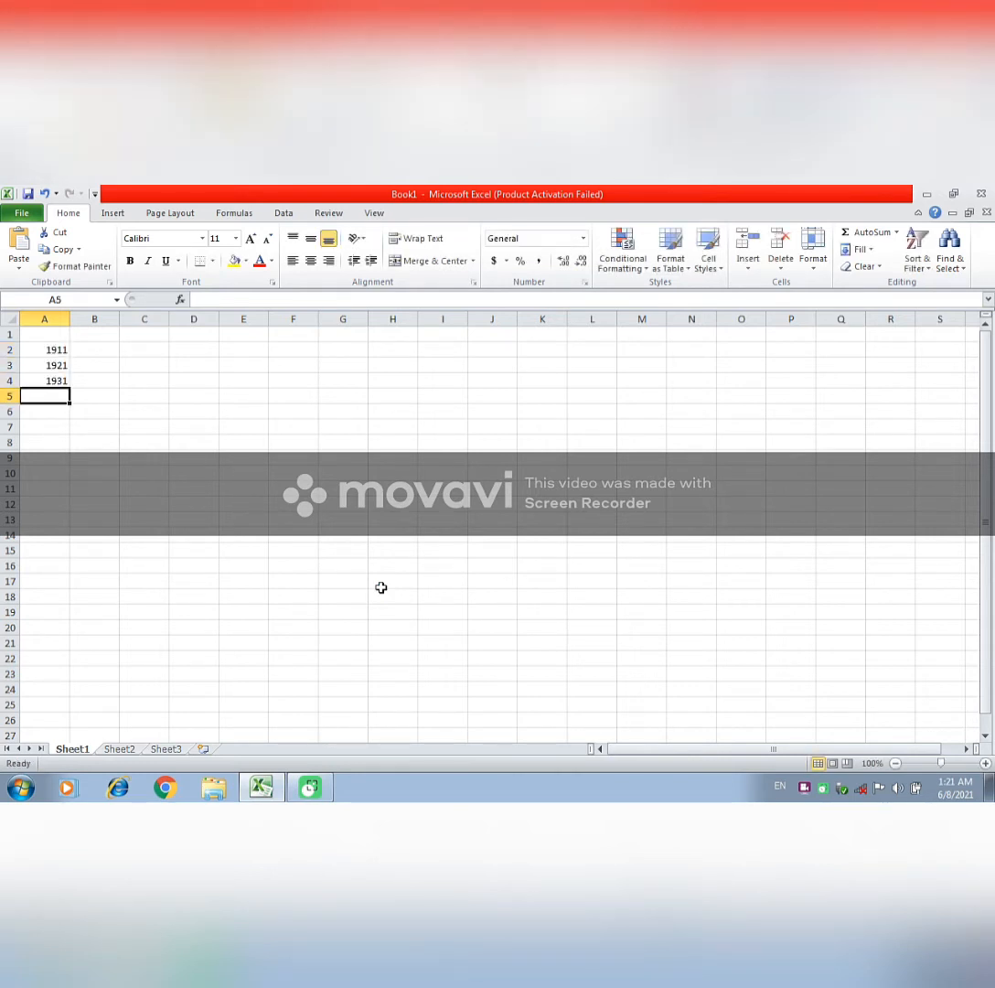
text(1941)
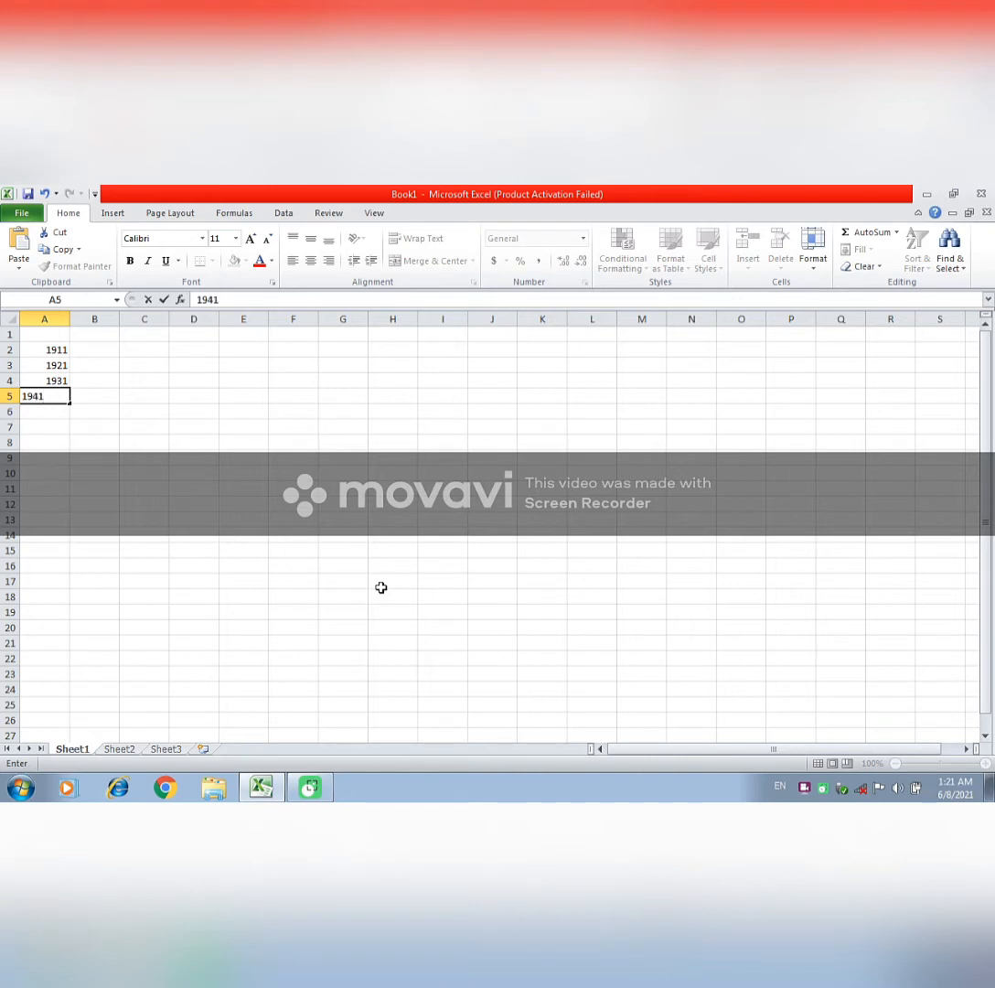
text(195)
click(44, 443)
text(197)
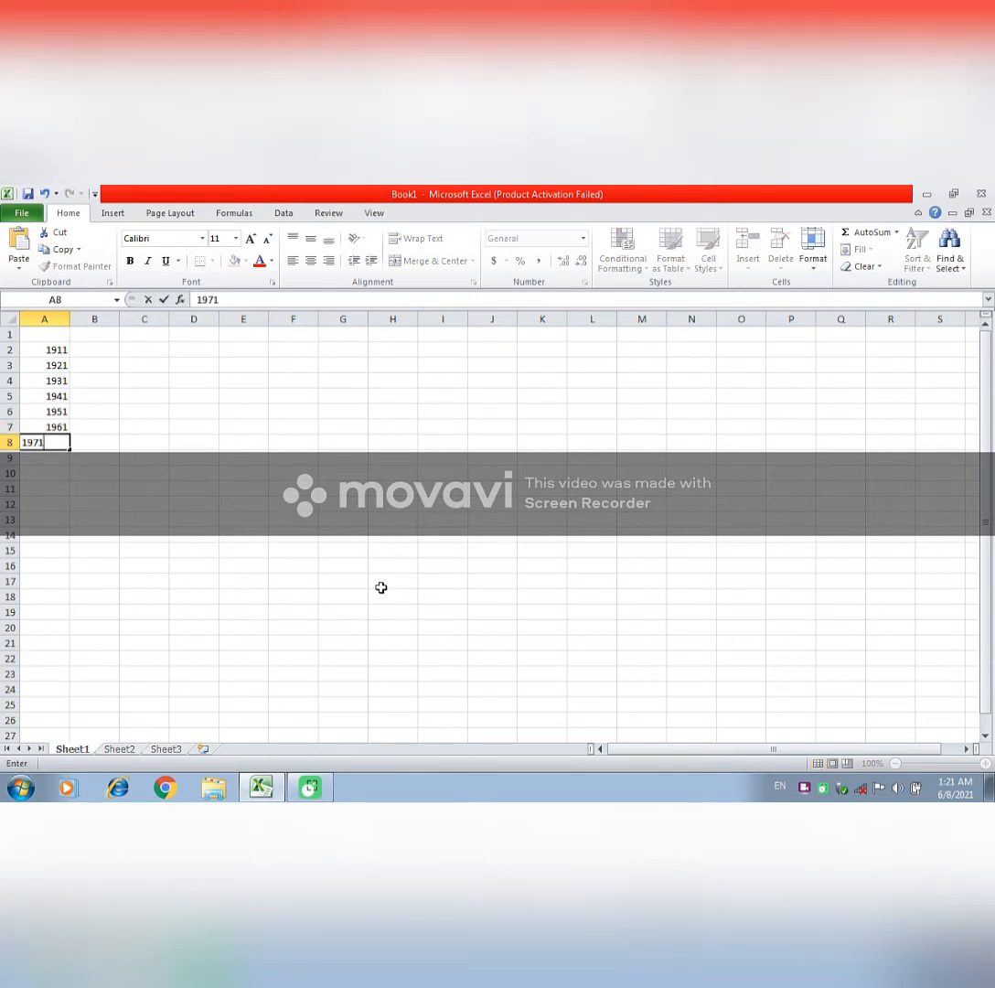
- Continue the year list through 1961–2001 and finish with 2011
text(199)
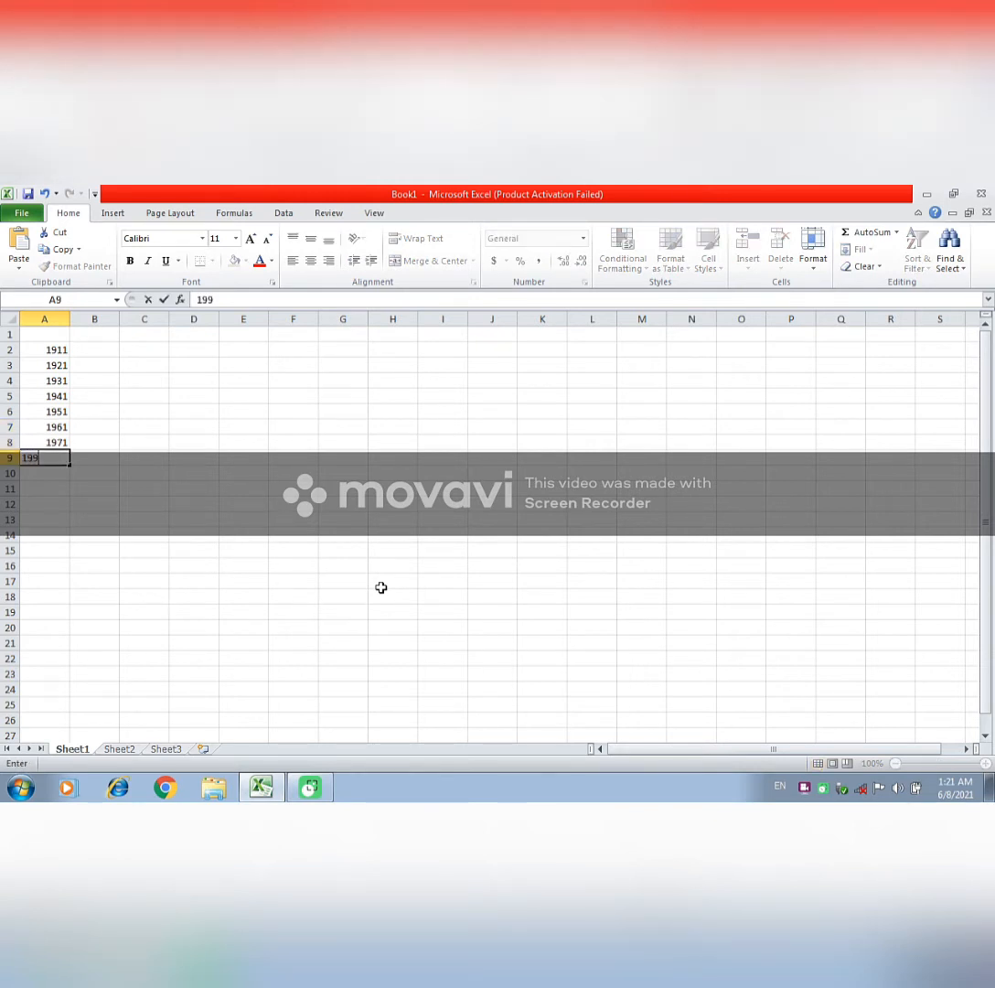
text(1981)
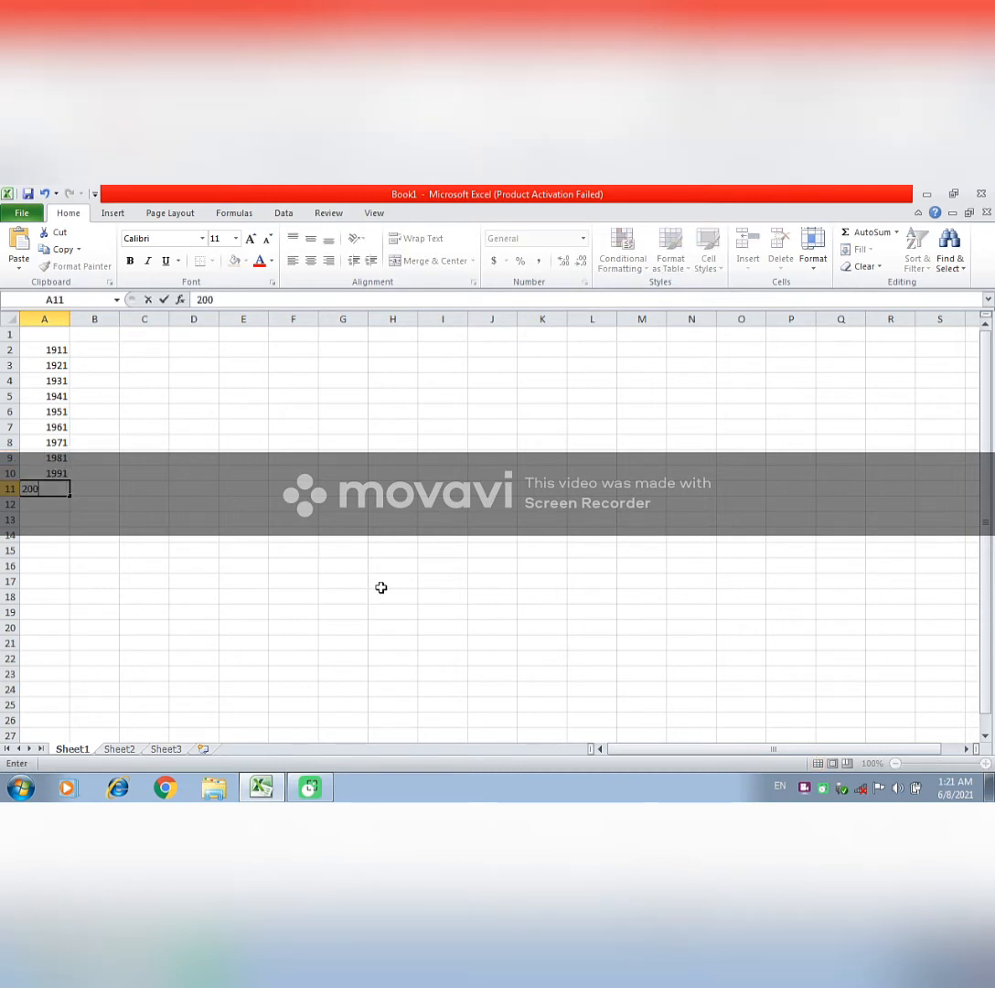
text(2011)
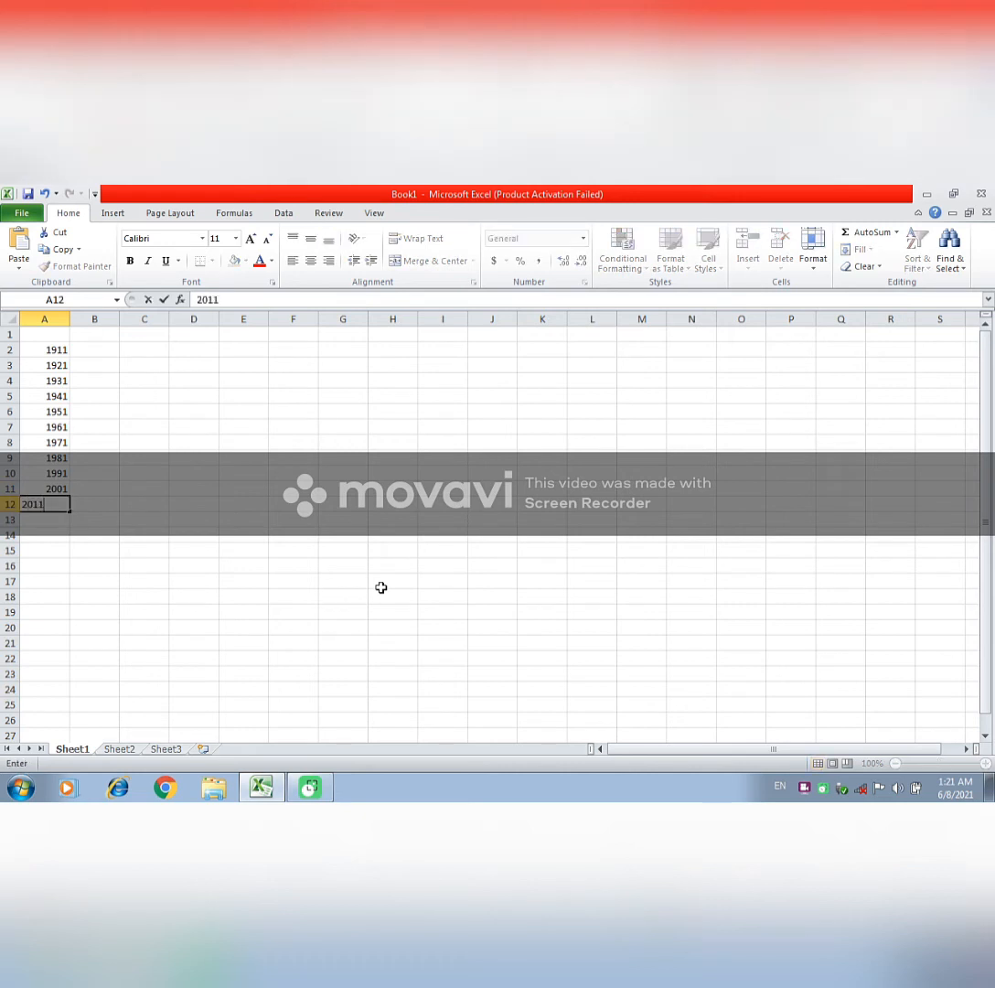
mouse_move(42, 527)
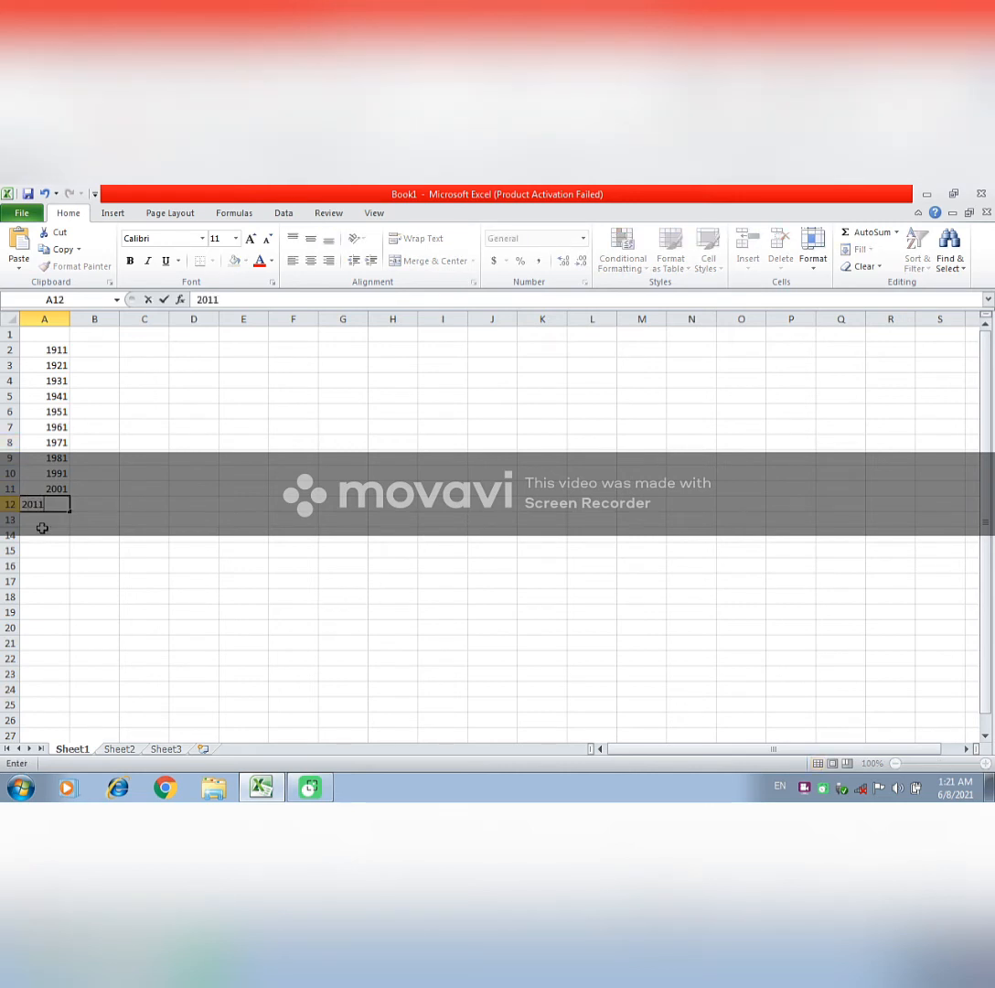
mouse_move(108, 448)
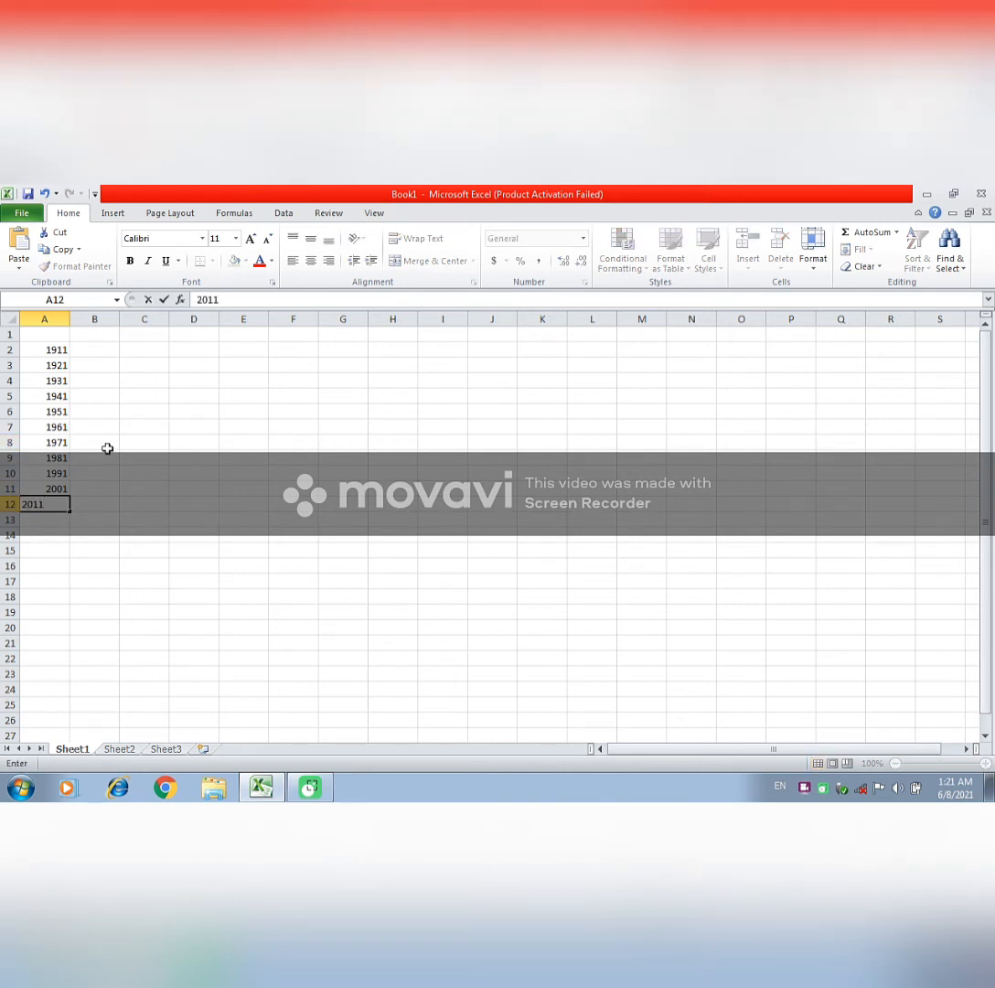
mouse_move(106, 342)
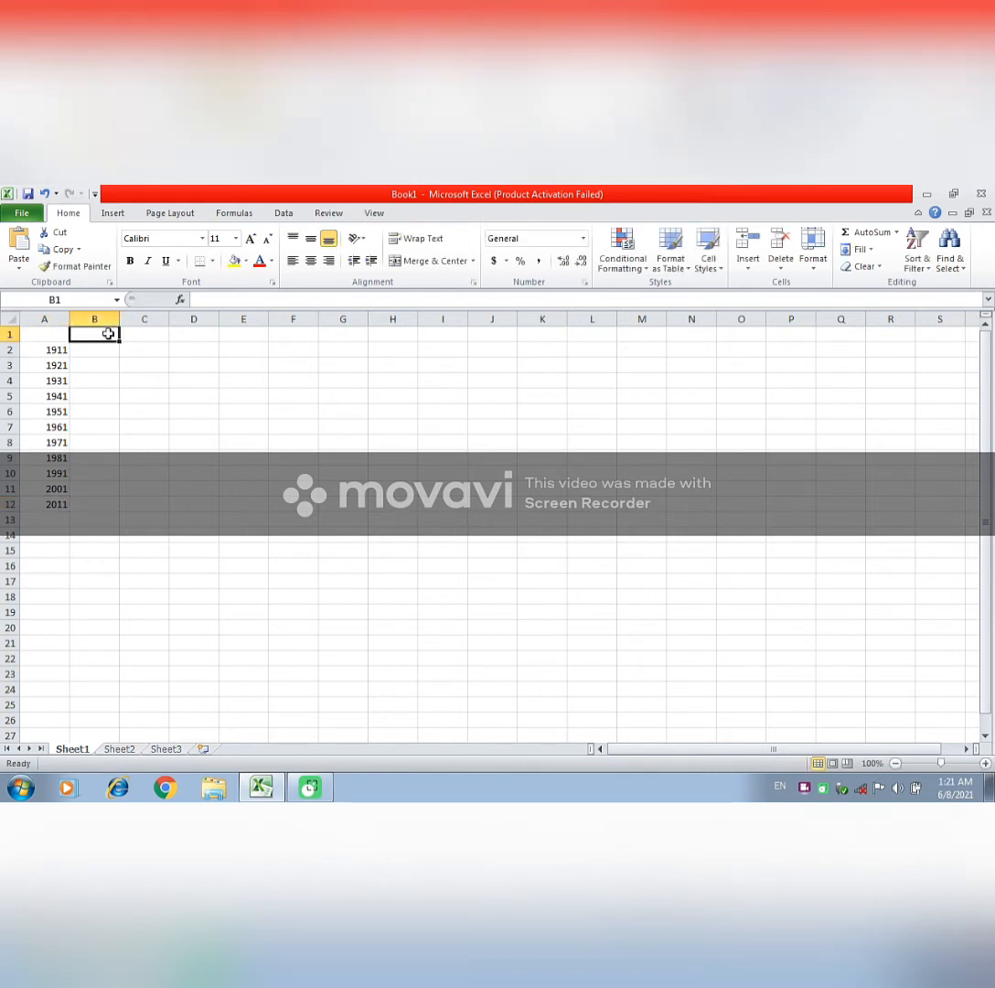
- Start a 'Decadal Popula…' heading in B1, then discard the half-typed text
text(De)
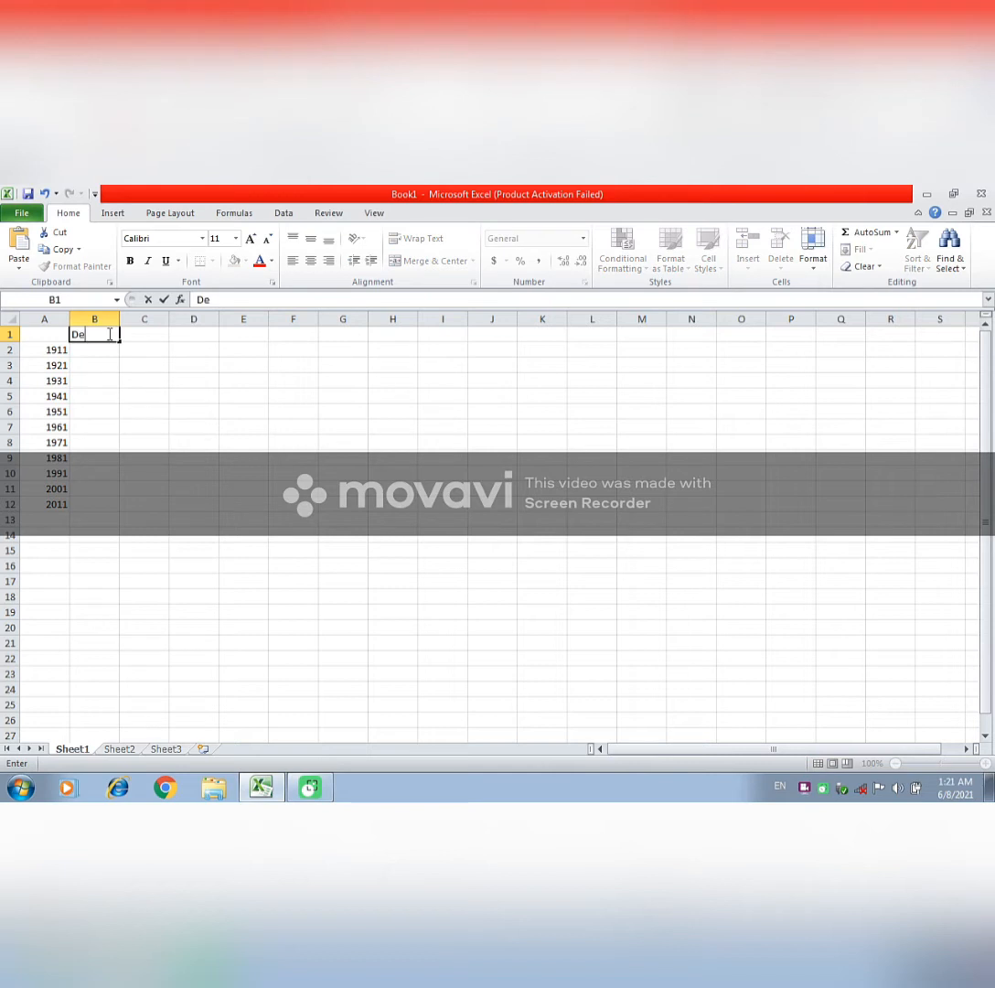
text(cadal P)
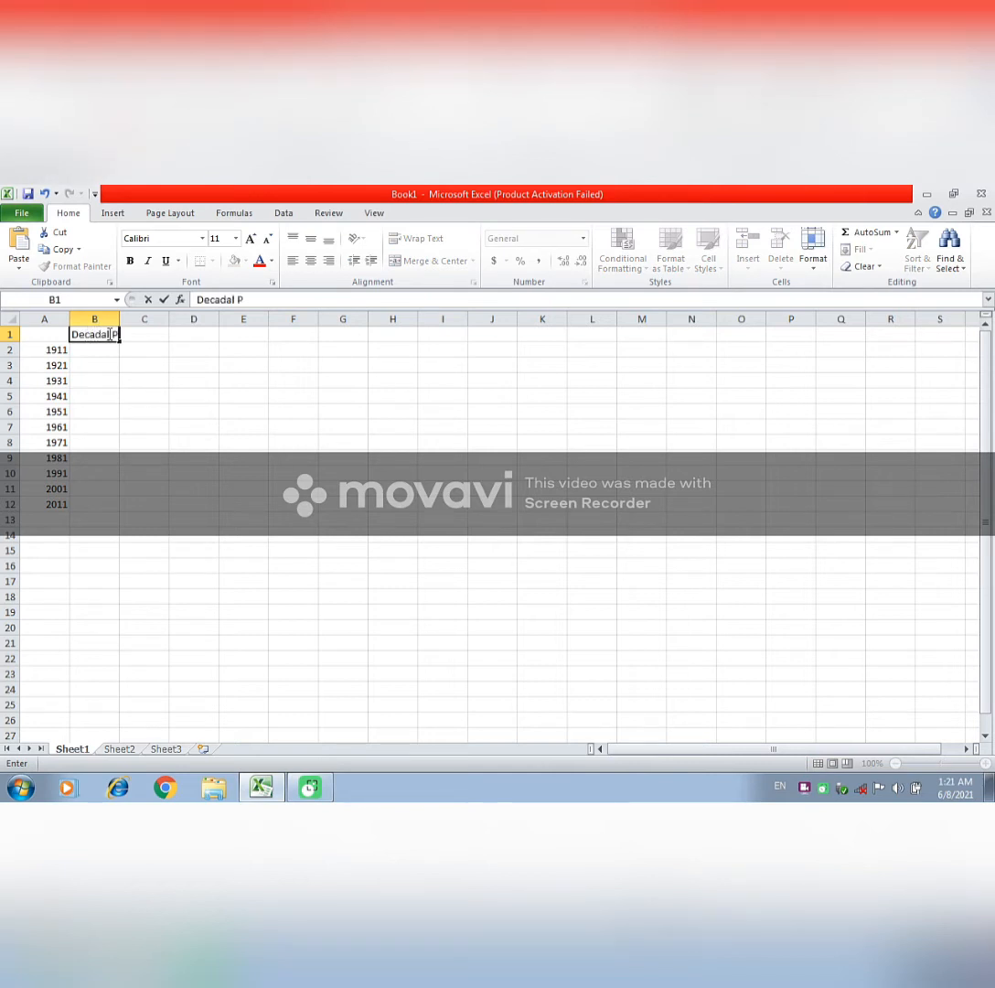
text(opula)
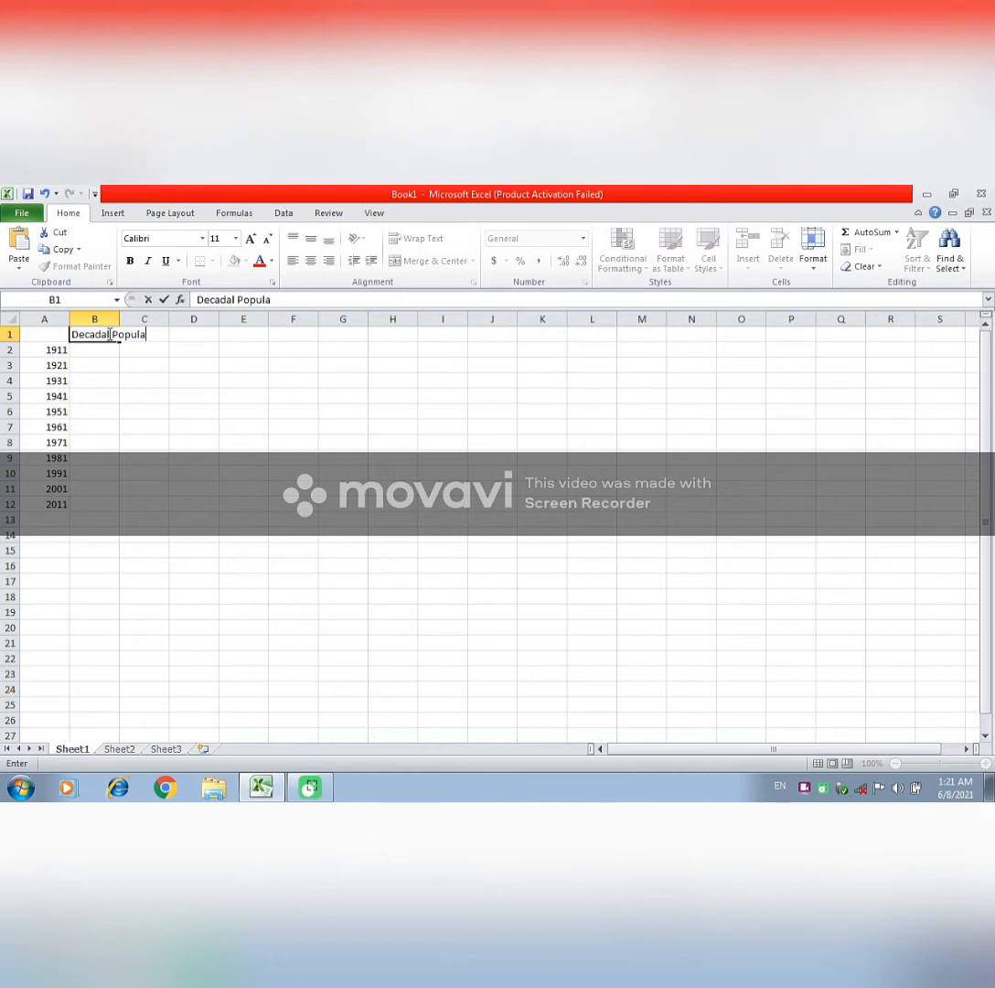
key(Backspace)
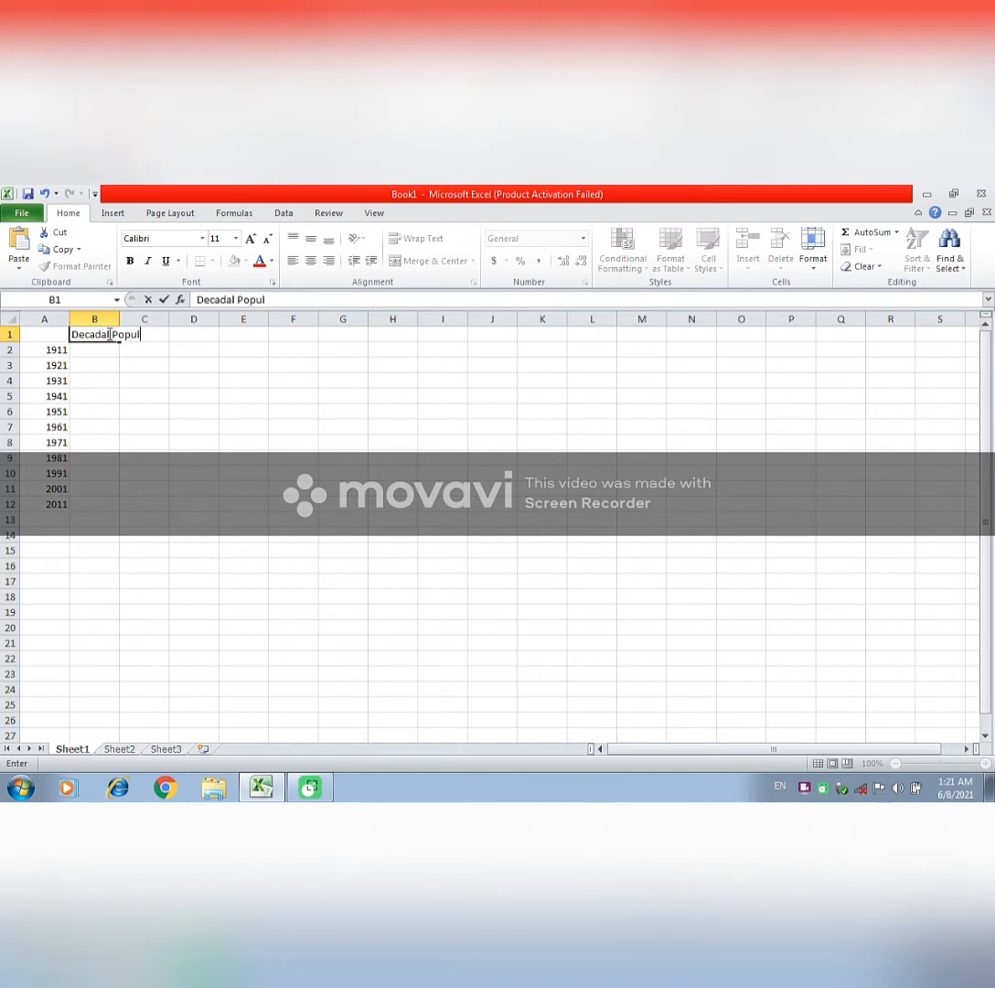
key(Escape)
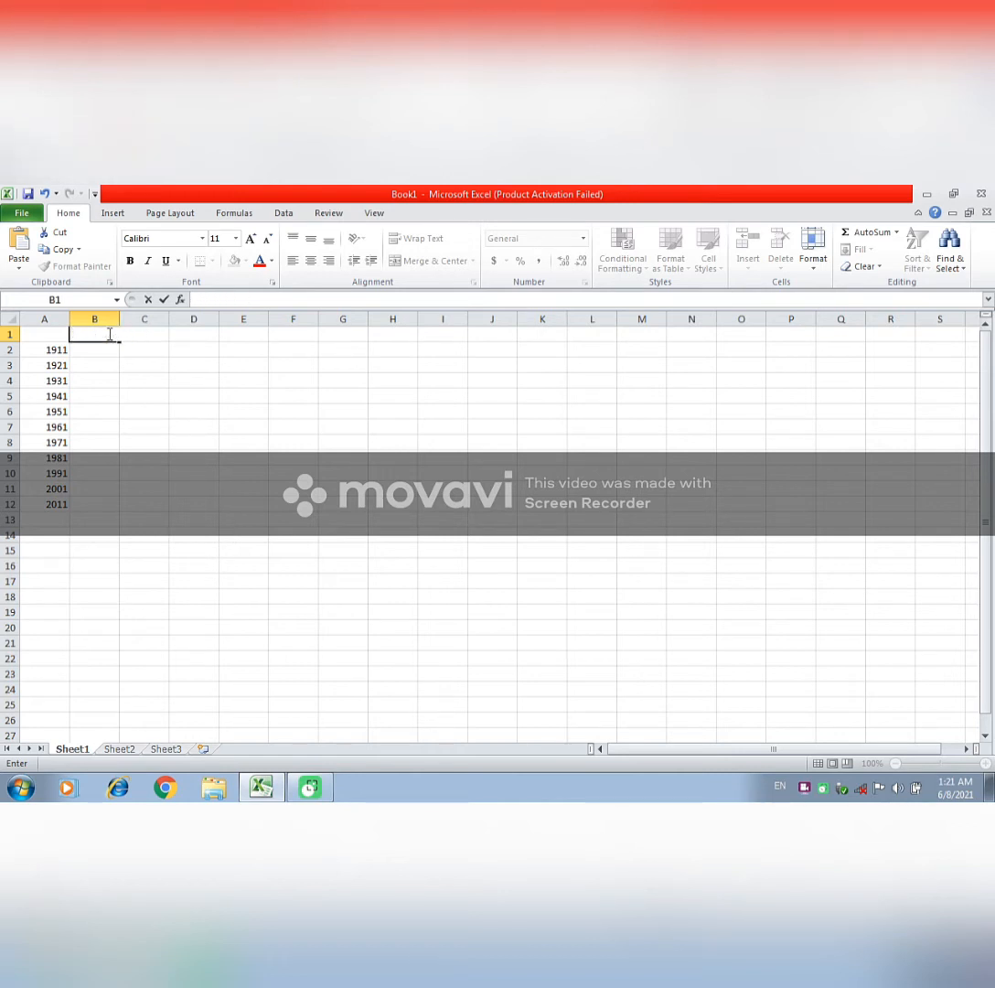
- Enter 'Population Growth (%)' in B1 and widen column B to fit it
text(Population Growth)
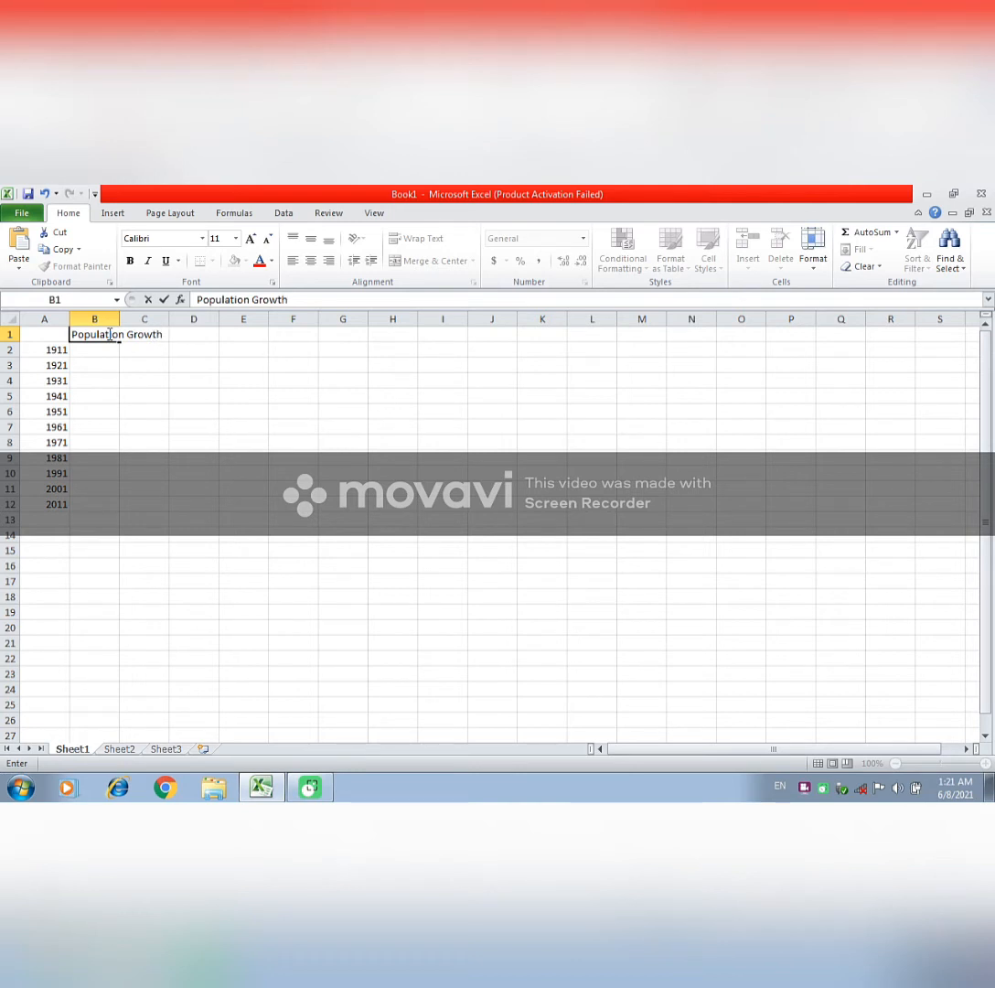
text(%))
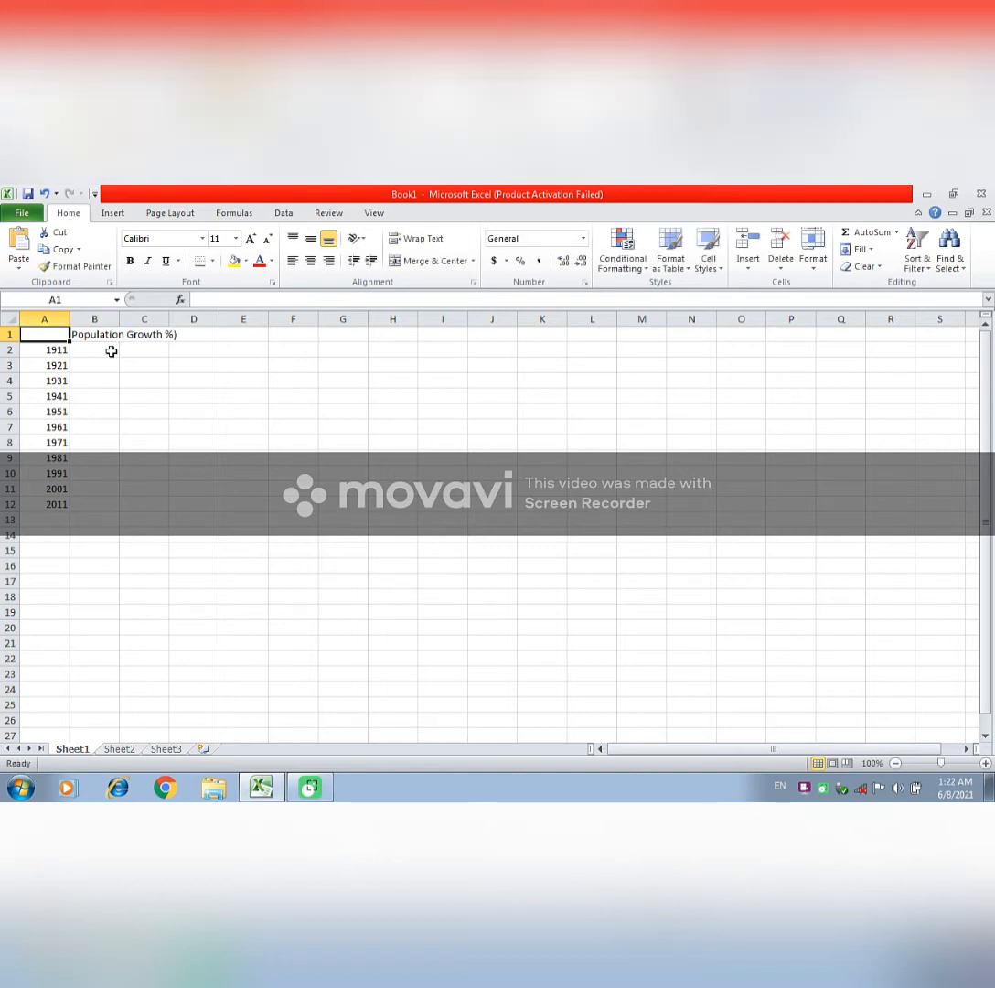
click(143, 333)
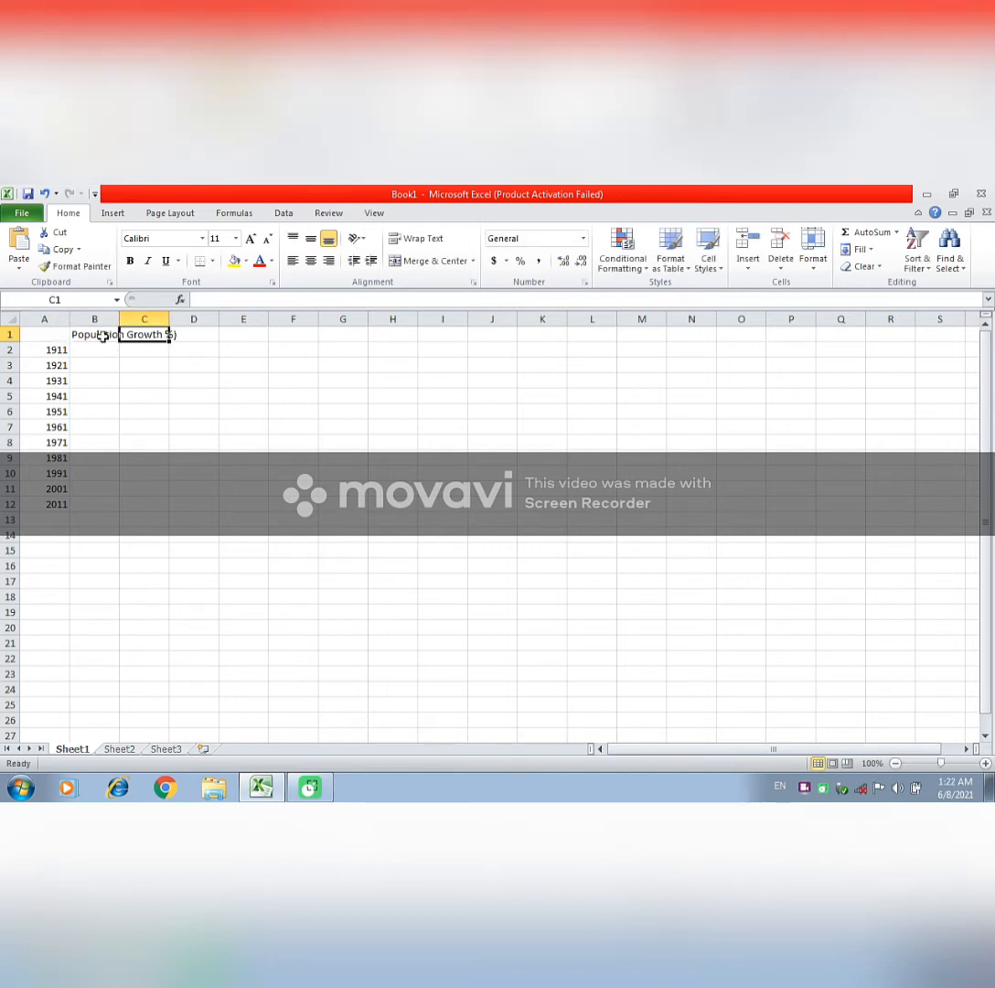
click(95, 333)
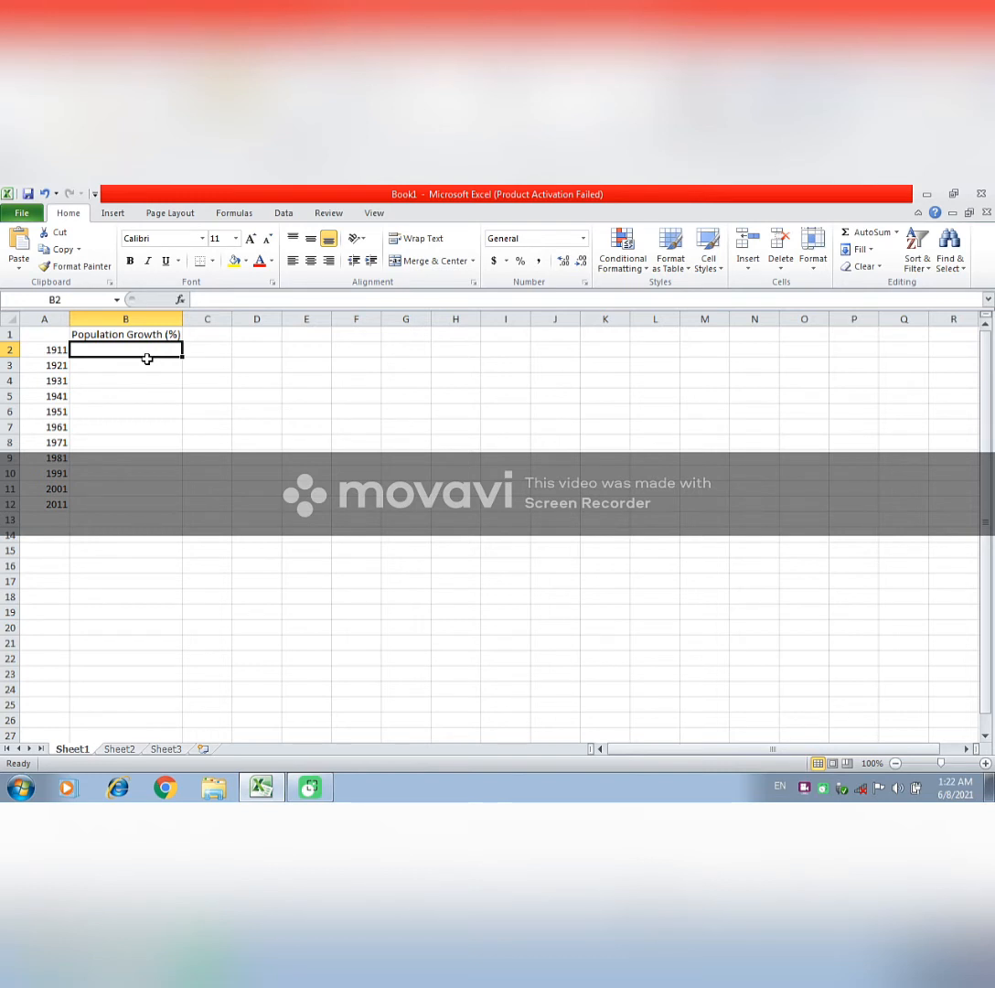
- Enter the growth percentages in B2:B12, from 5.75 for 1911 to 17.64 for 2011
text(5.75)
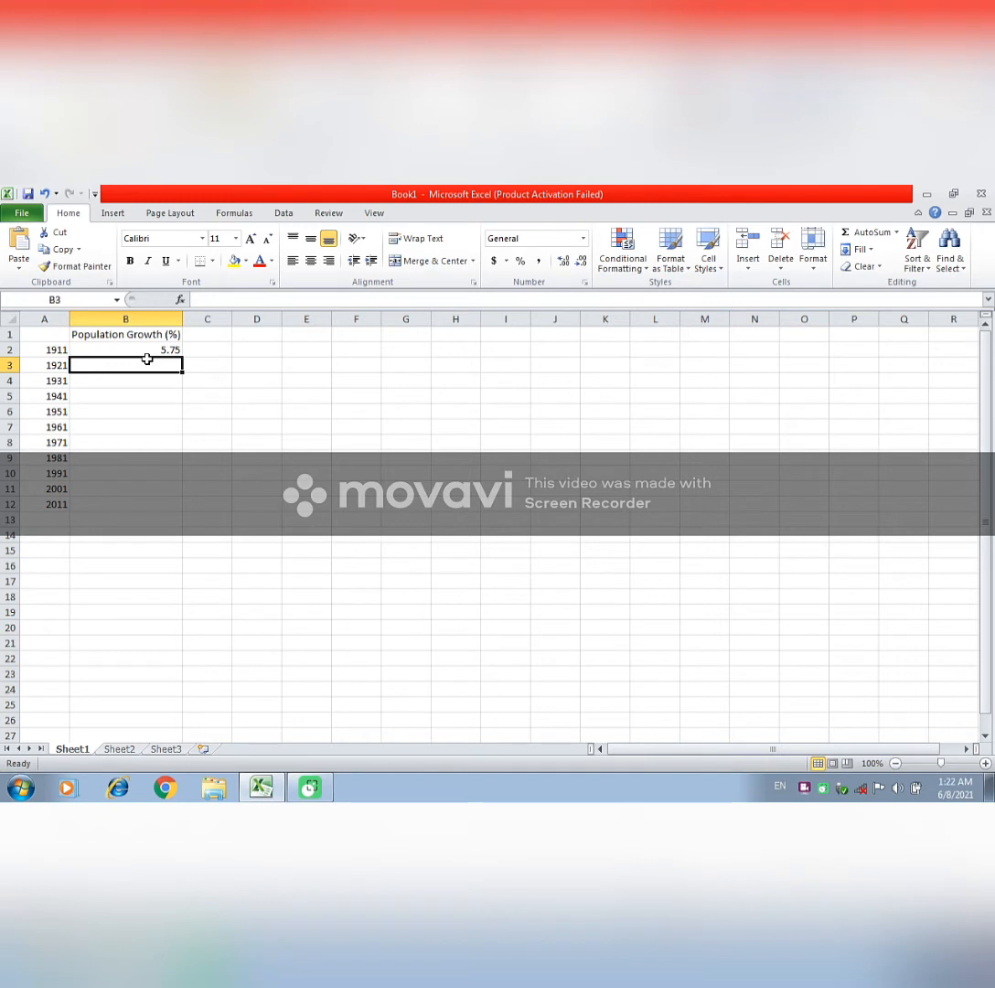
text(.3)
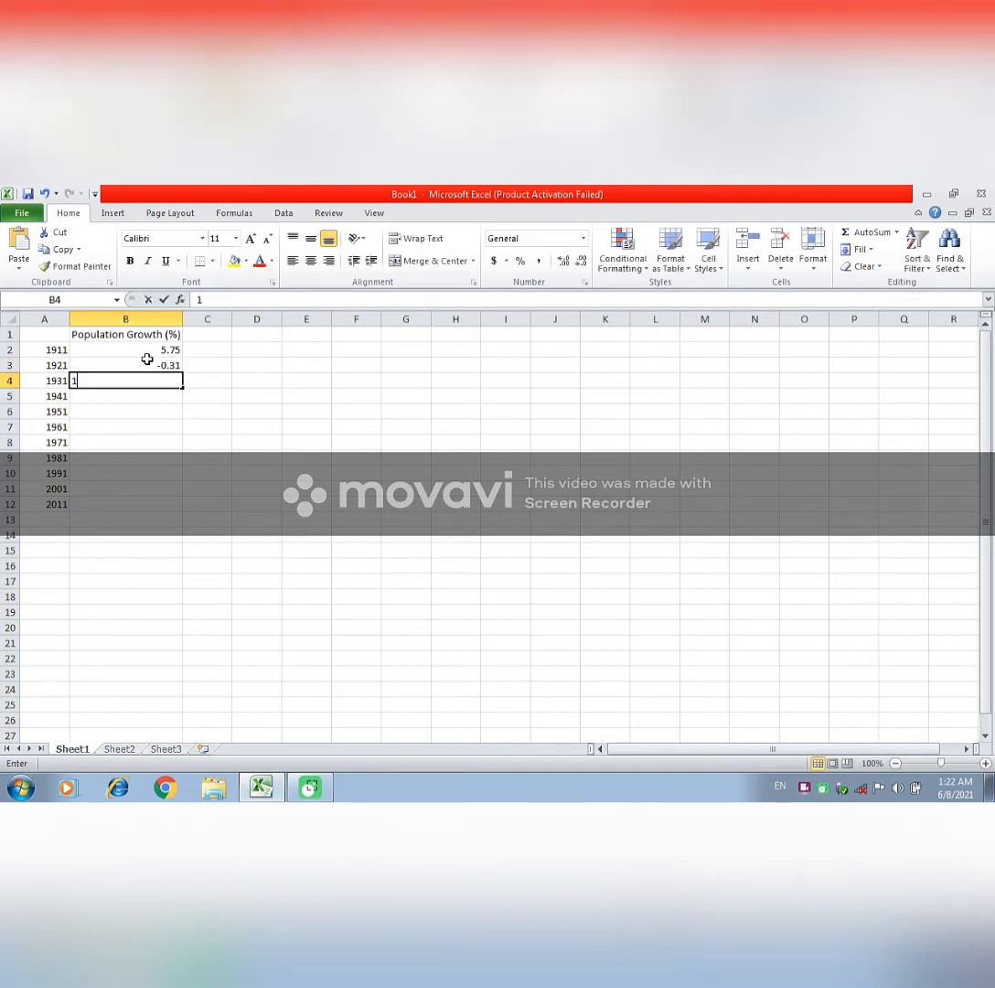
text(1.00)
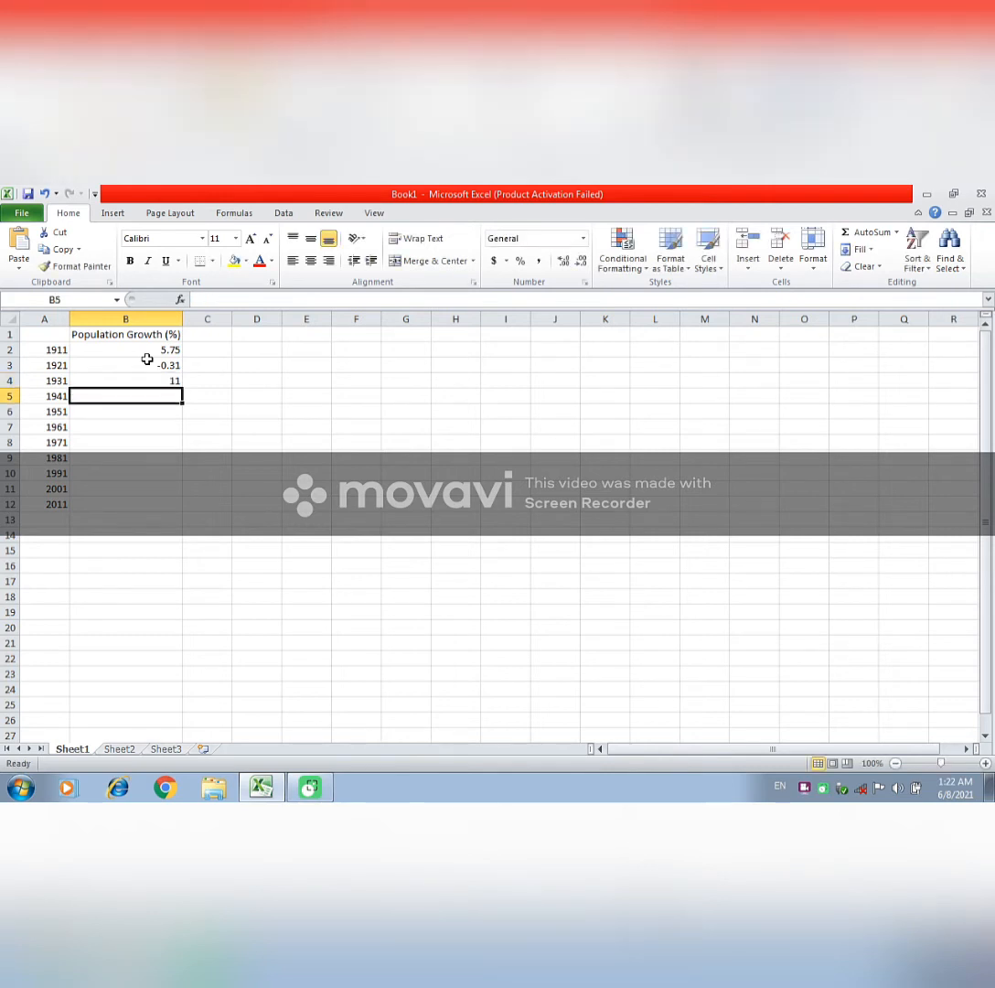
text(14.22)
click(126, 489)
text(21.54)
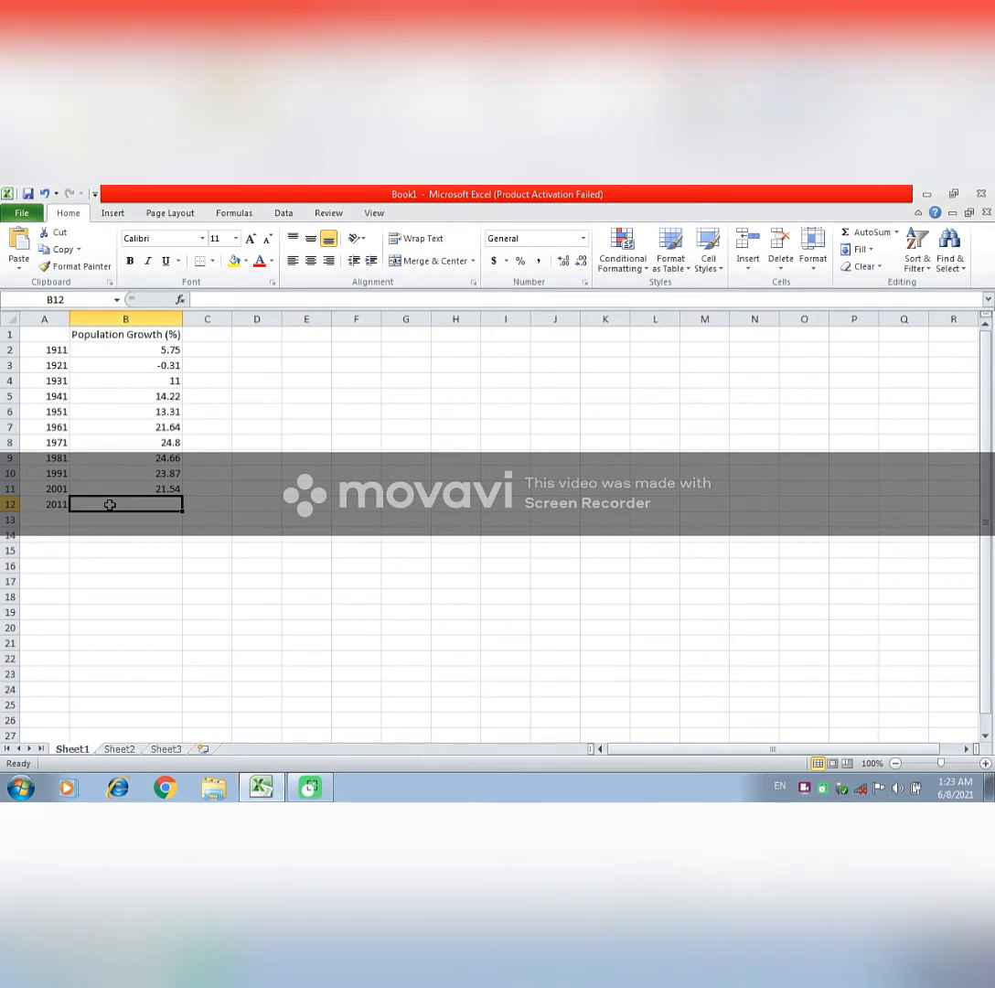
text(17.64)
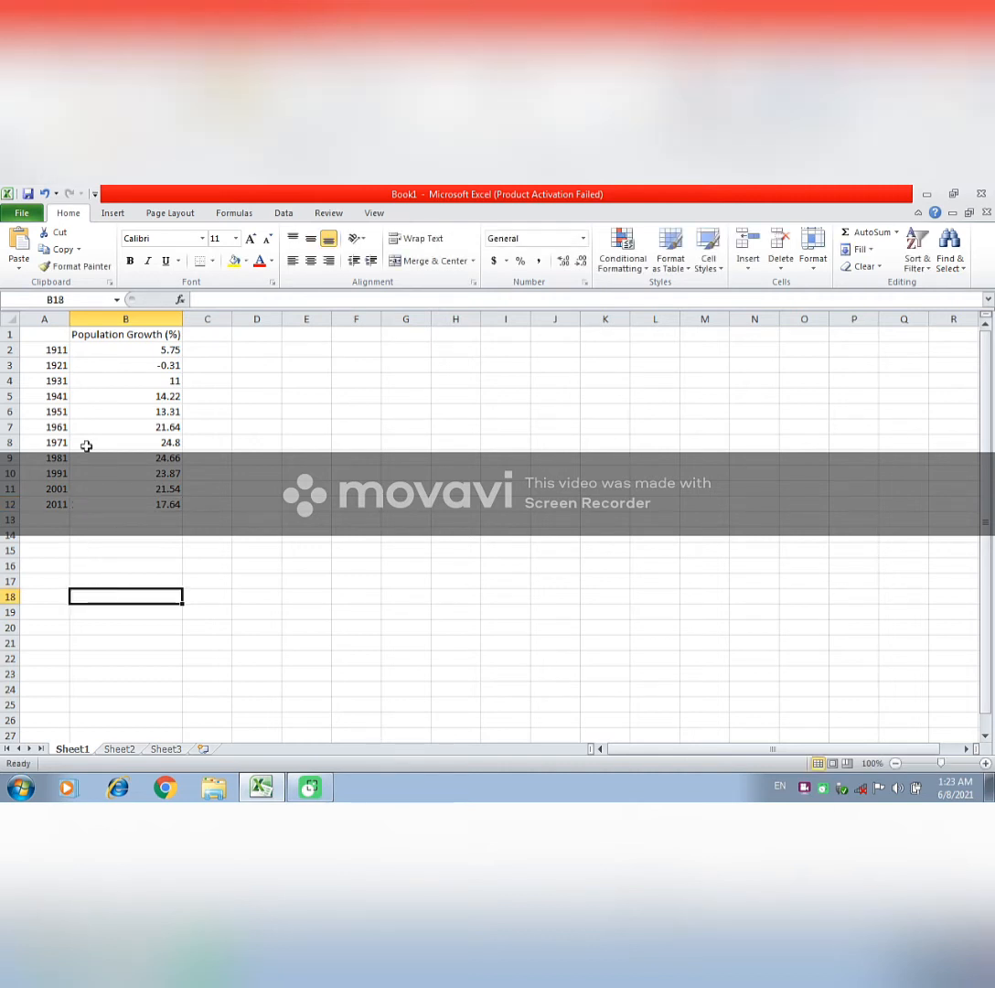
- Insert a 2-D clustered column chart from the A1:B12 year and growth data
click(43, 333)
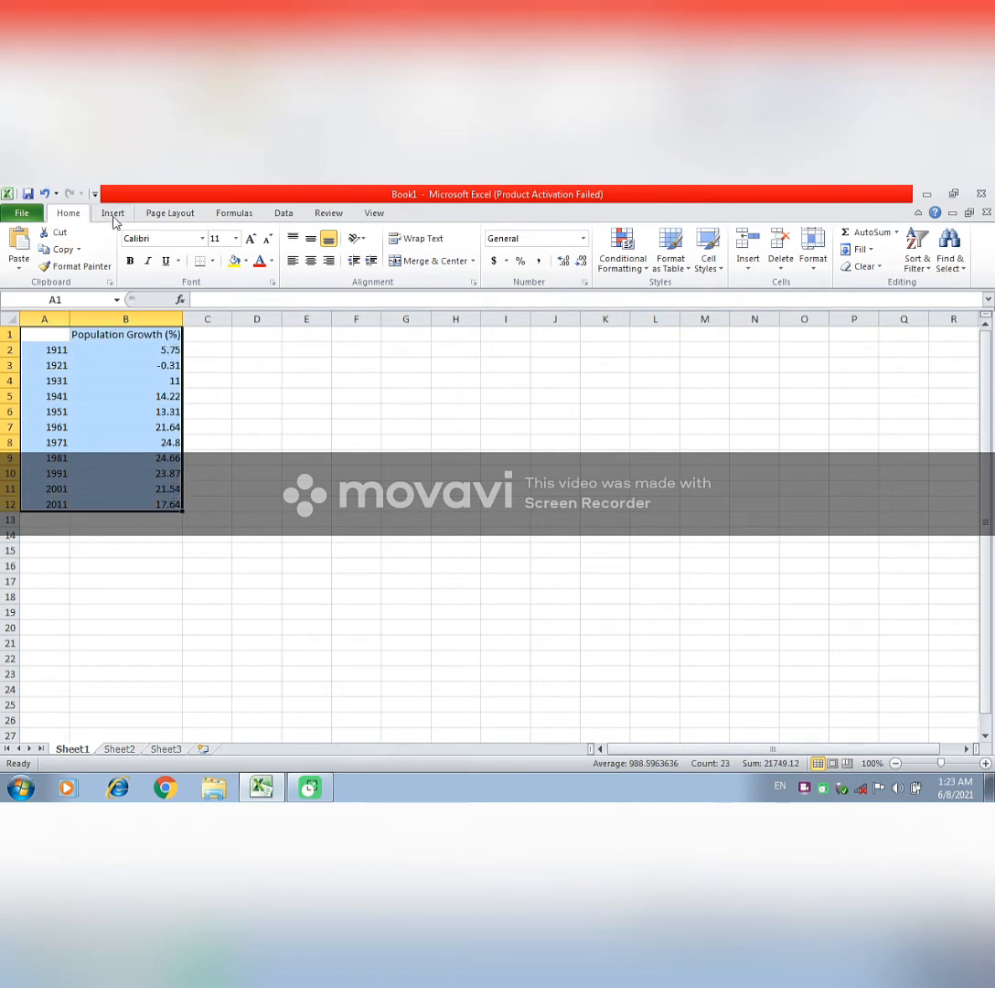
click(111, 212)
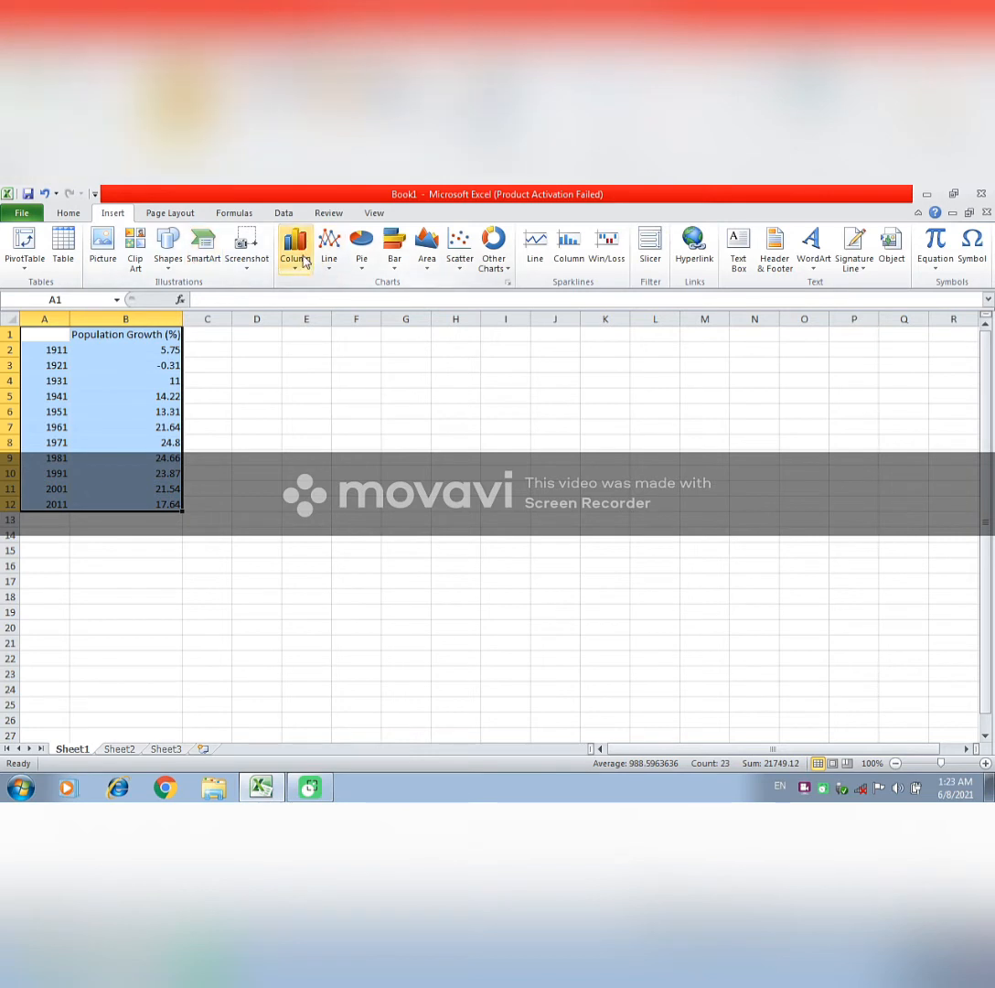
mouse_move(329, 241)
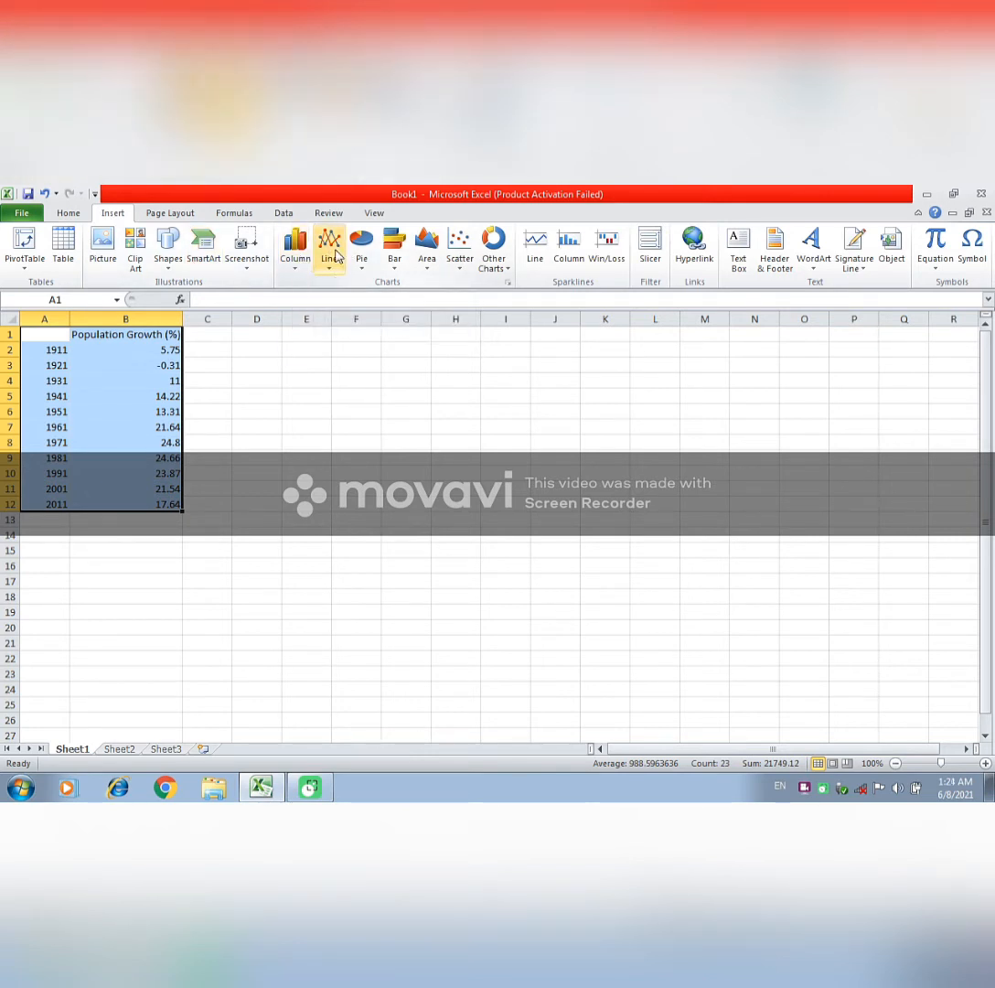
mouse_move(362, 247)
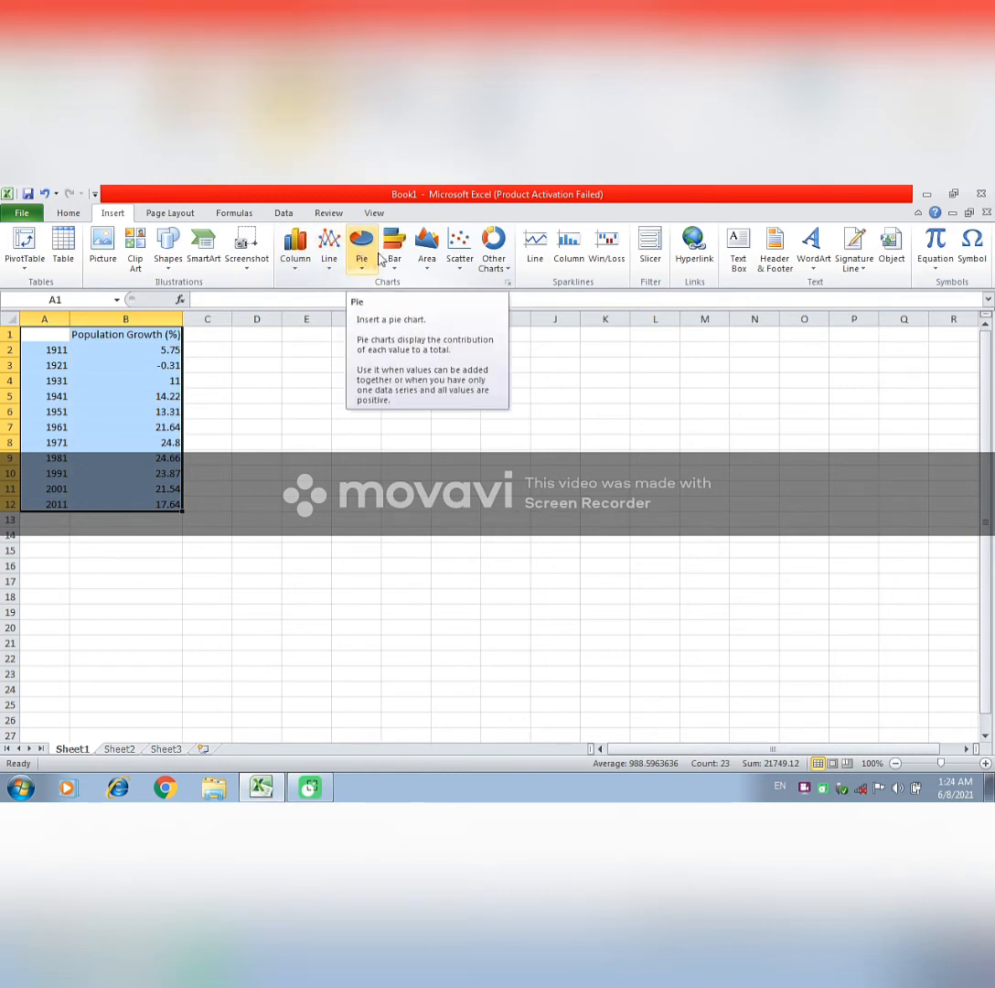
mouse_move(285, 285)
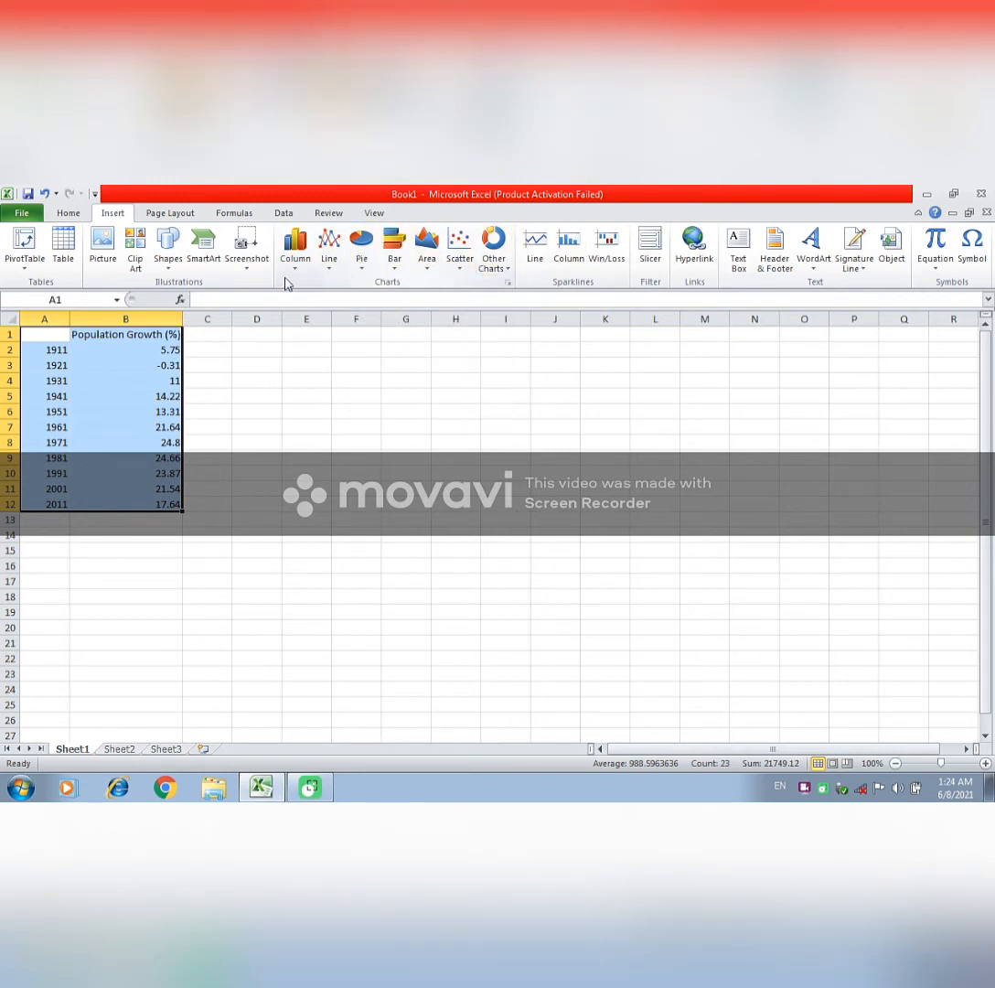
click(294, 245)
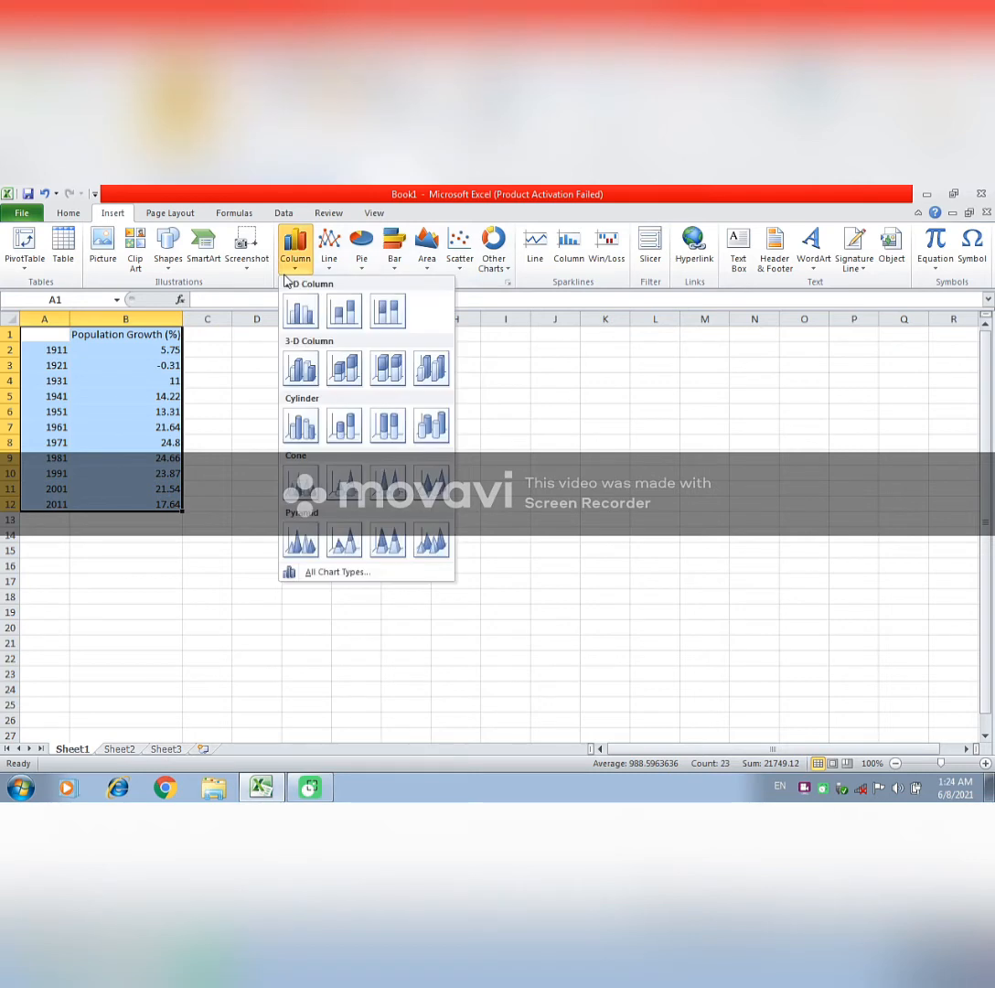
click(300, 309)
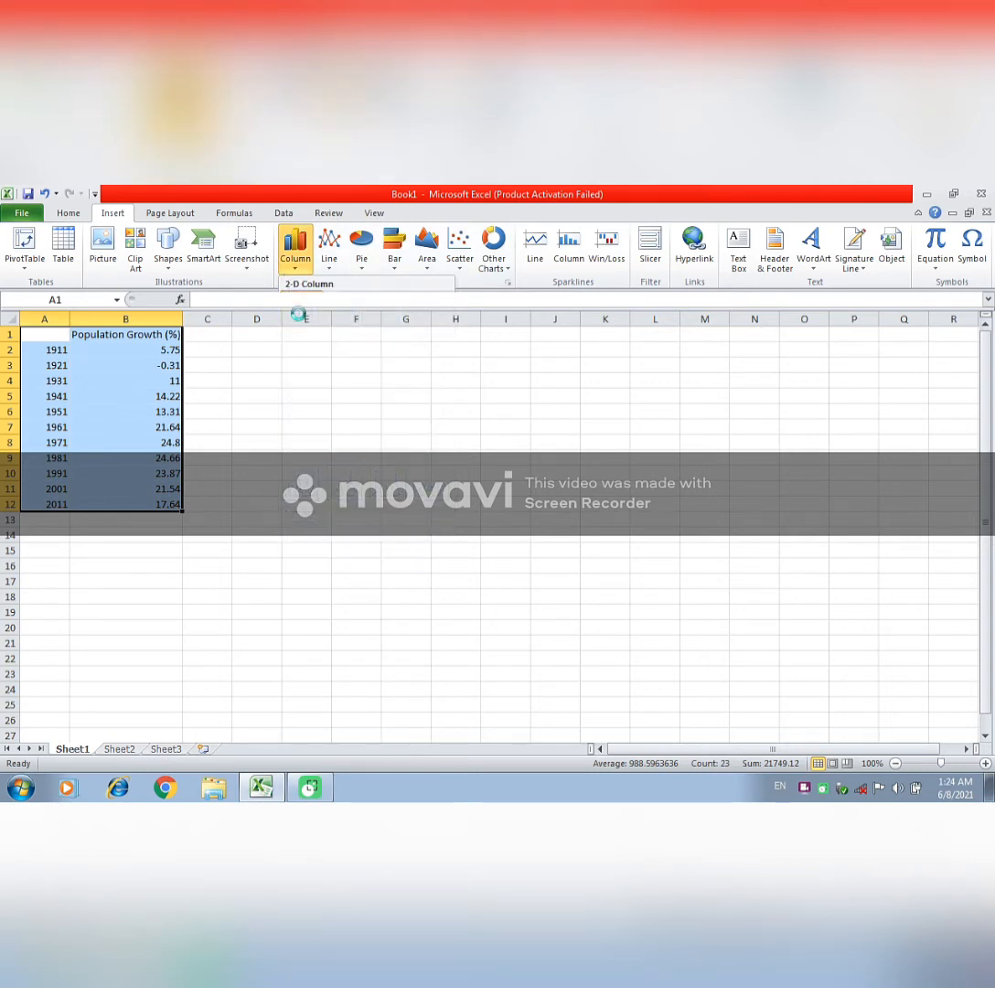
click(295, 239)
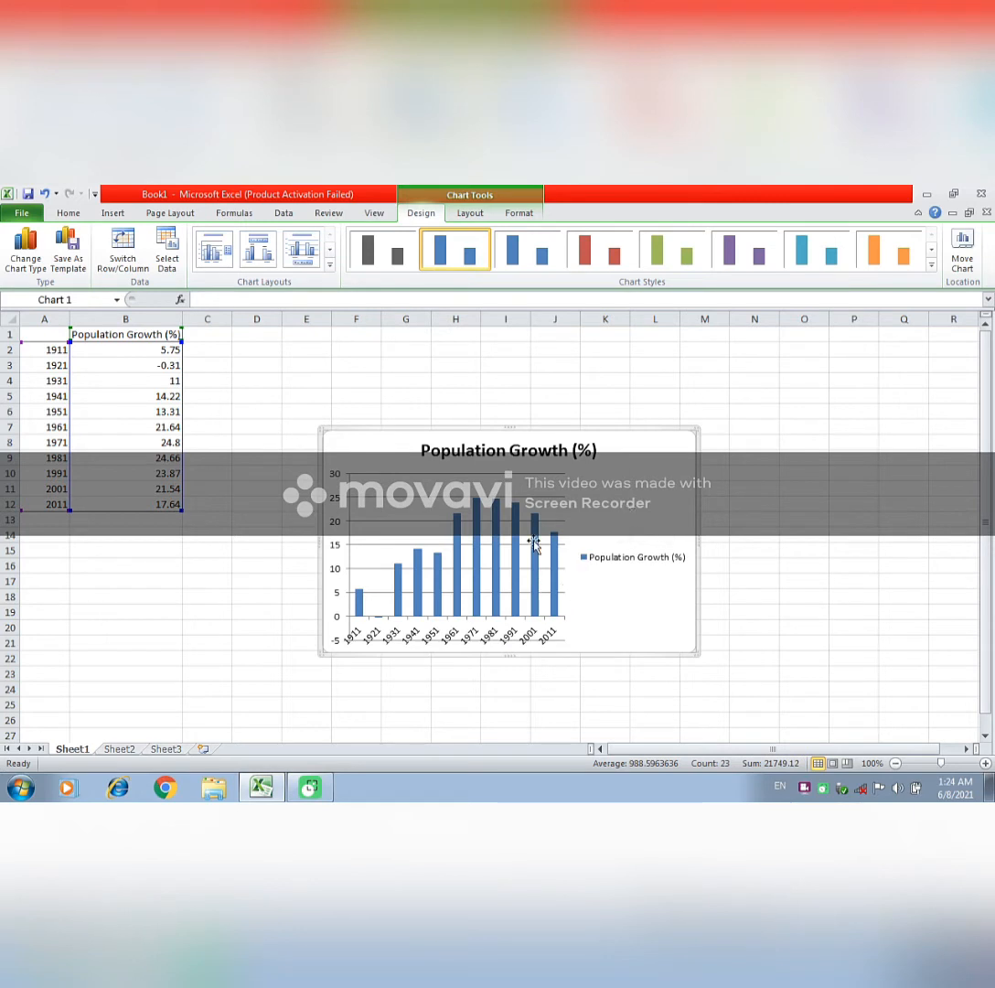
mouse_move(647, 568)
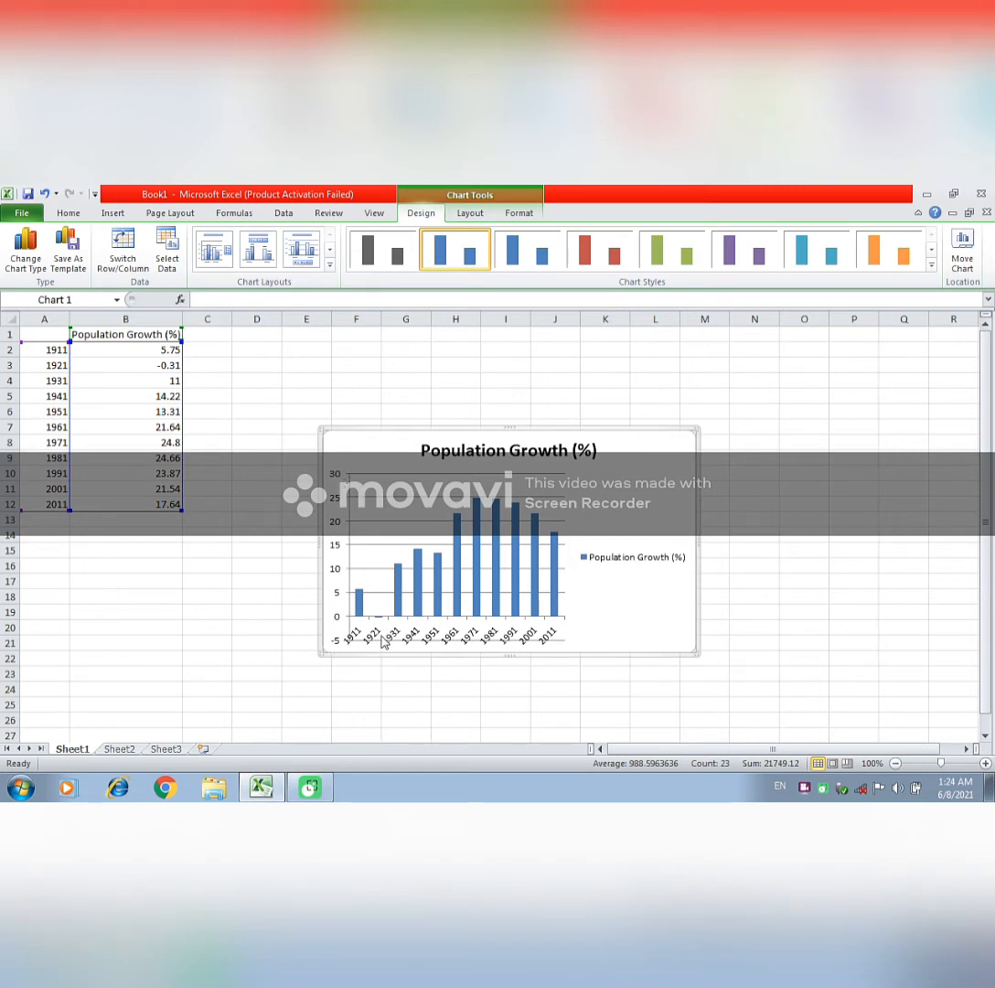
mouse_move(611, 516)
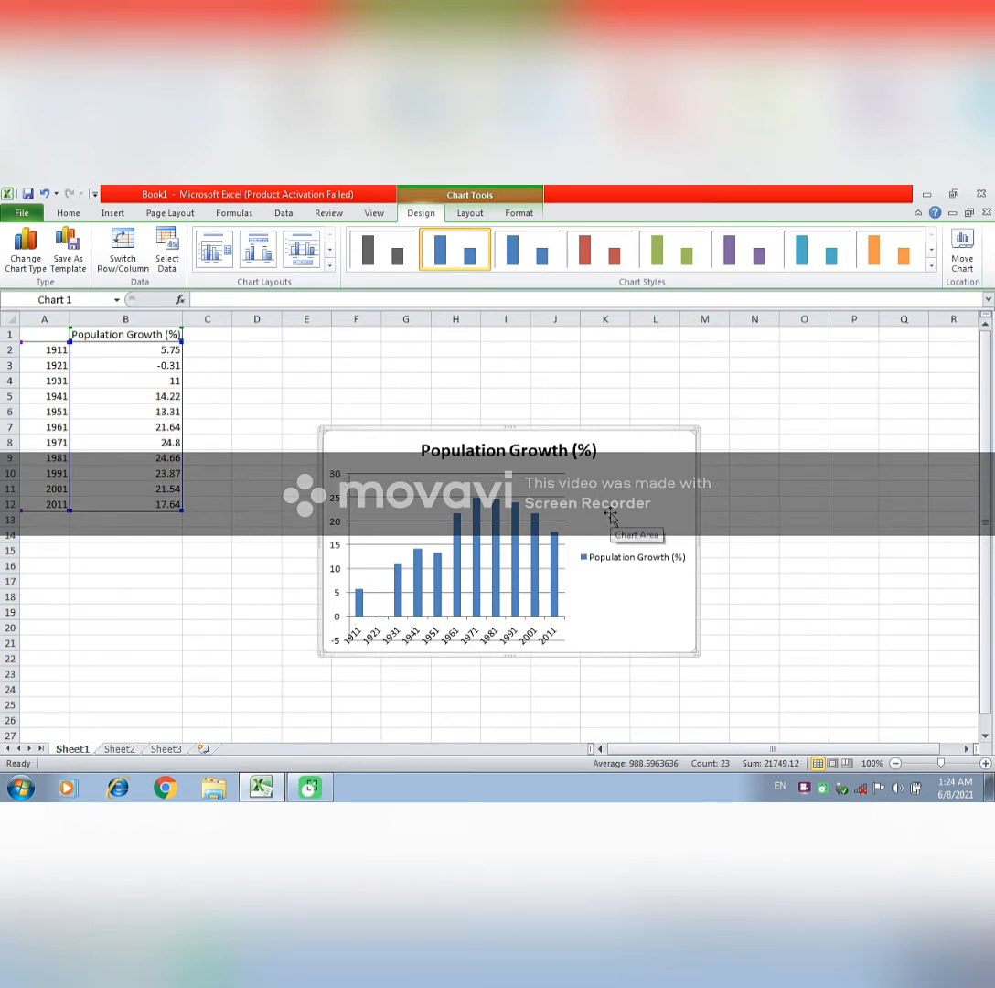
- Move the chart to a new chart sheet (Chart1) via Move Chart
right_click(611, 516)
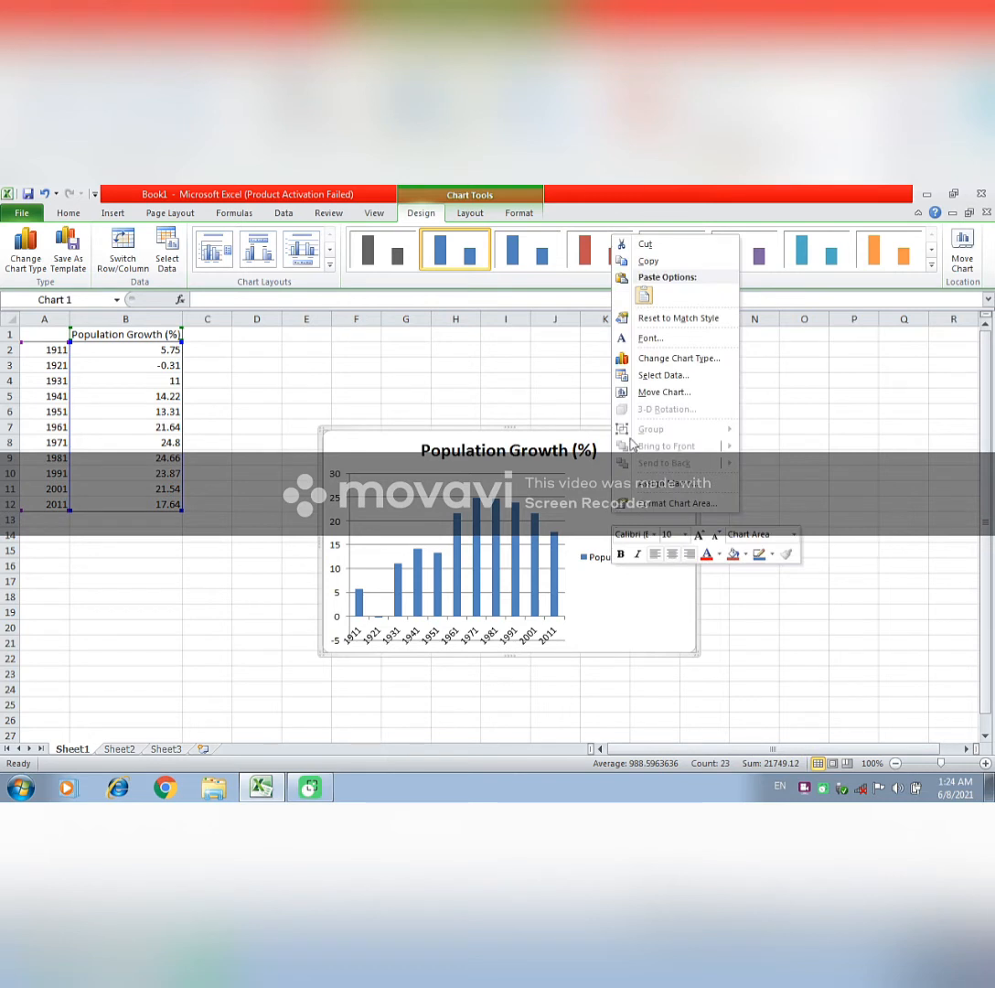
mouse_move(685, 410)
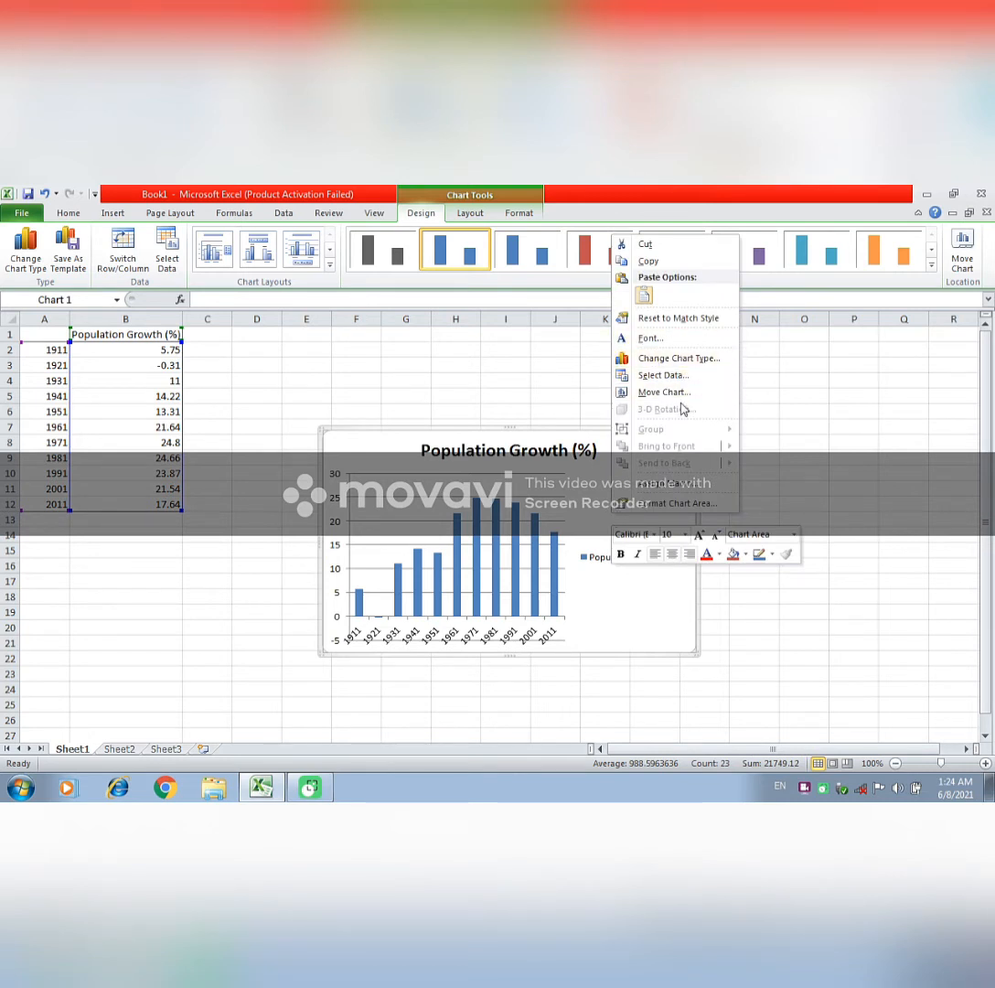
click(662, 391)
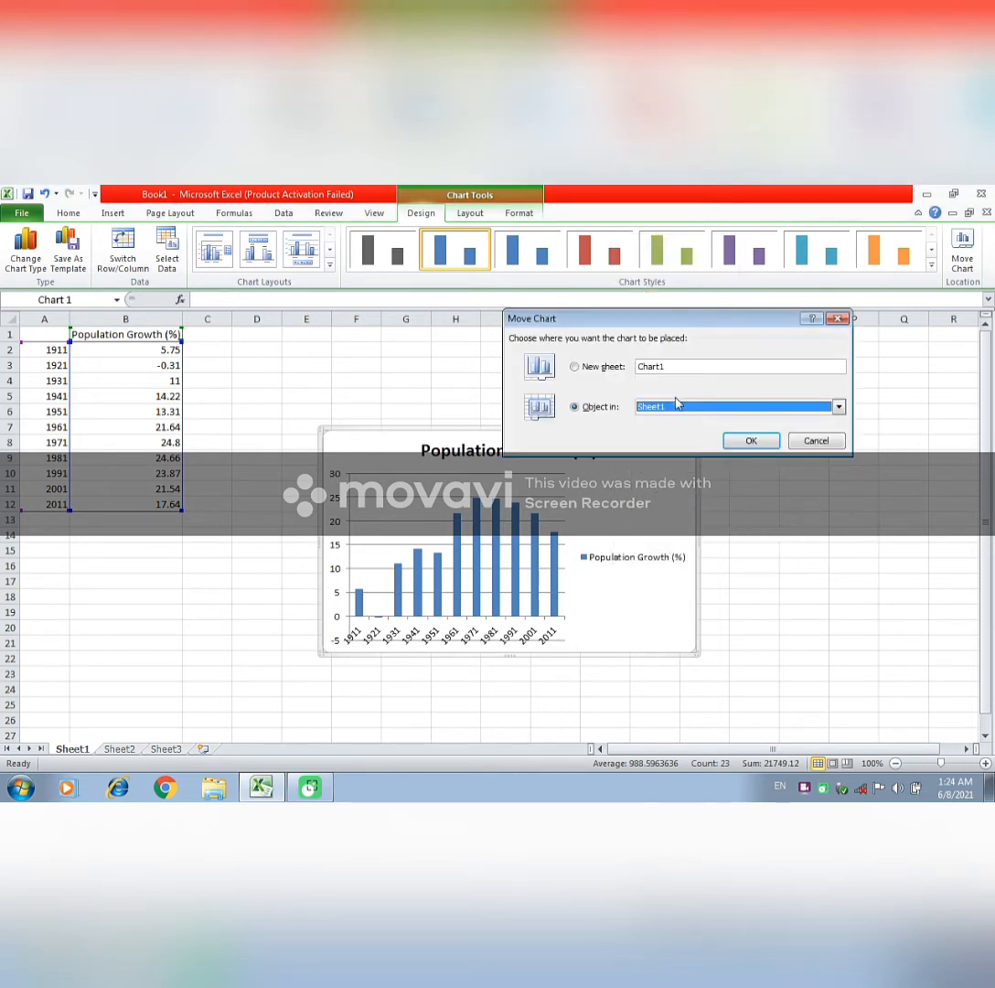
click(575, 365)
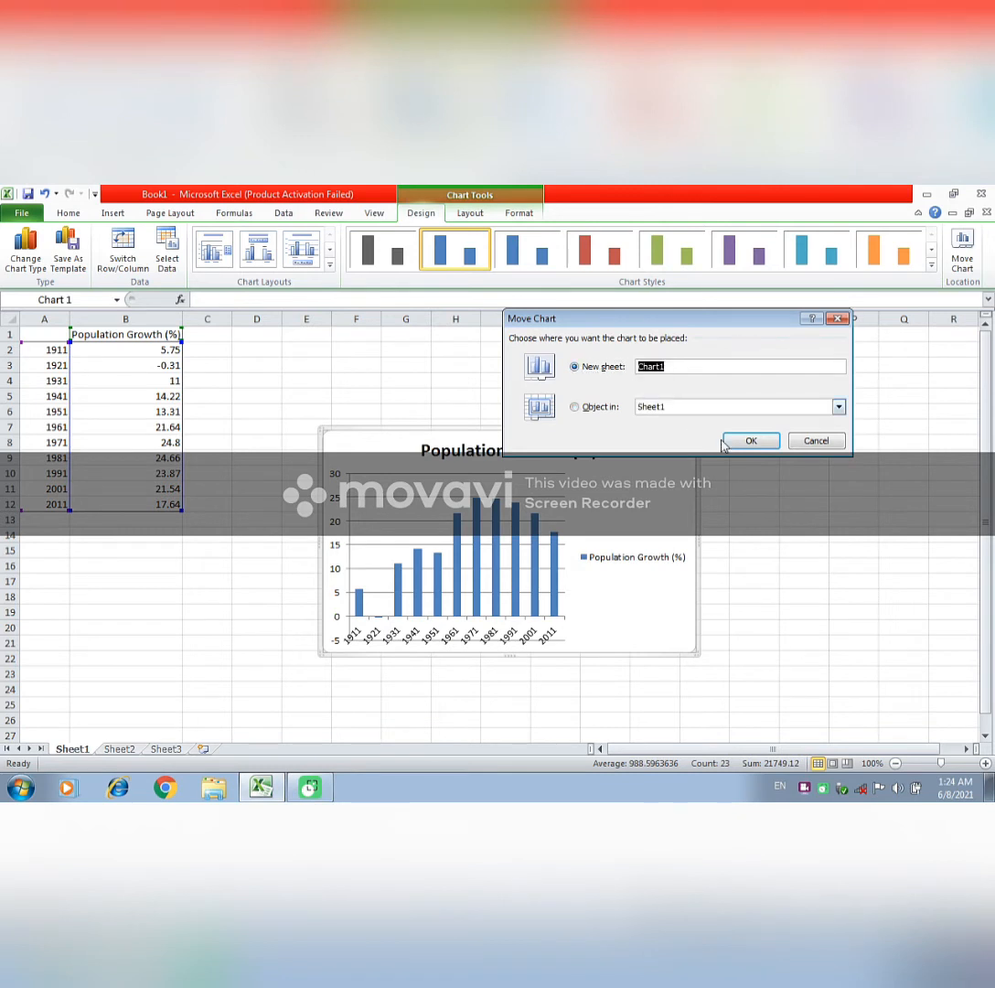
click(750, 439)
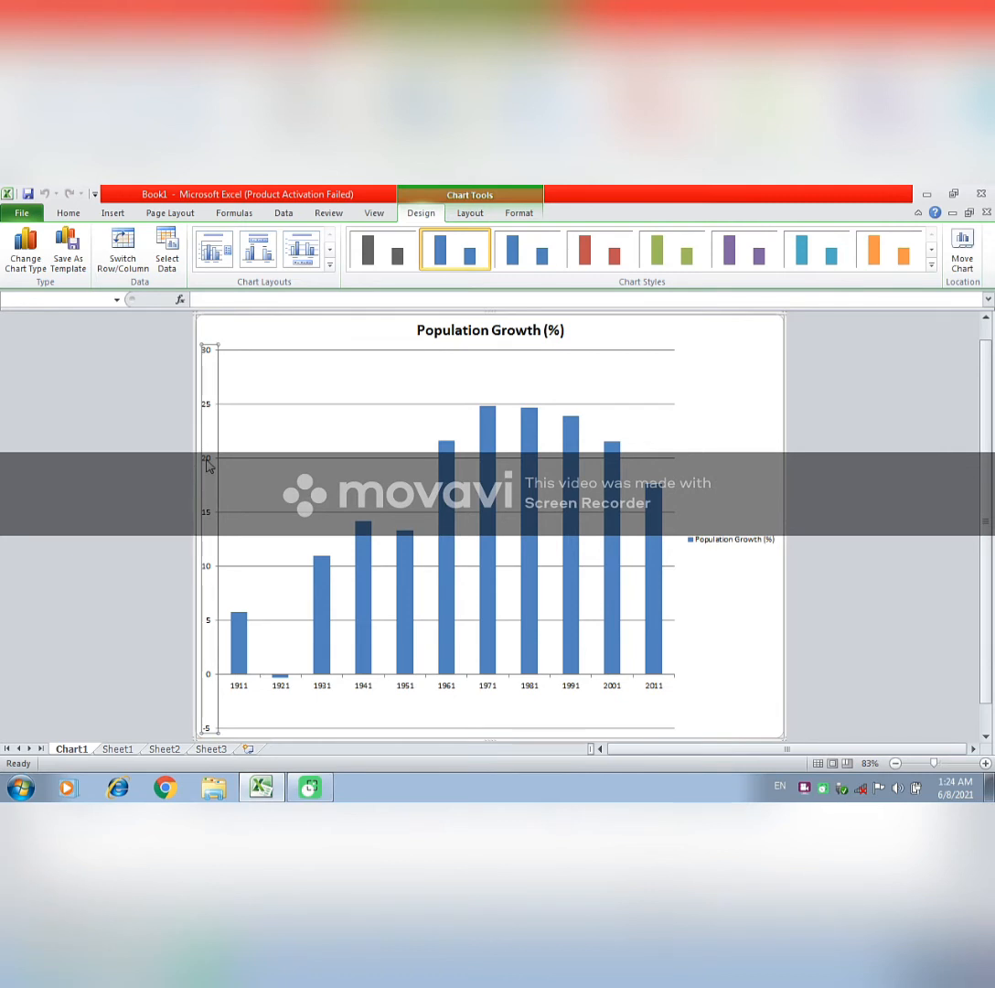
- Set the vertical axis numbers in Times New Roman and enlarge them two sizes
click(68, 212)
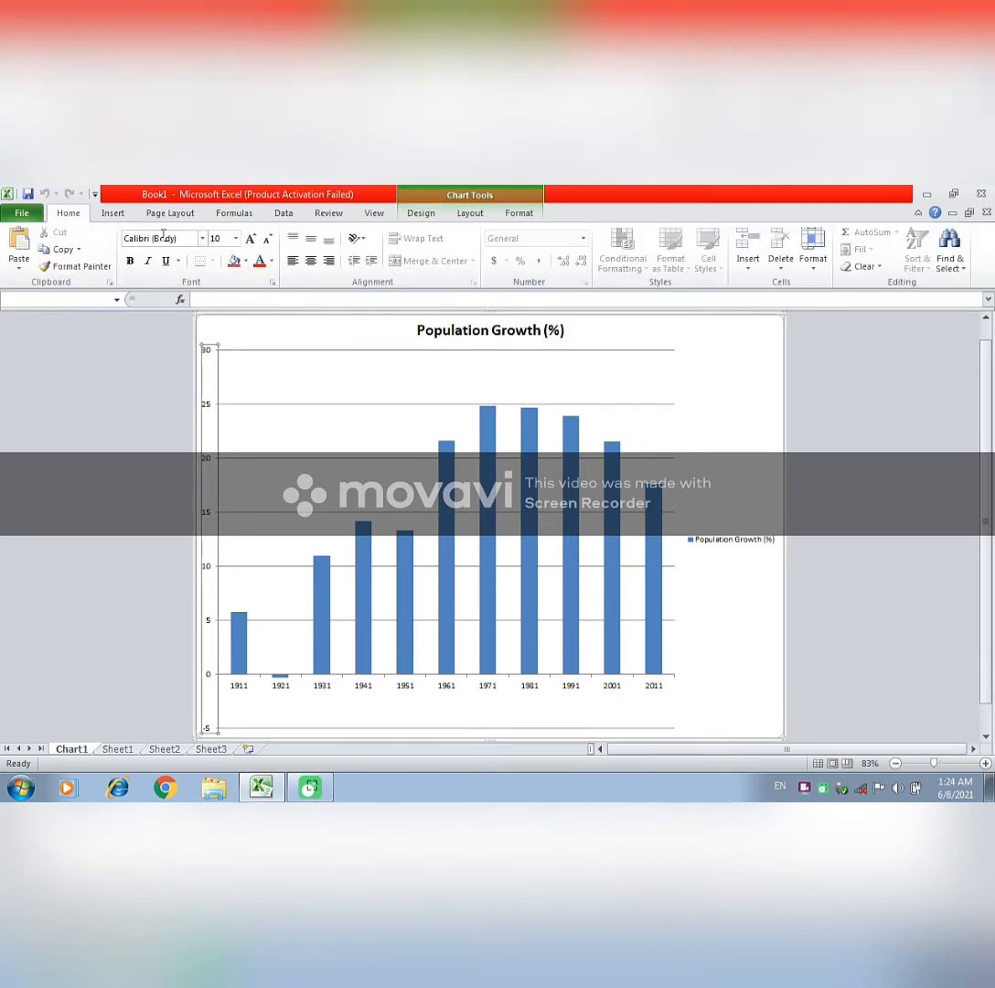
click(201, 238)
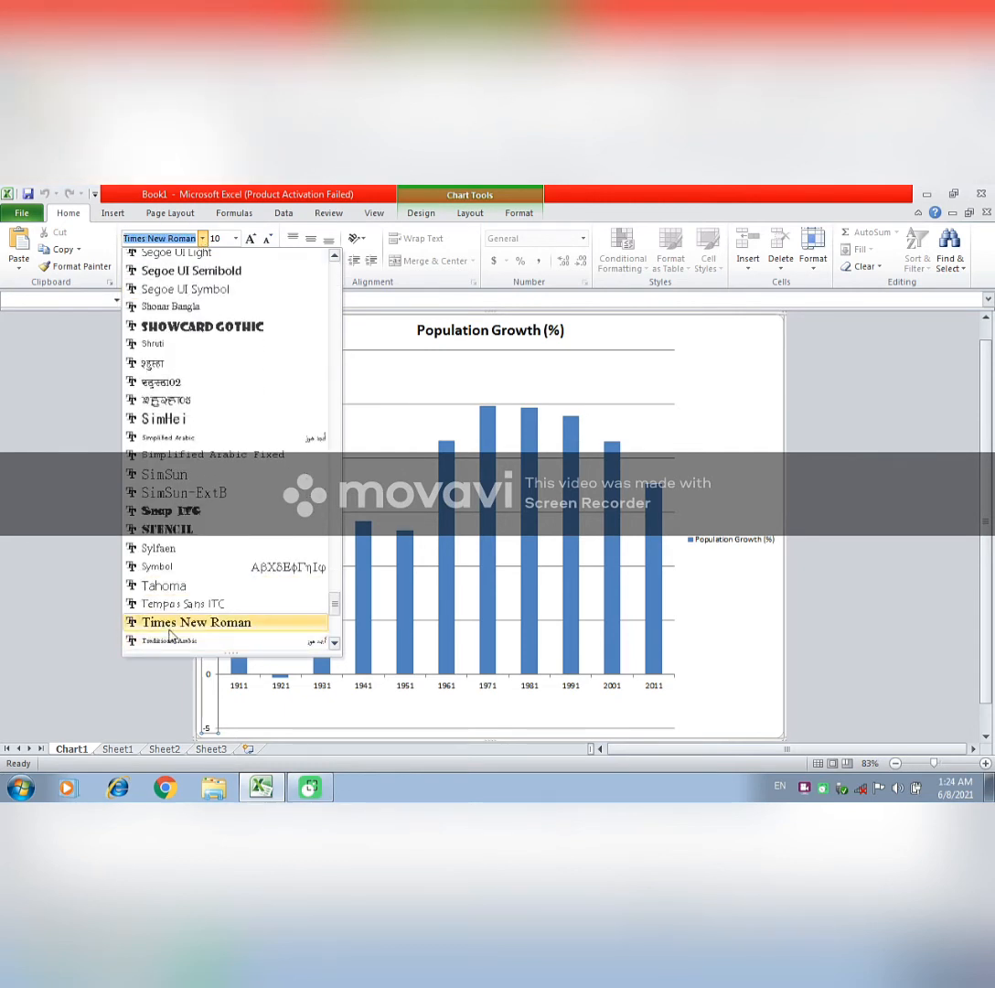
click(194, 622)
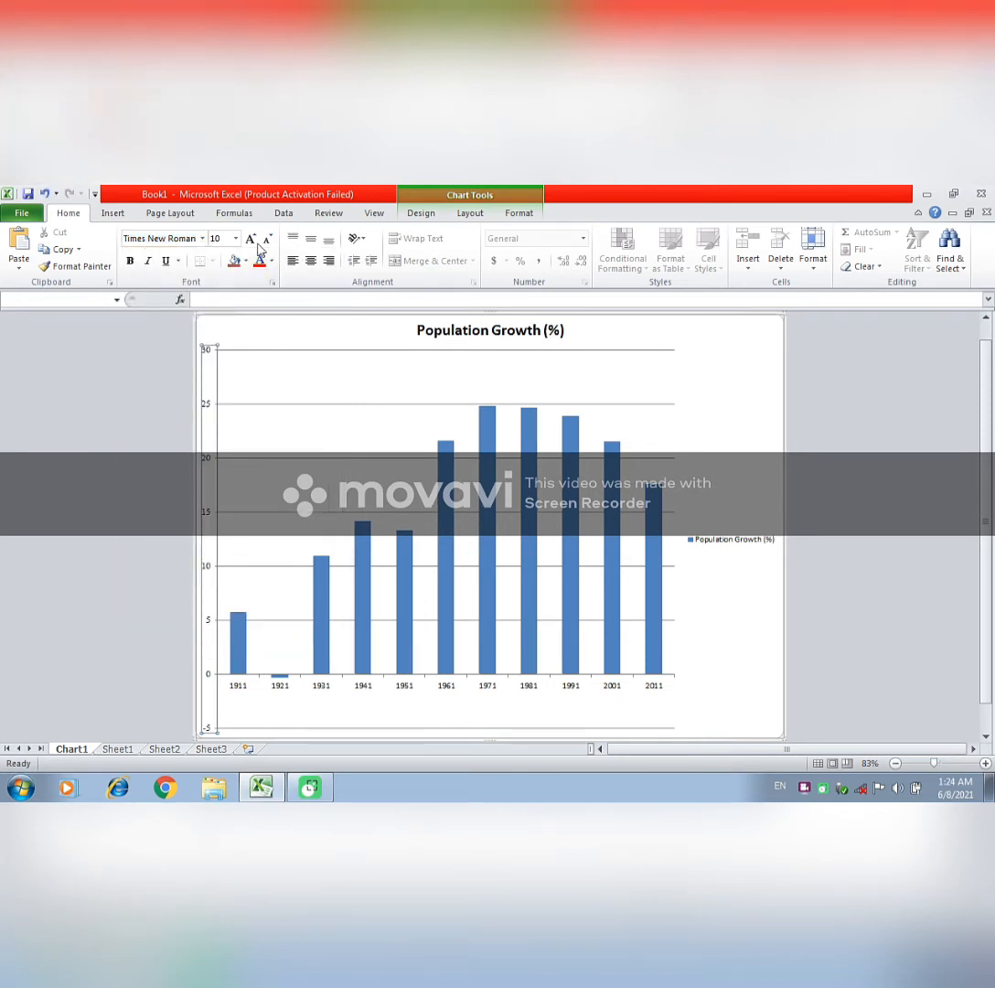
click(249, 238)
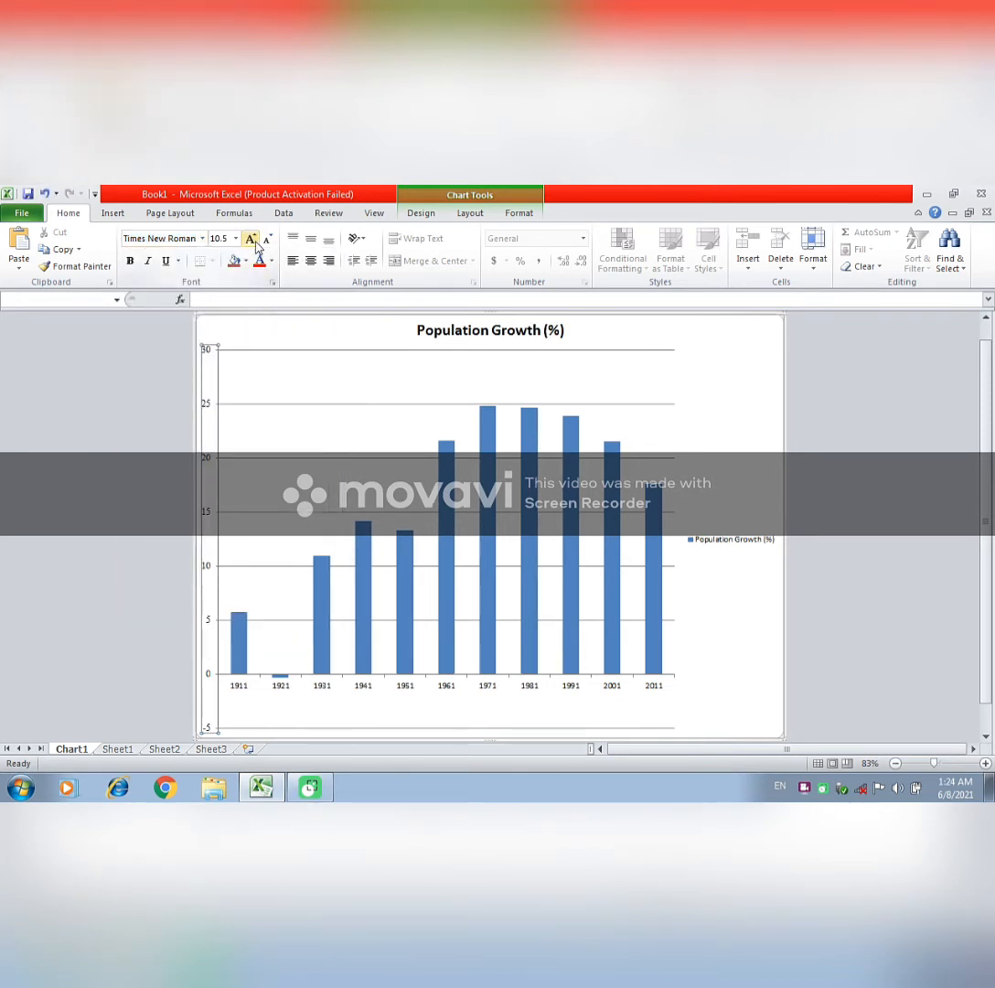
click(248, 237)
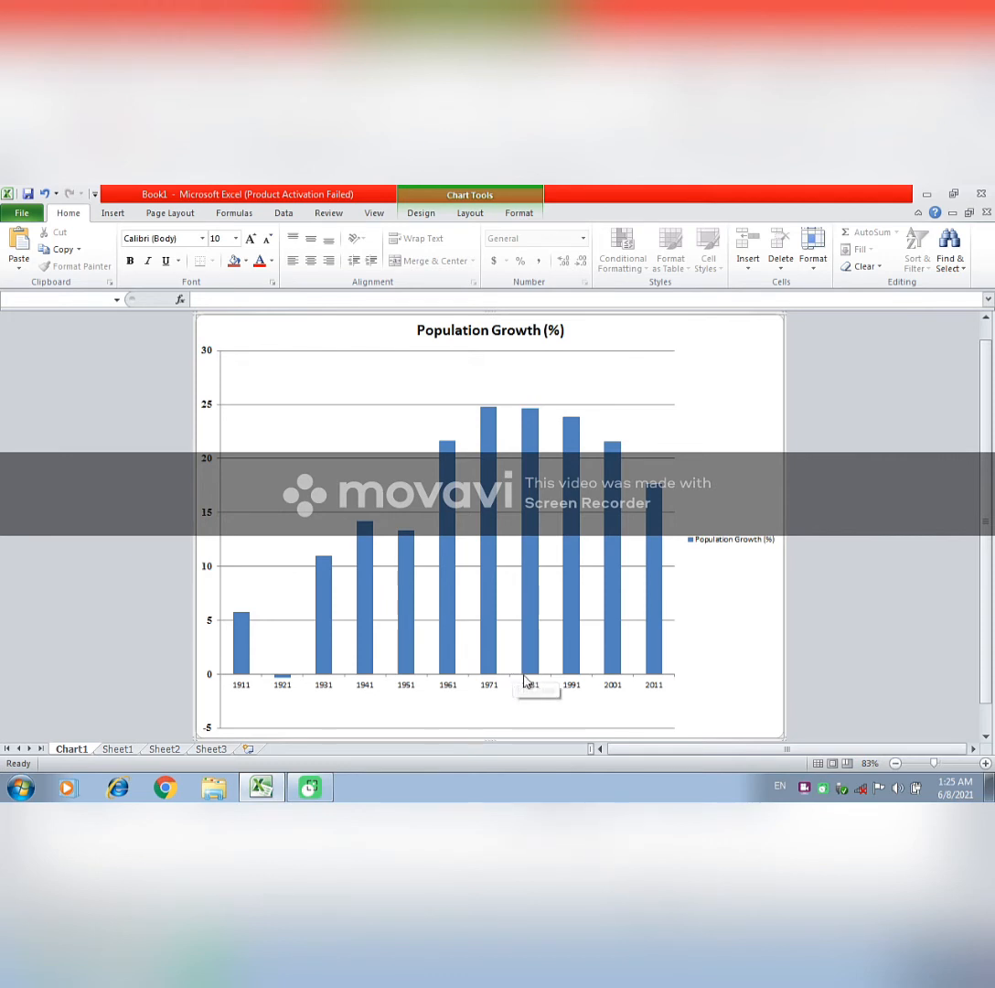
mouse_move(220, 686)
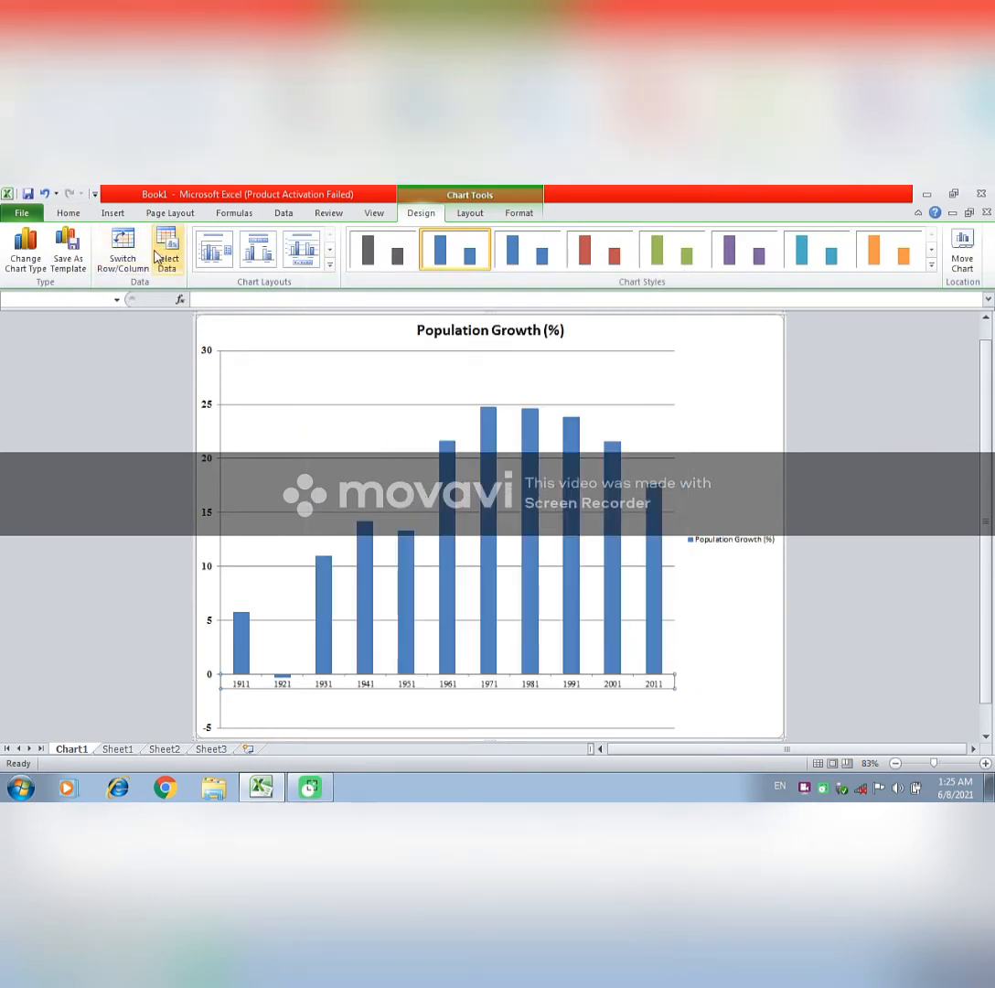
- Enlarge the horizontal axis year labels two sizes and make them bold
click(114, 212)
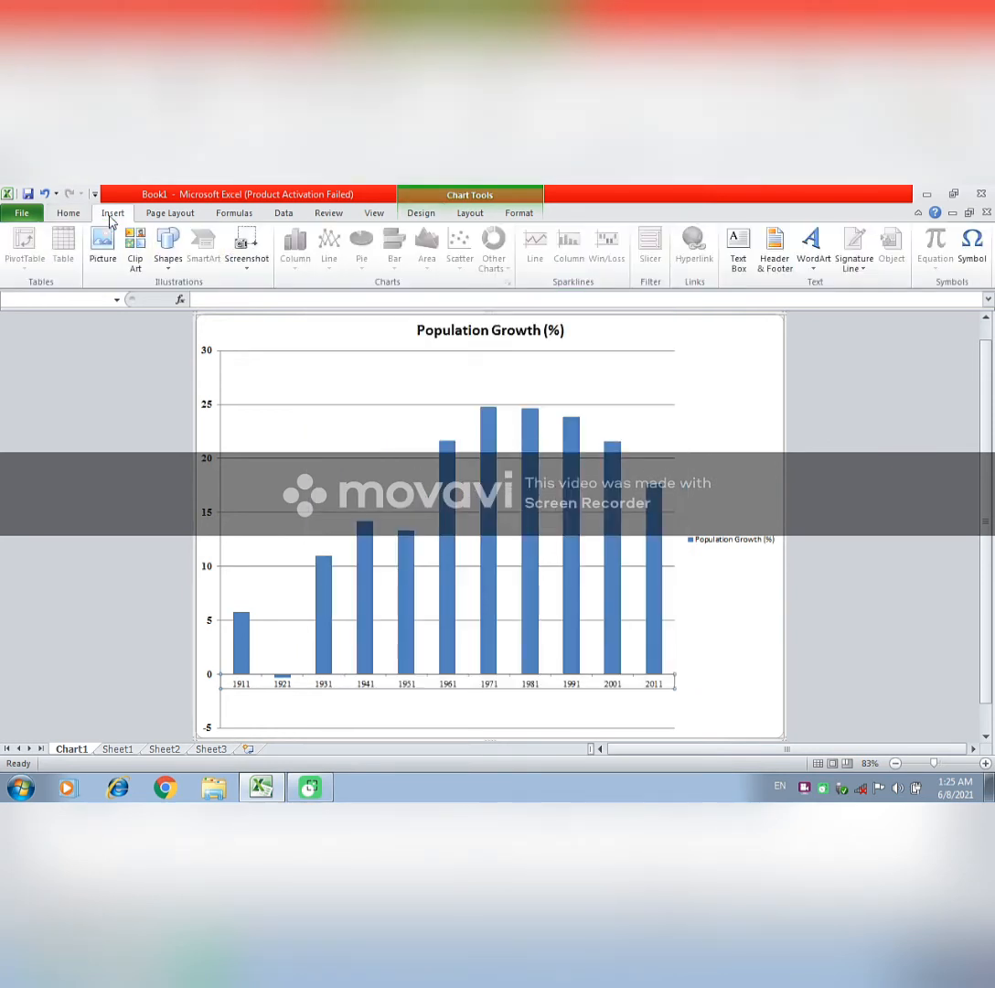
click(68, 212)
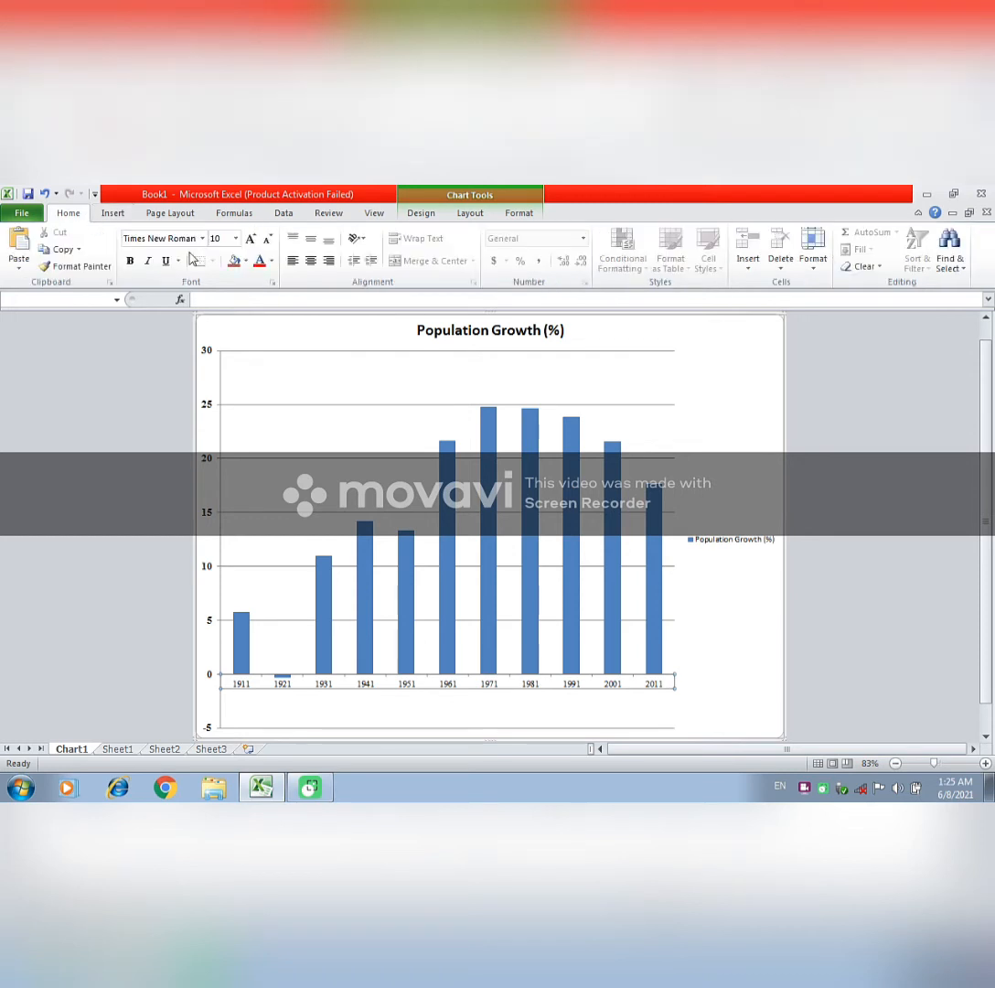
click(249, 237)
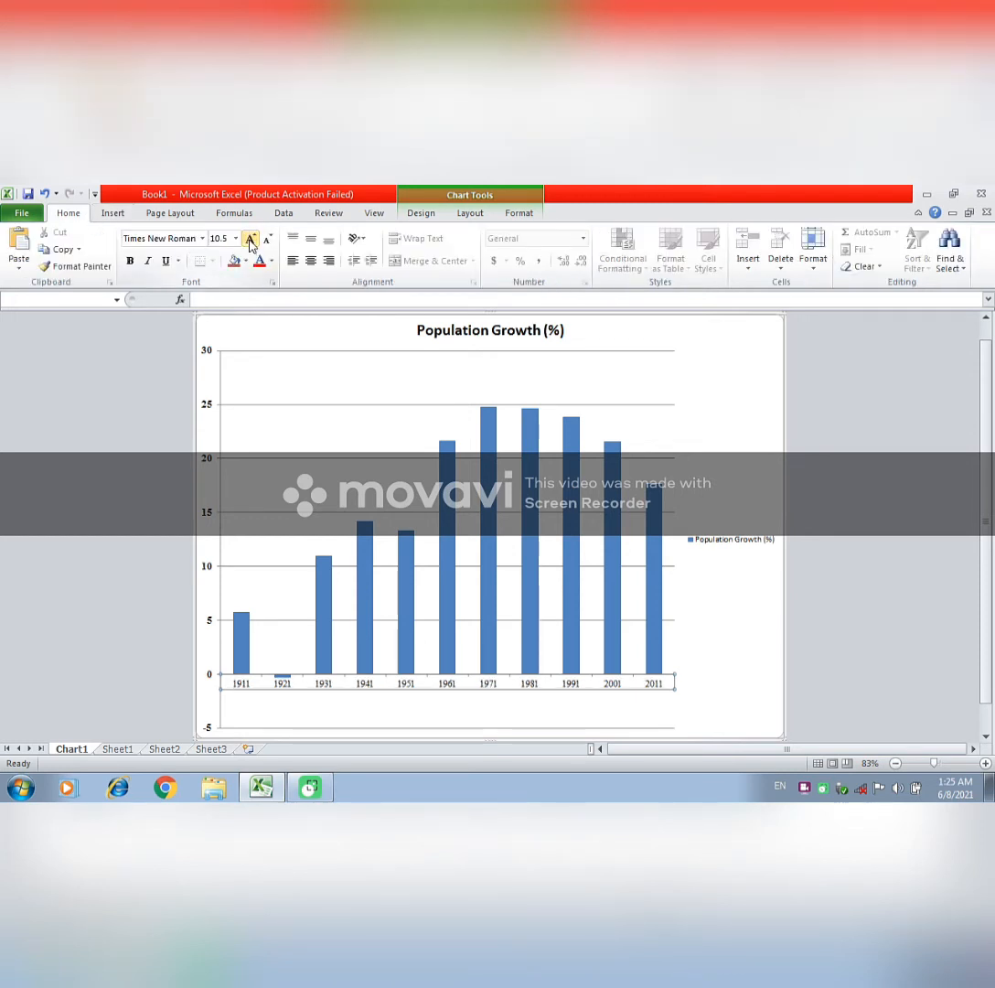
click(249, 238)
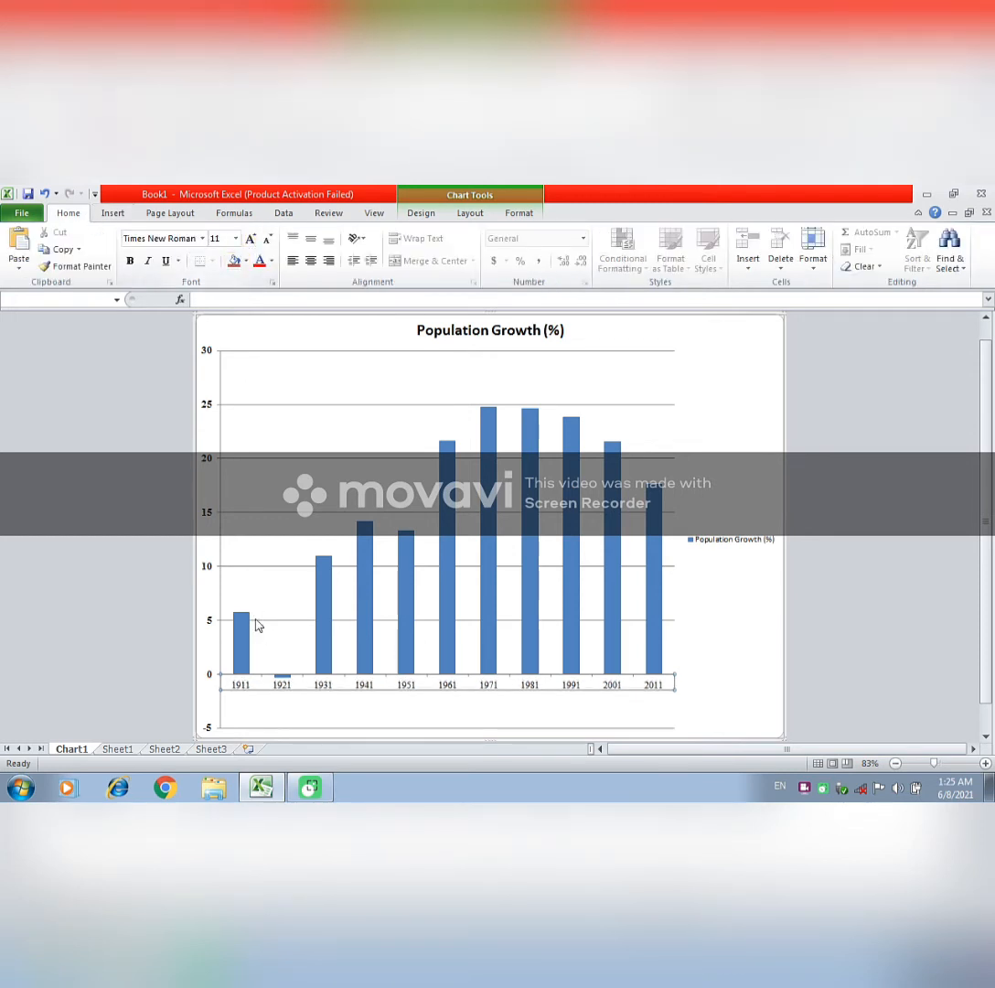
click(128, 259)
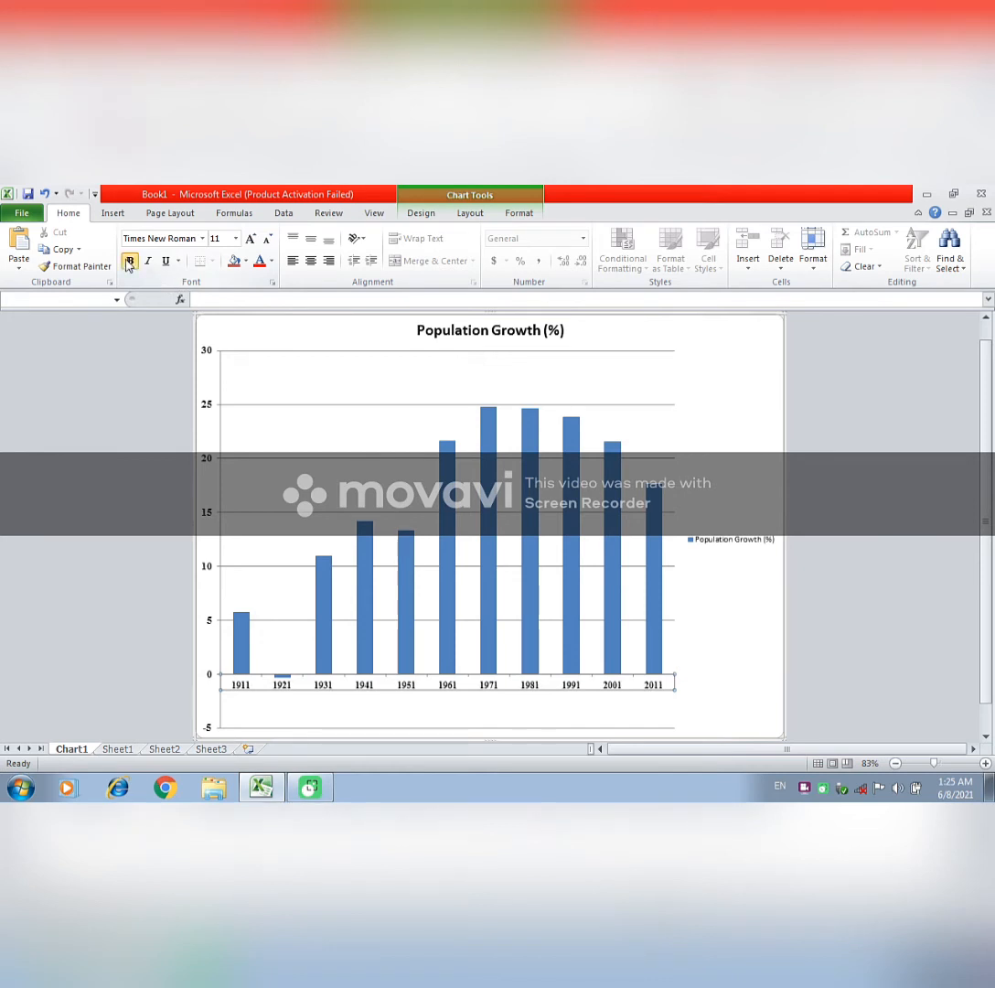
- Delete the chart legend so the columns fill the width
click(128, 259)
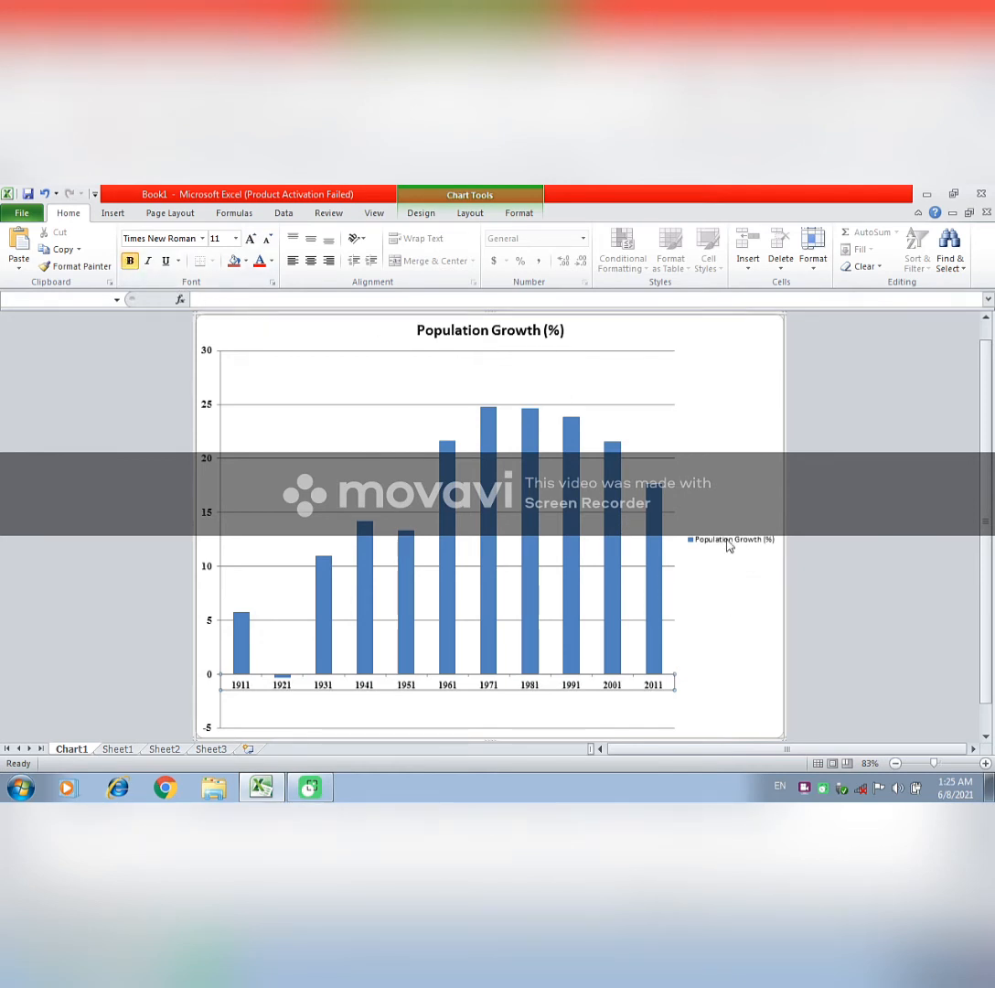
click(732, 538)
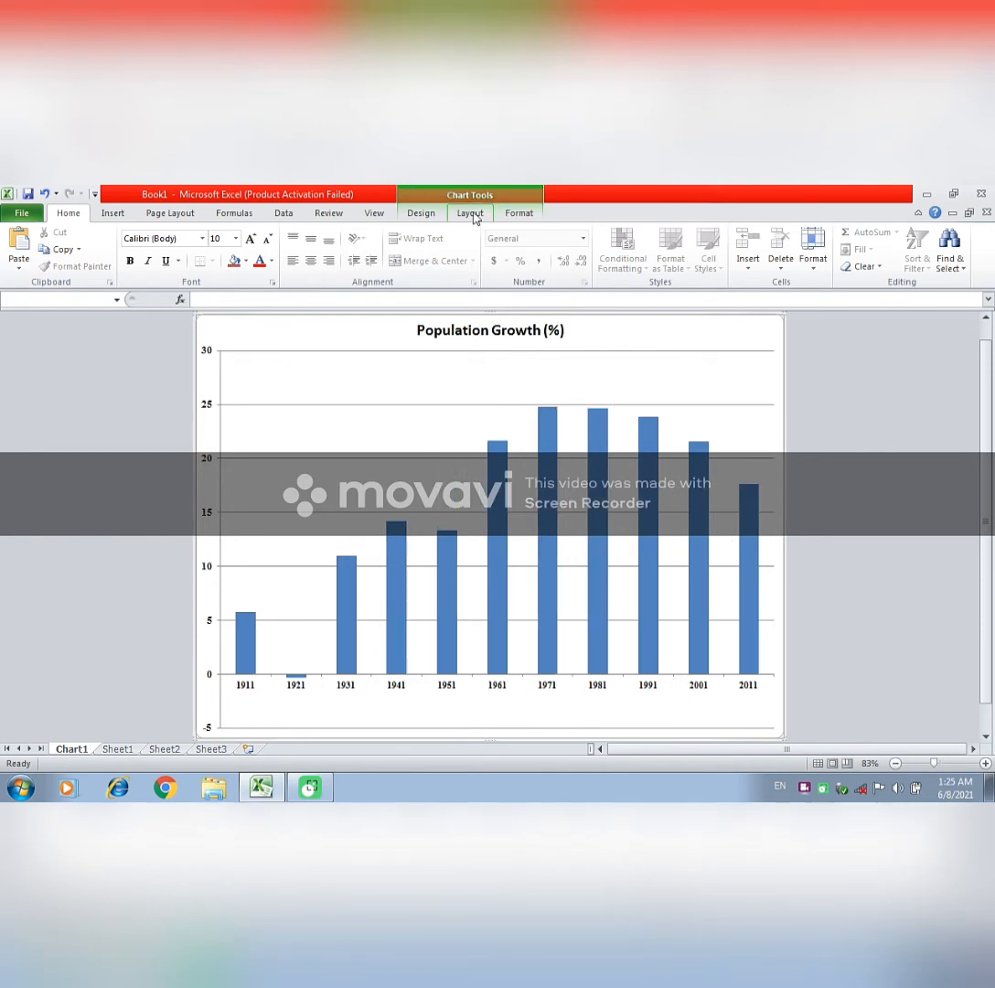
- Select the chart title from Chart Tools Layout and clear its 'Population Growth (%)' text
click(470, 212)
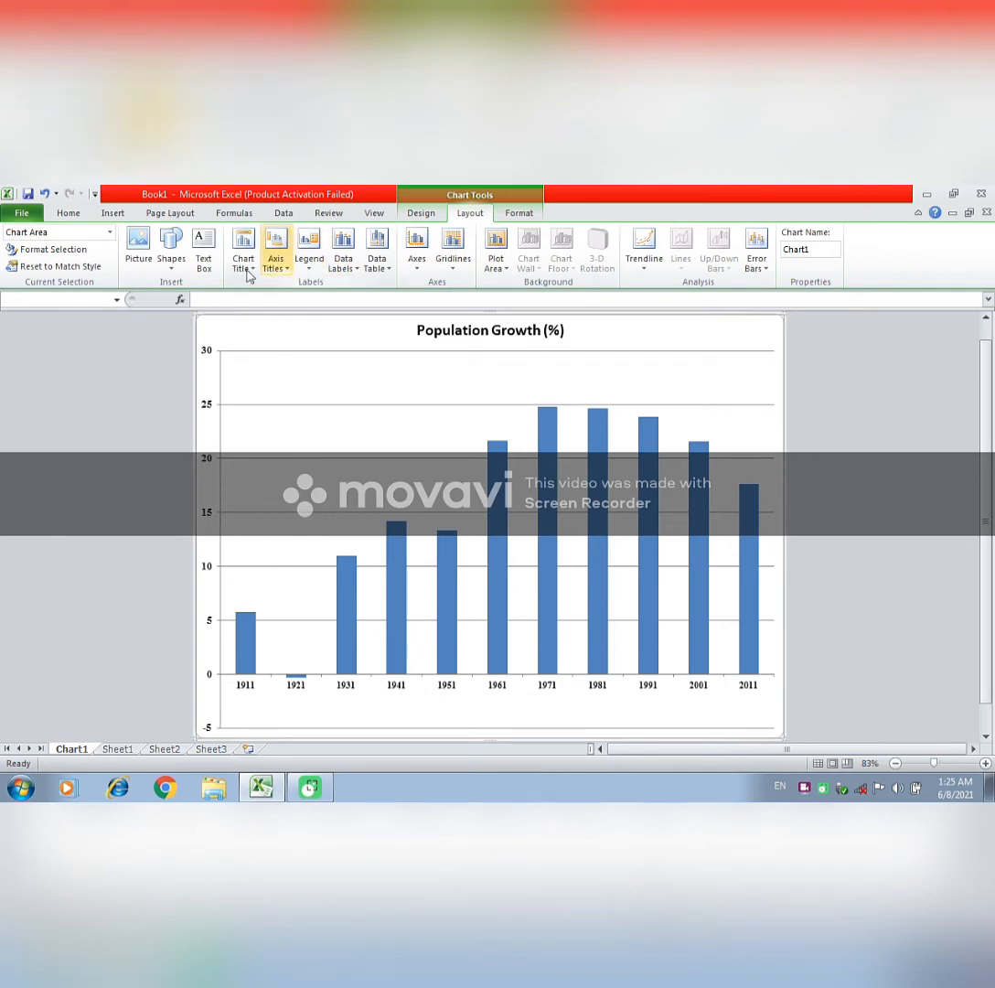
click(242, 252)
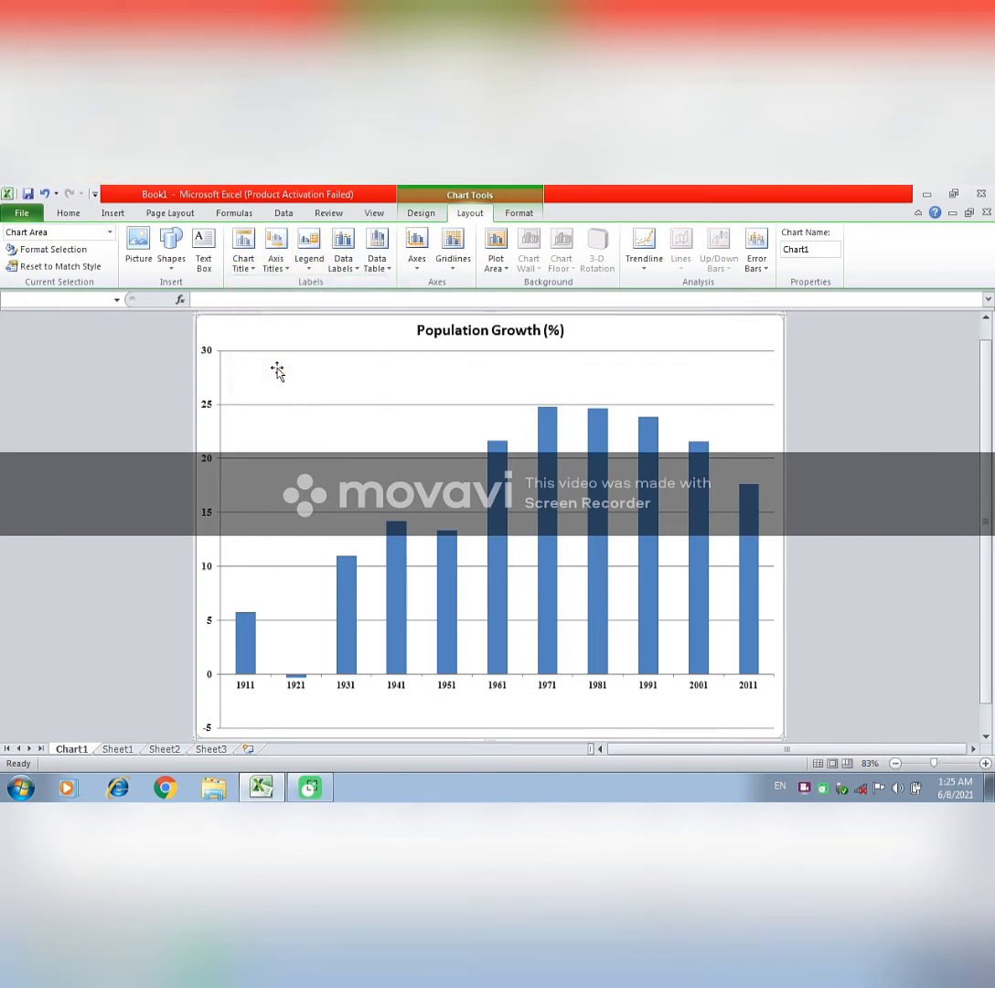
mouse_move(560, 331)
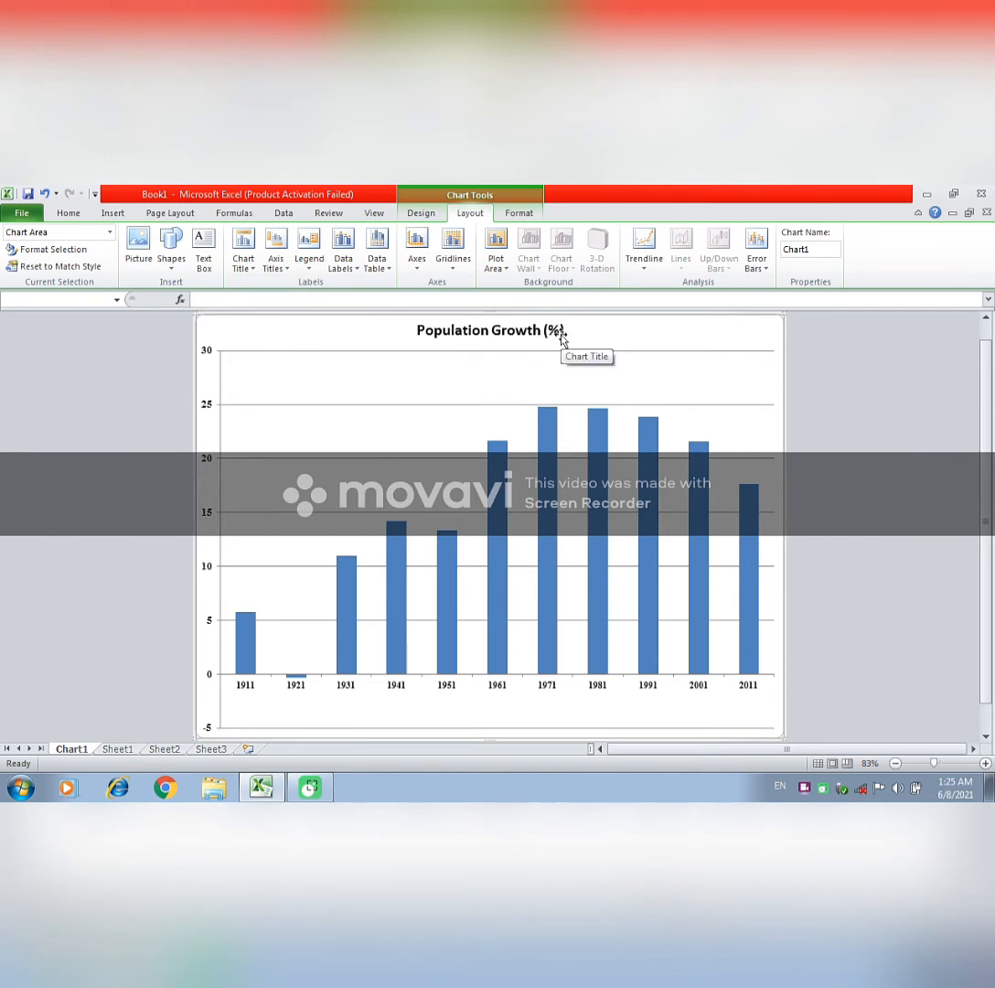
click(491, 329)
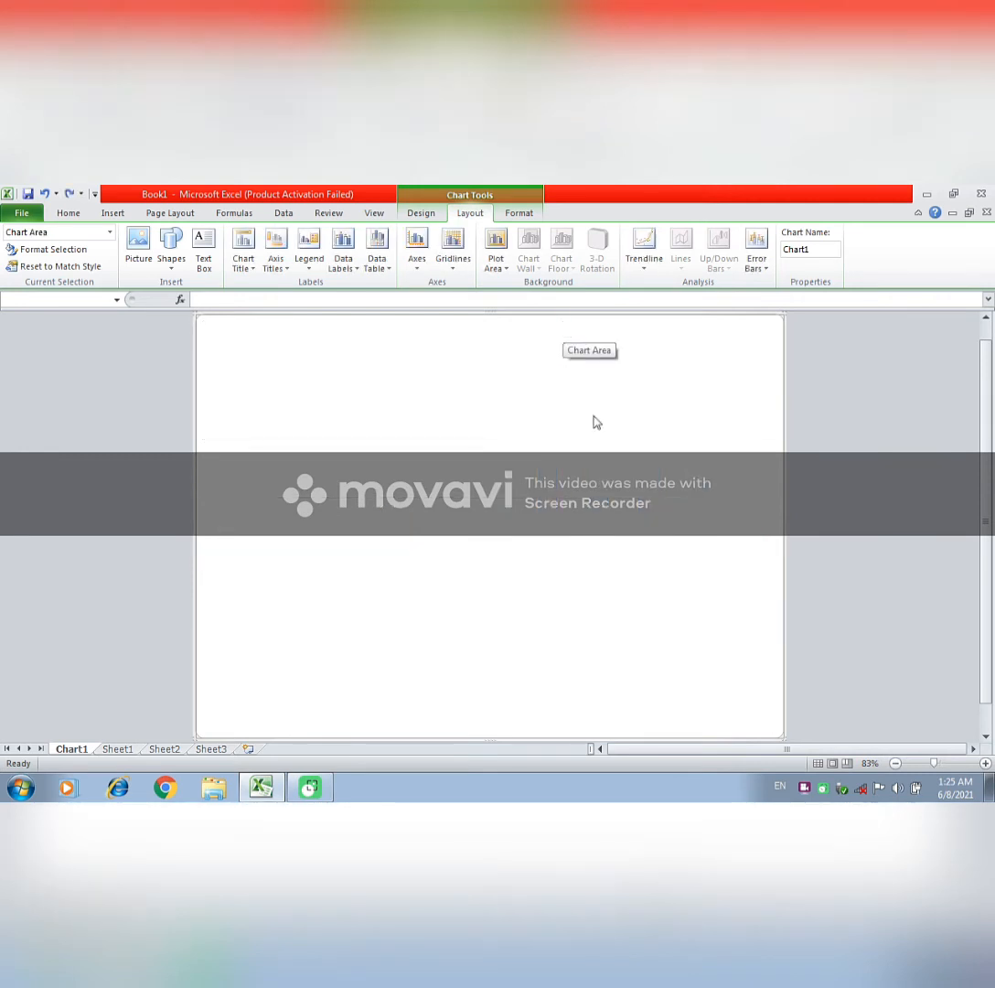
click(241, 253)
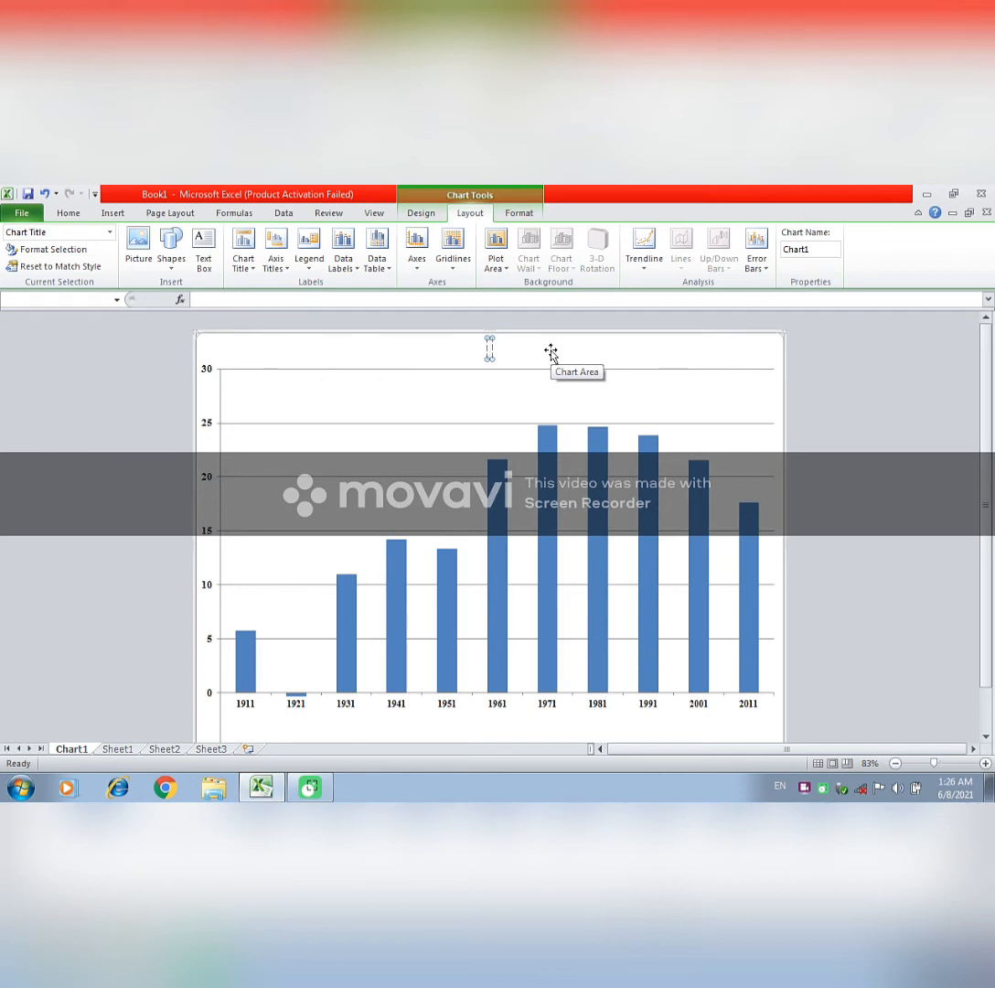
- Type the three-line title INDIA / DECADAL POPULATION GROWTH / 1911 - 2011
text(INDIA)
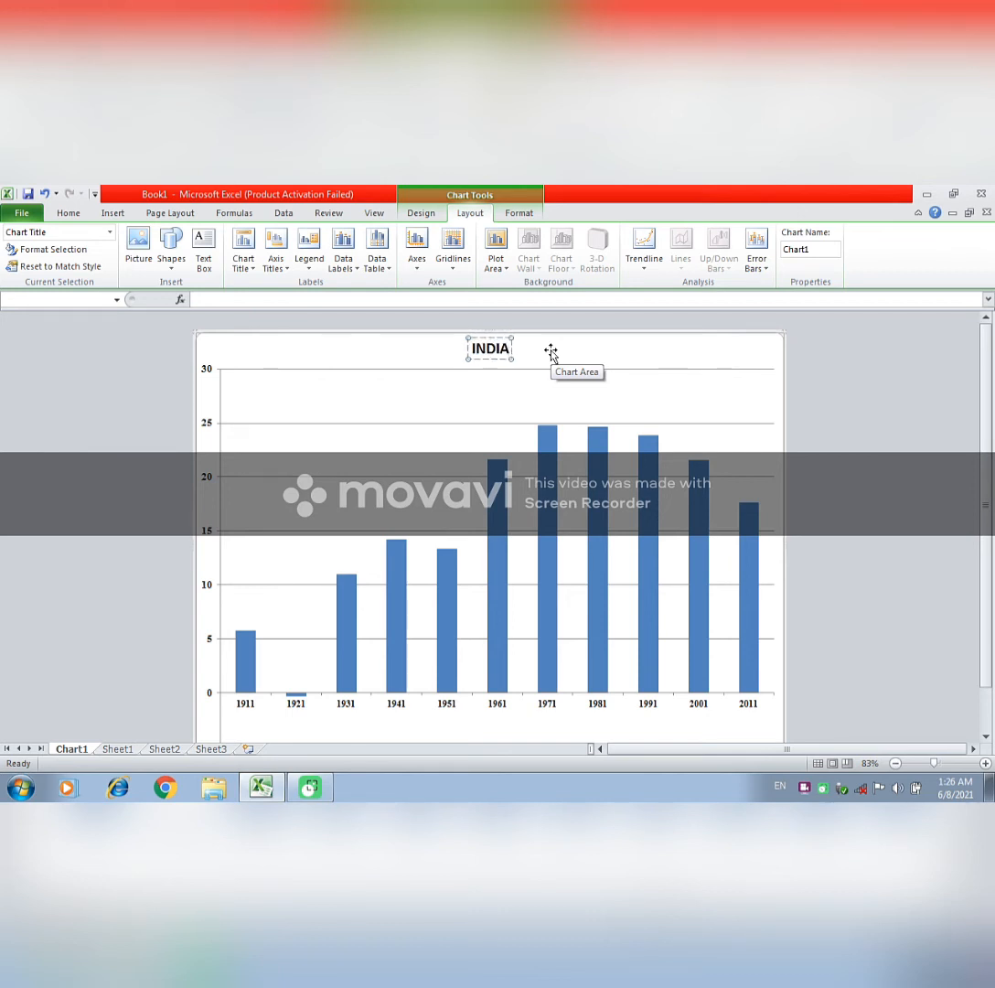
text(DECADAL POPULATION GROWTH)
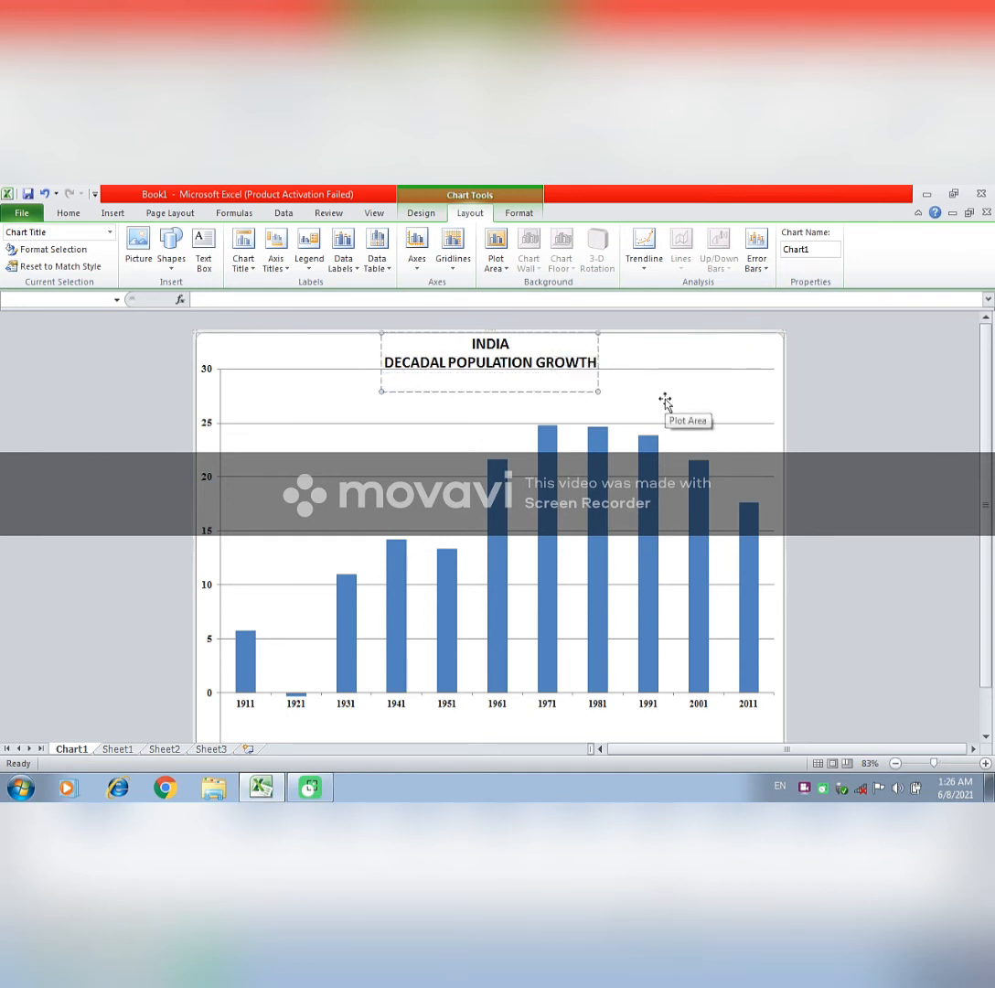
text(20)
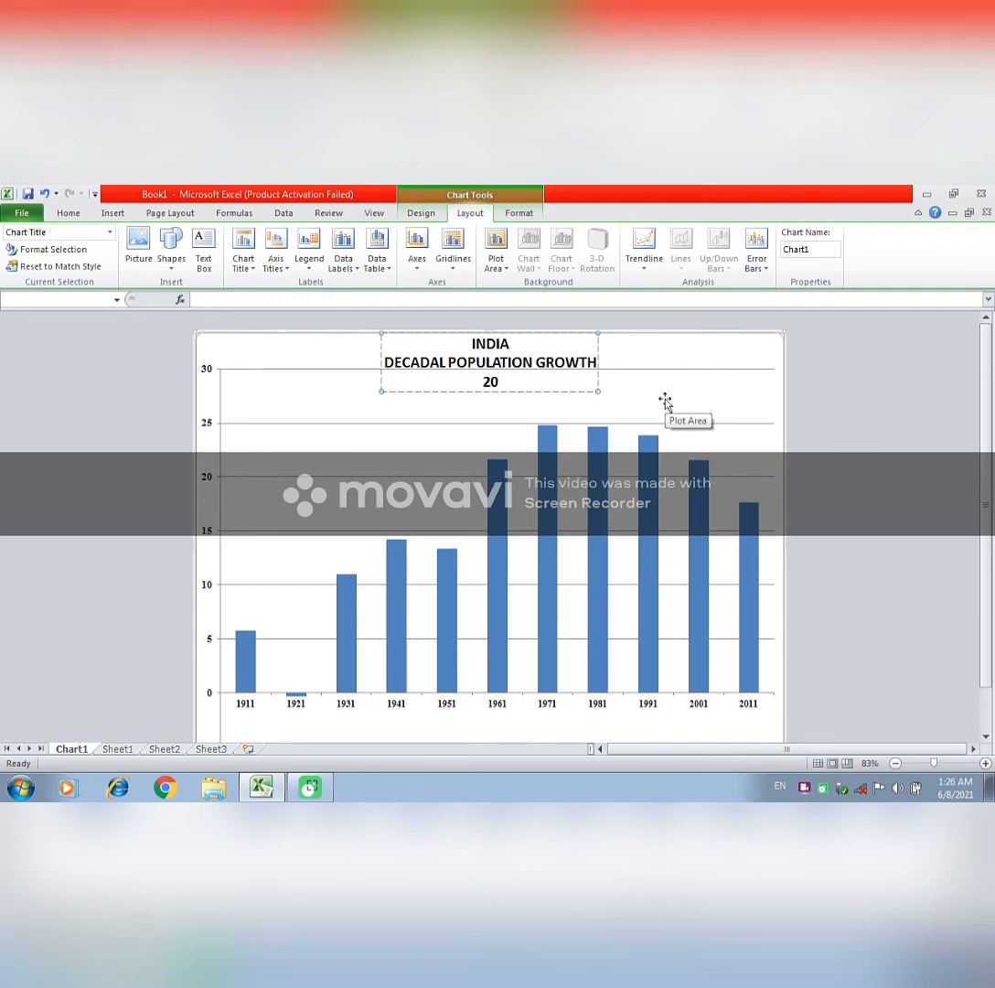
text(1911)
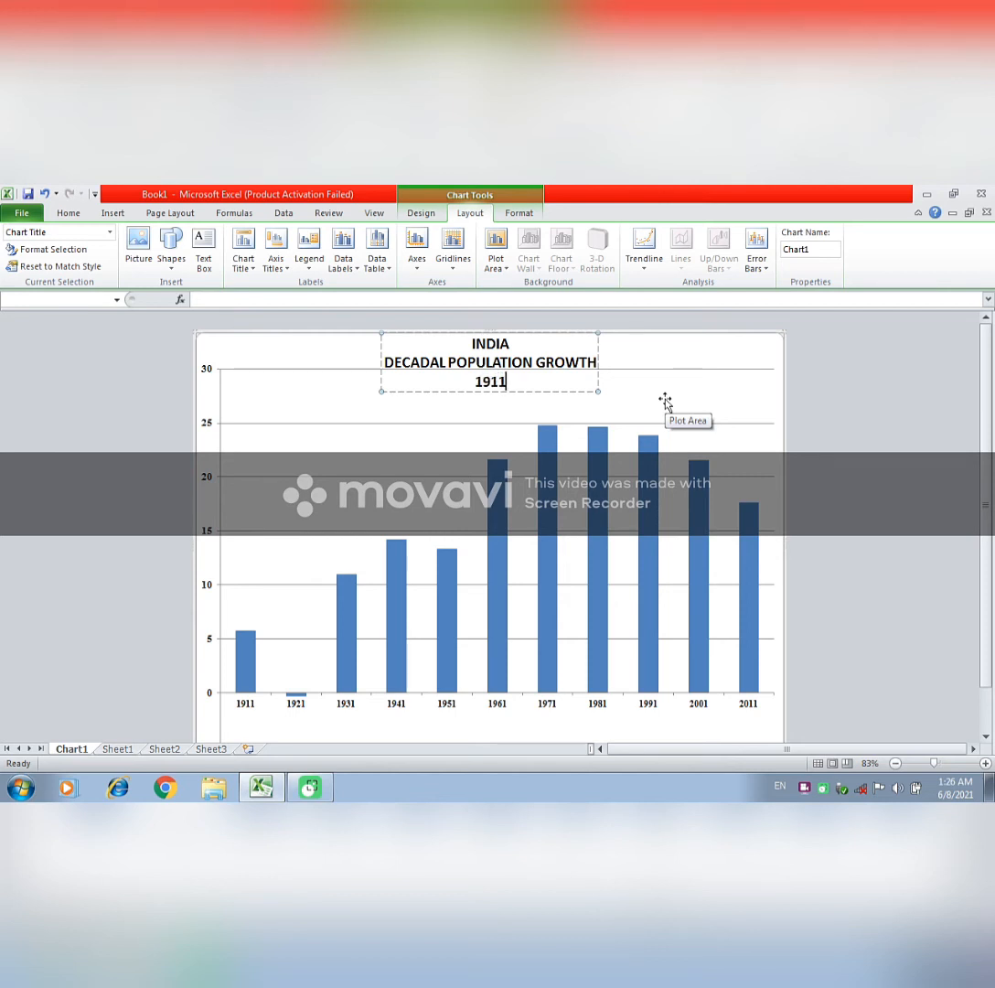
text(-)
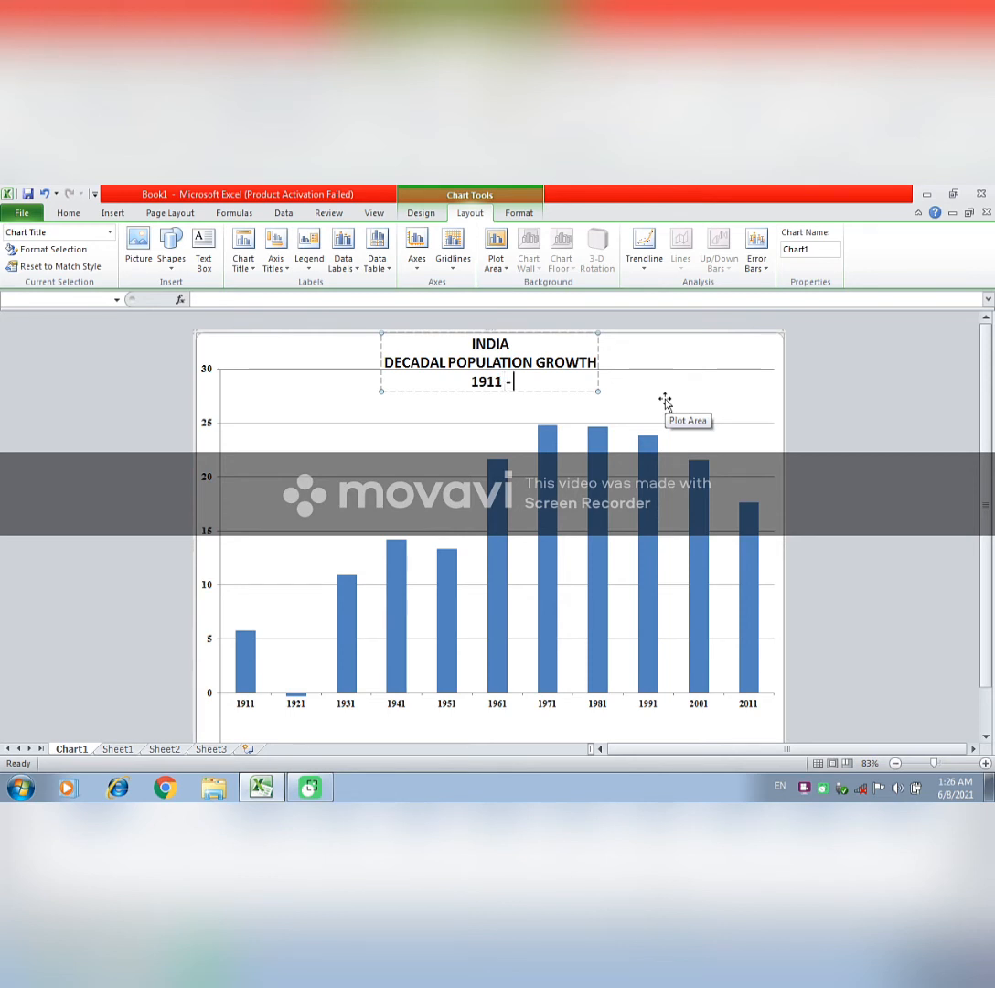
text(2011)
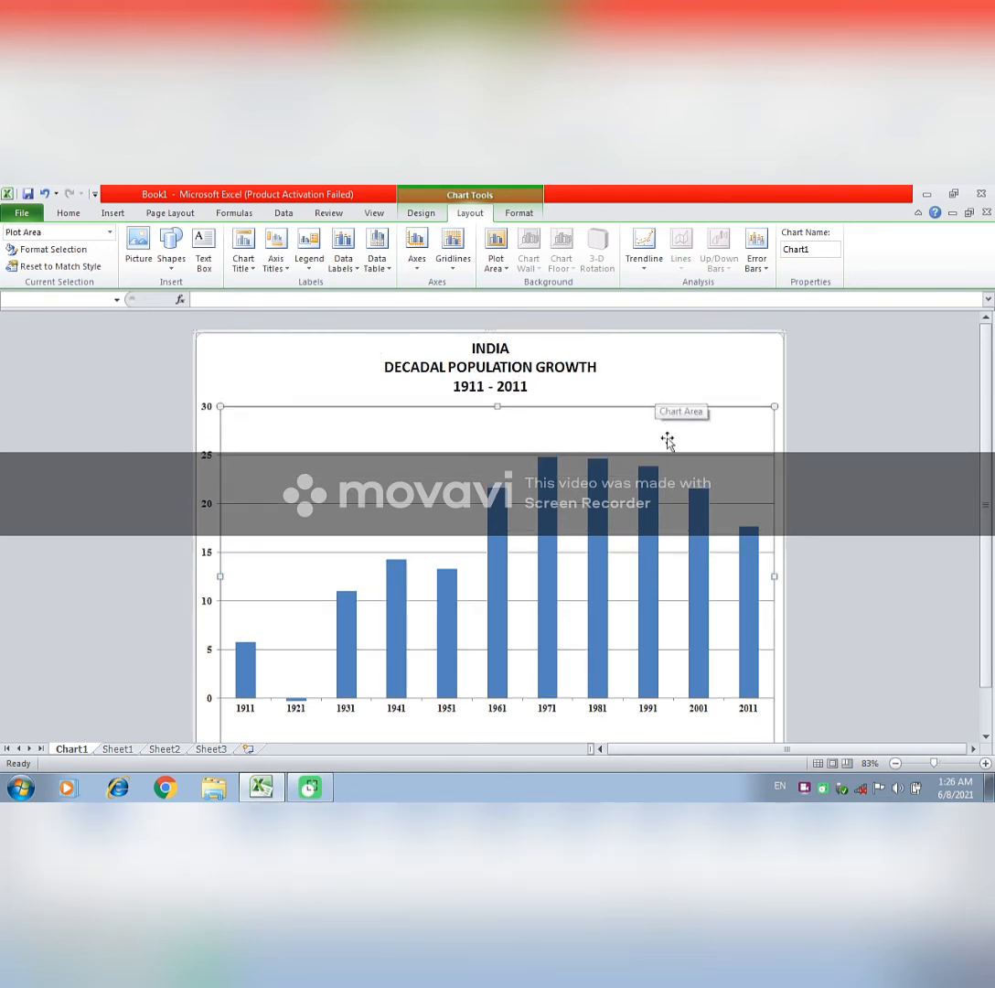
click(490, 366)
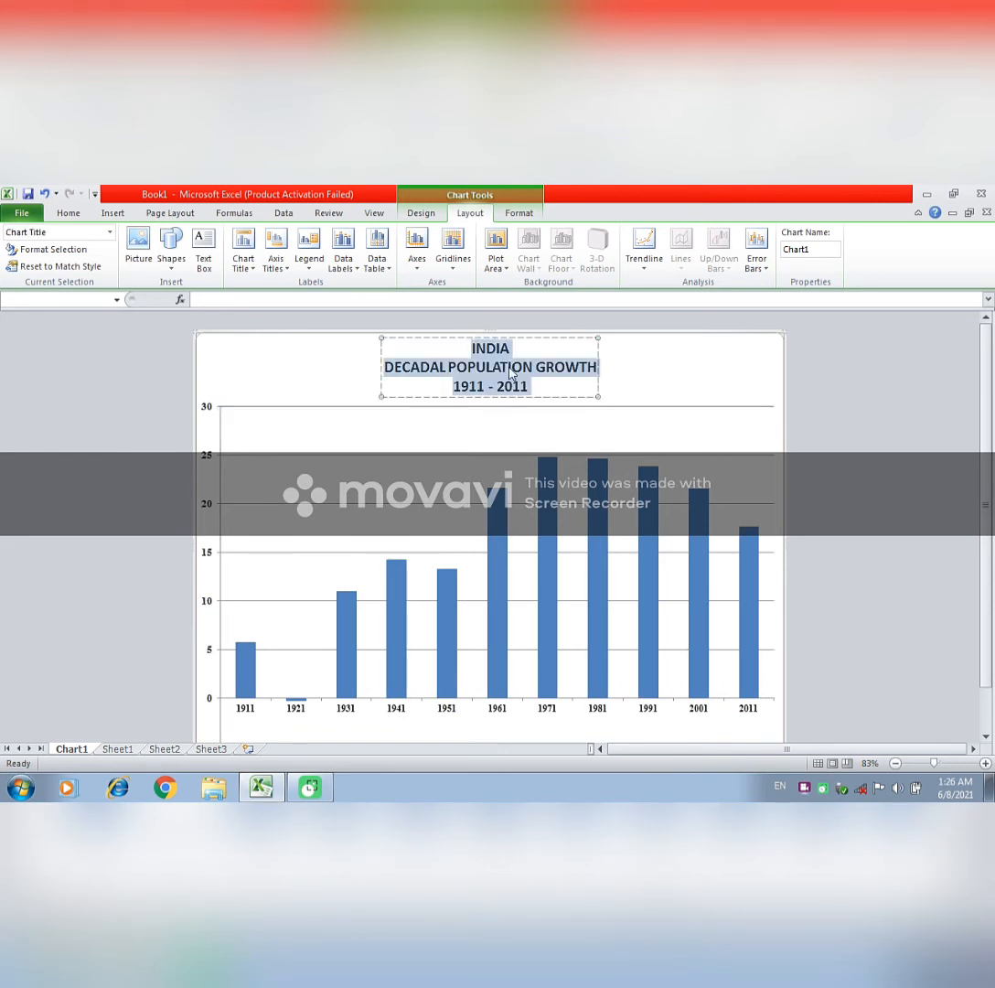
- Set the title in Times New Roman and enlarge it one size
click(114, 212)
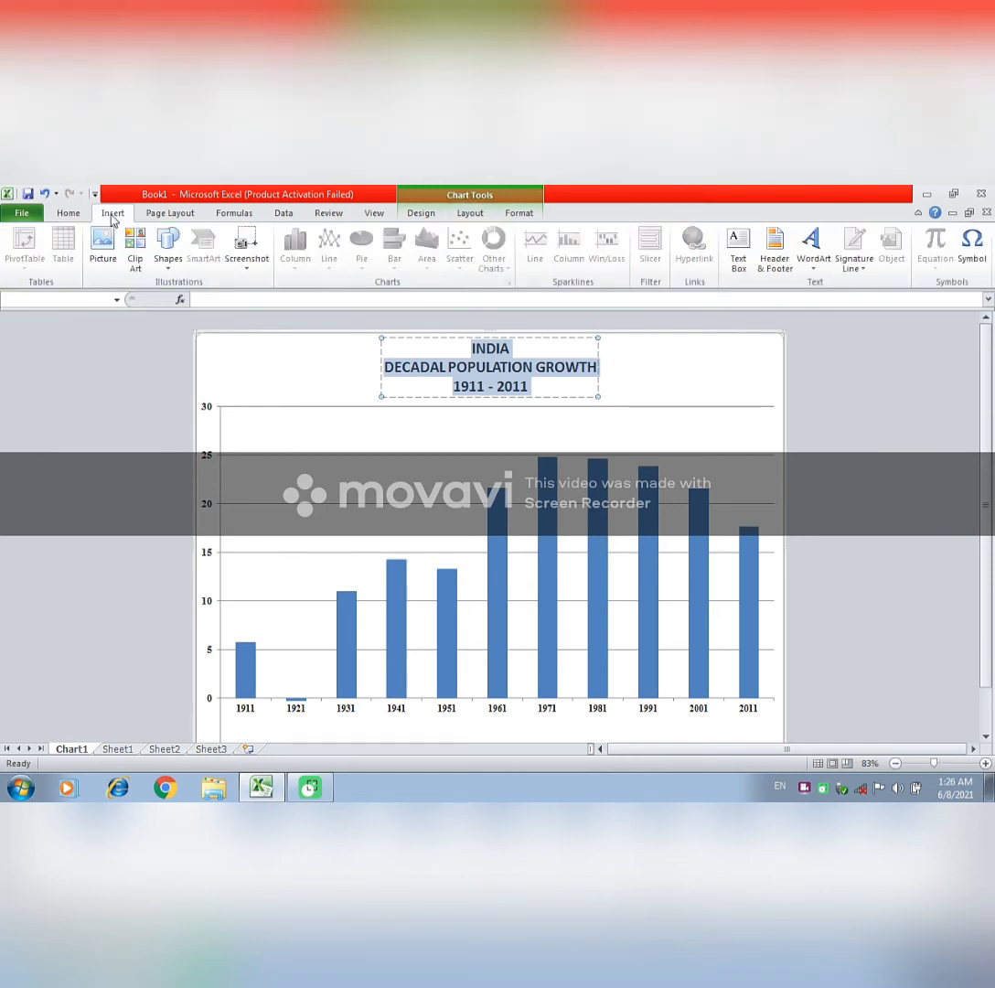
click(68, 212)
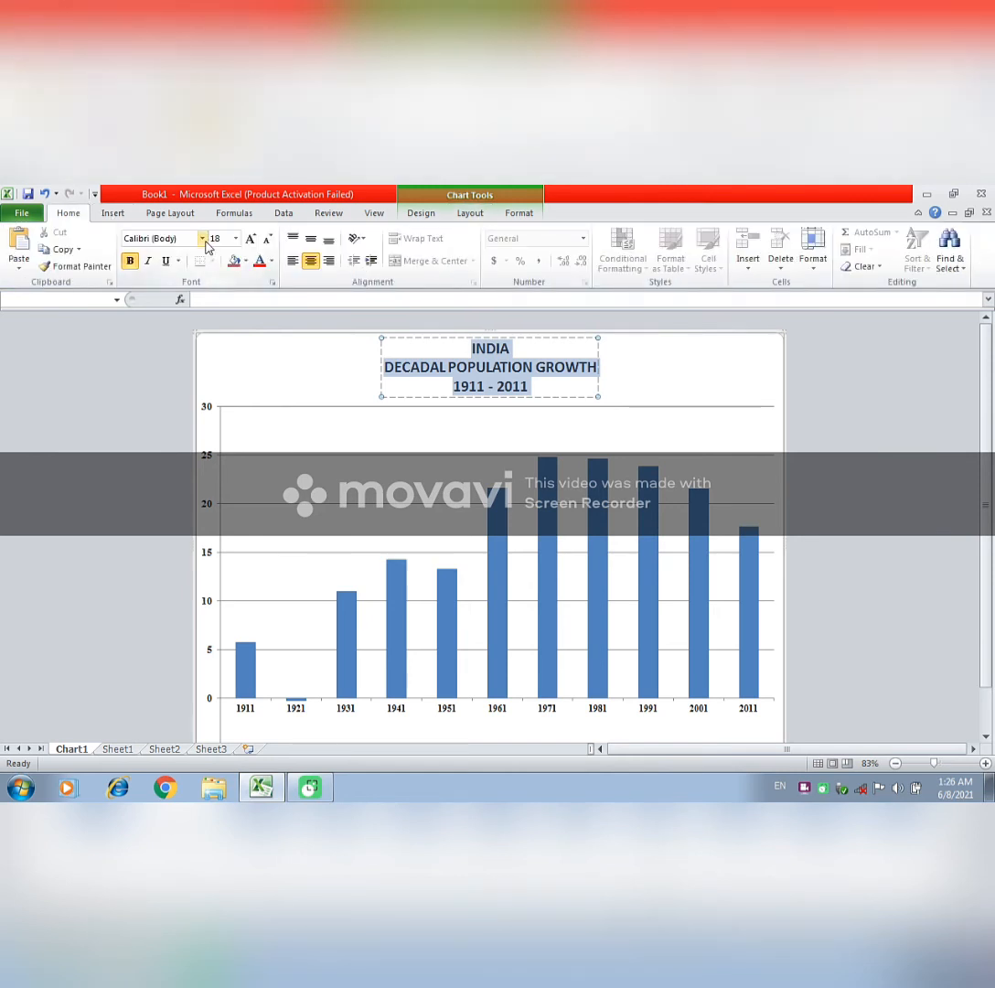
click(161, 238)
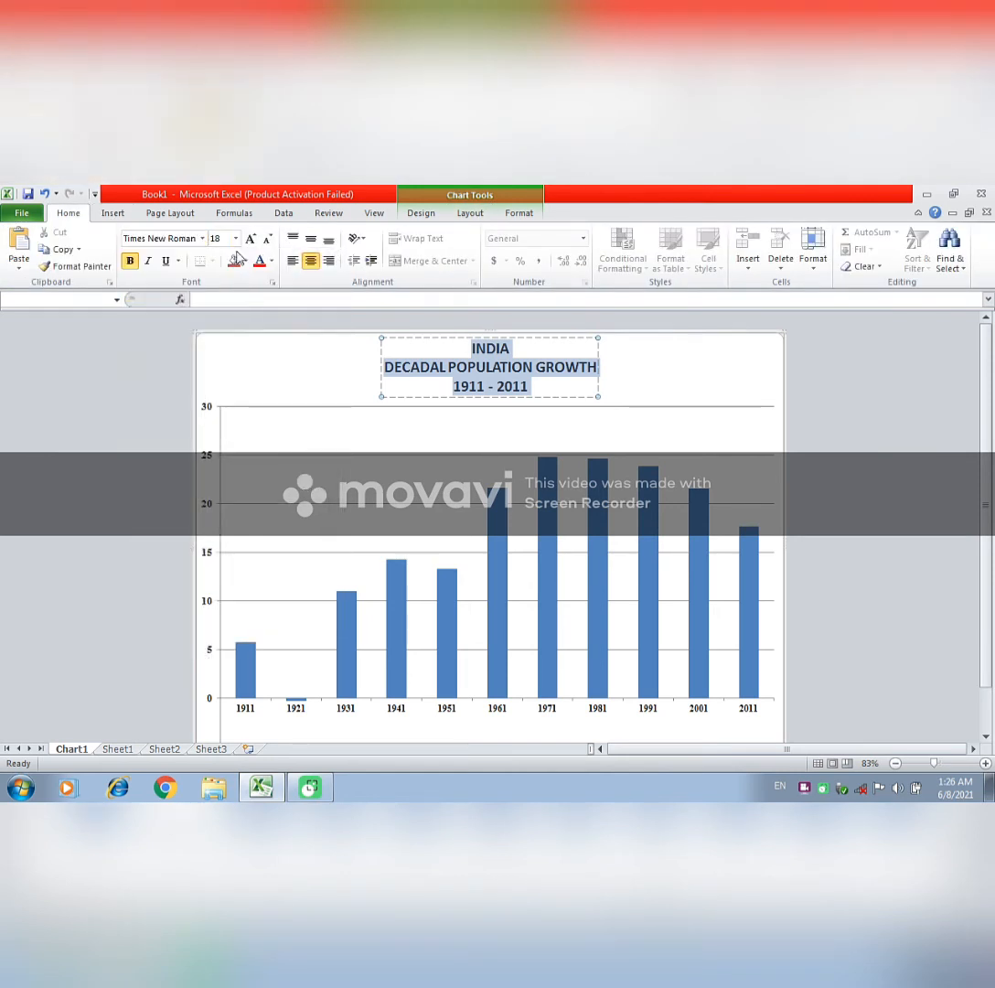
click(249, 239)
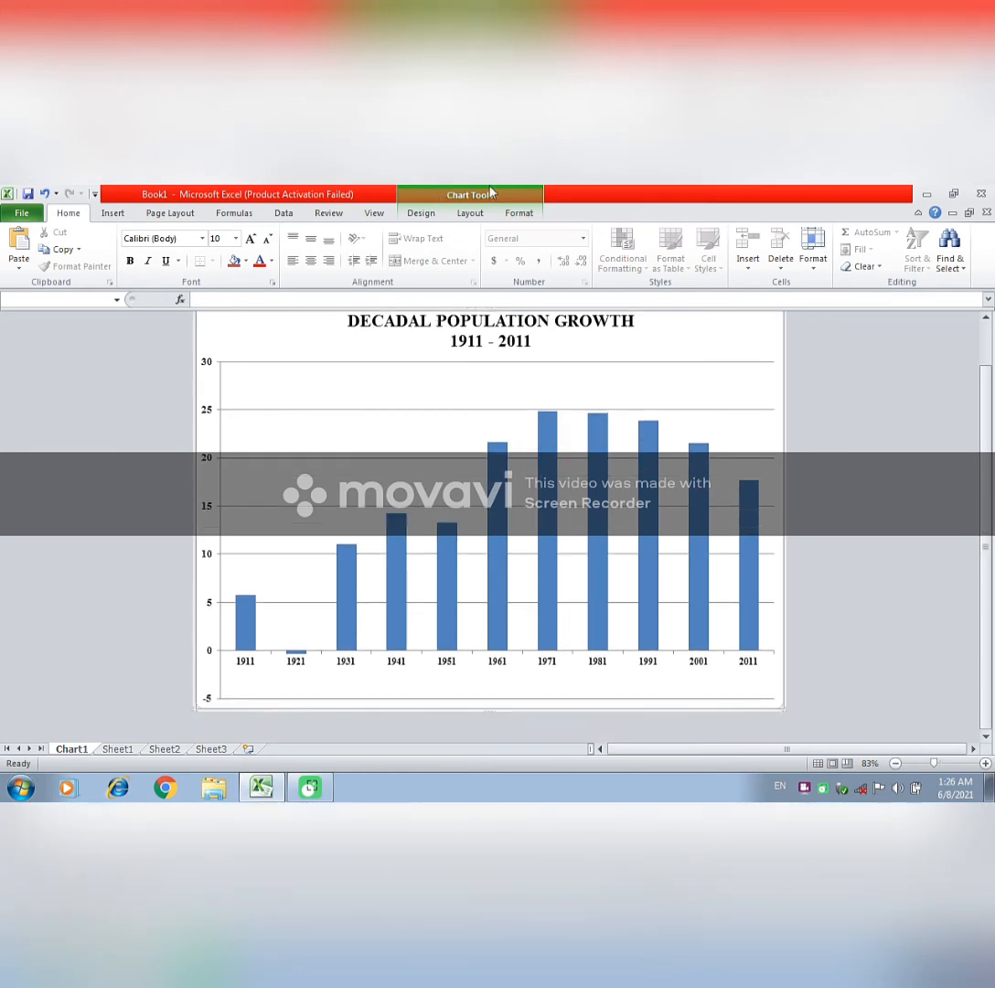
- Add a below-axis horizontal title reading CENSUS YEARS and enlarge it in Times New Roman
click(470, 212)
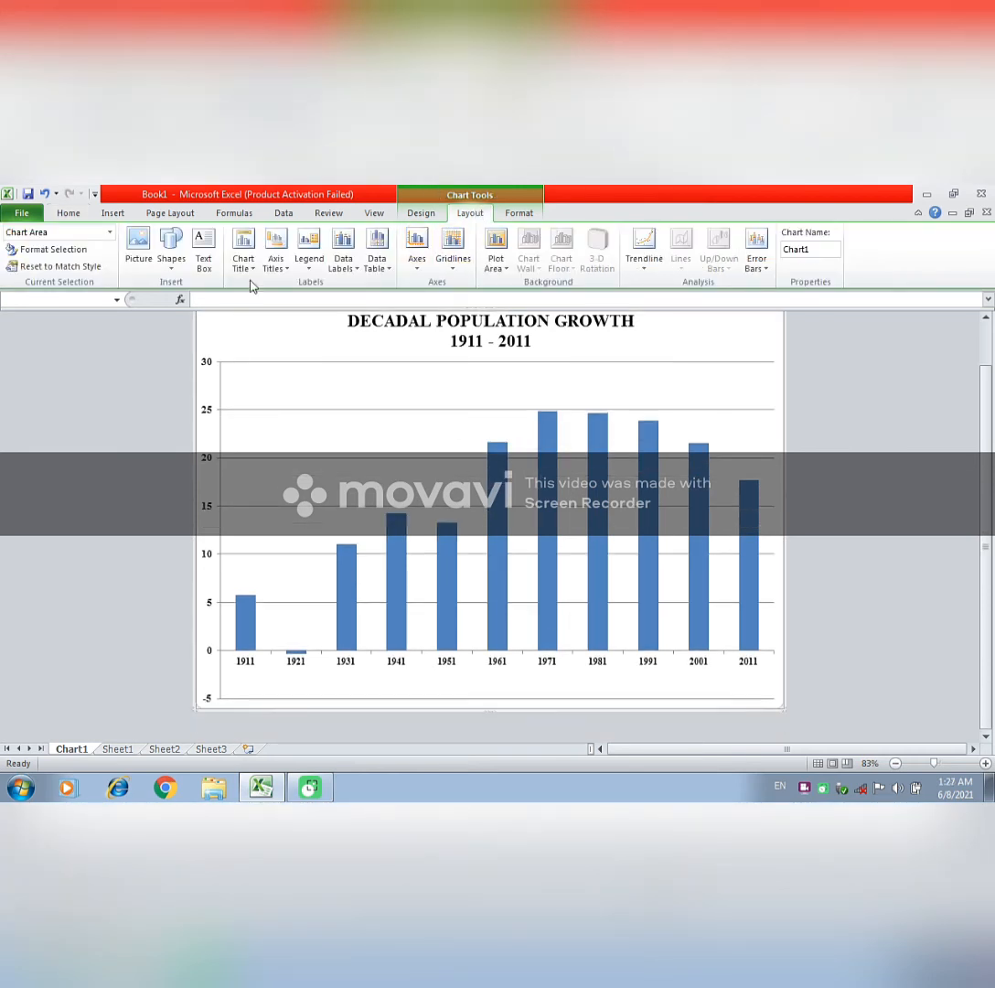
click(275, 252)
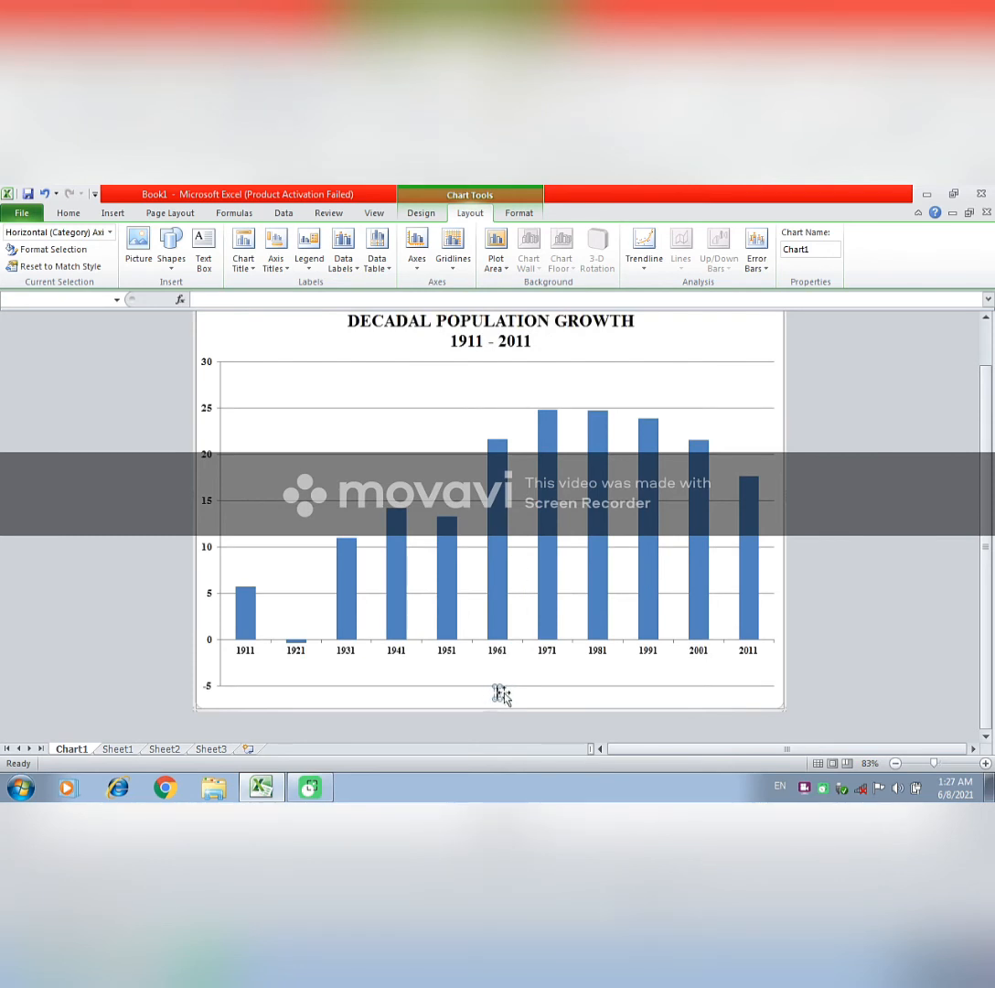
mouse_move(497, 693)
text(CENSUS)
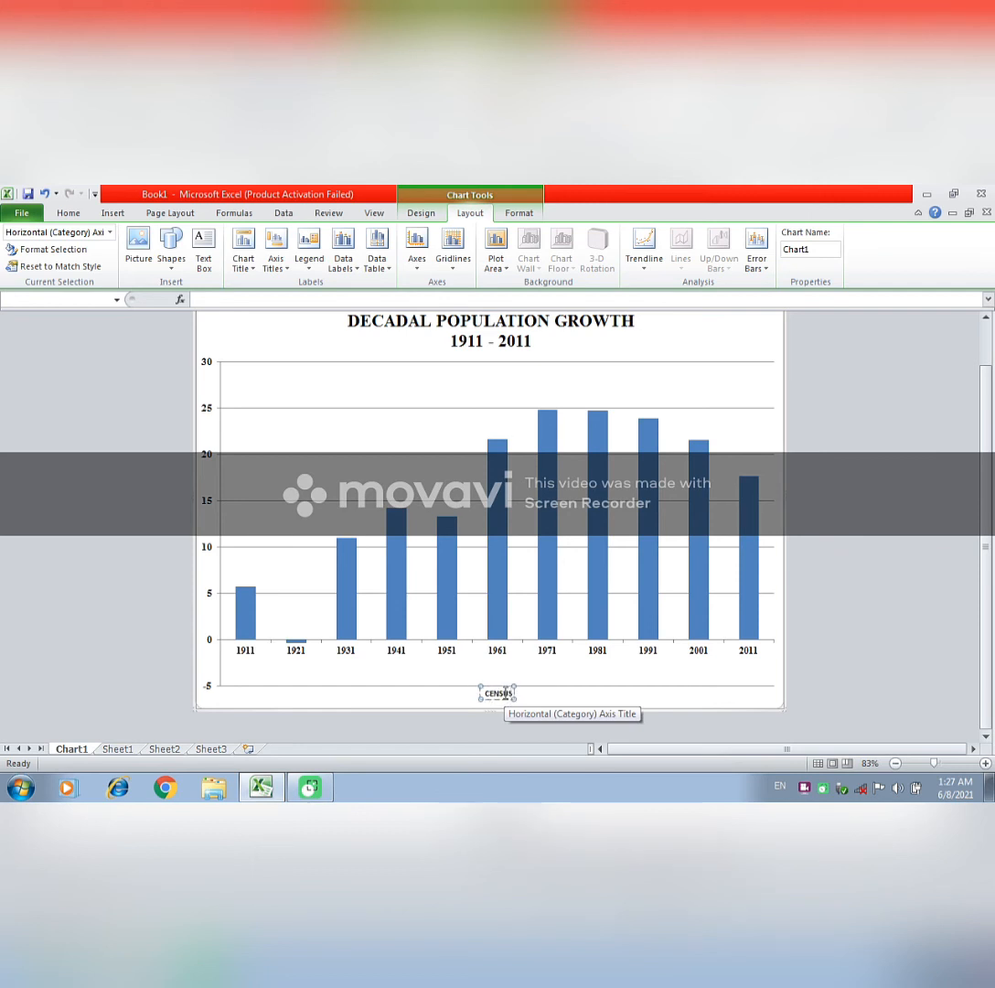
text(YEARS)
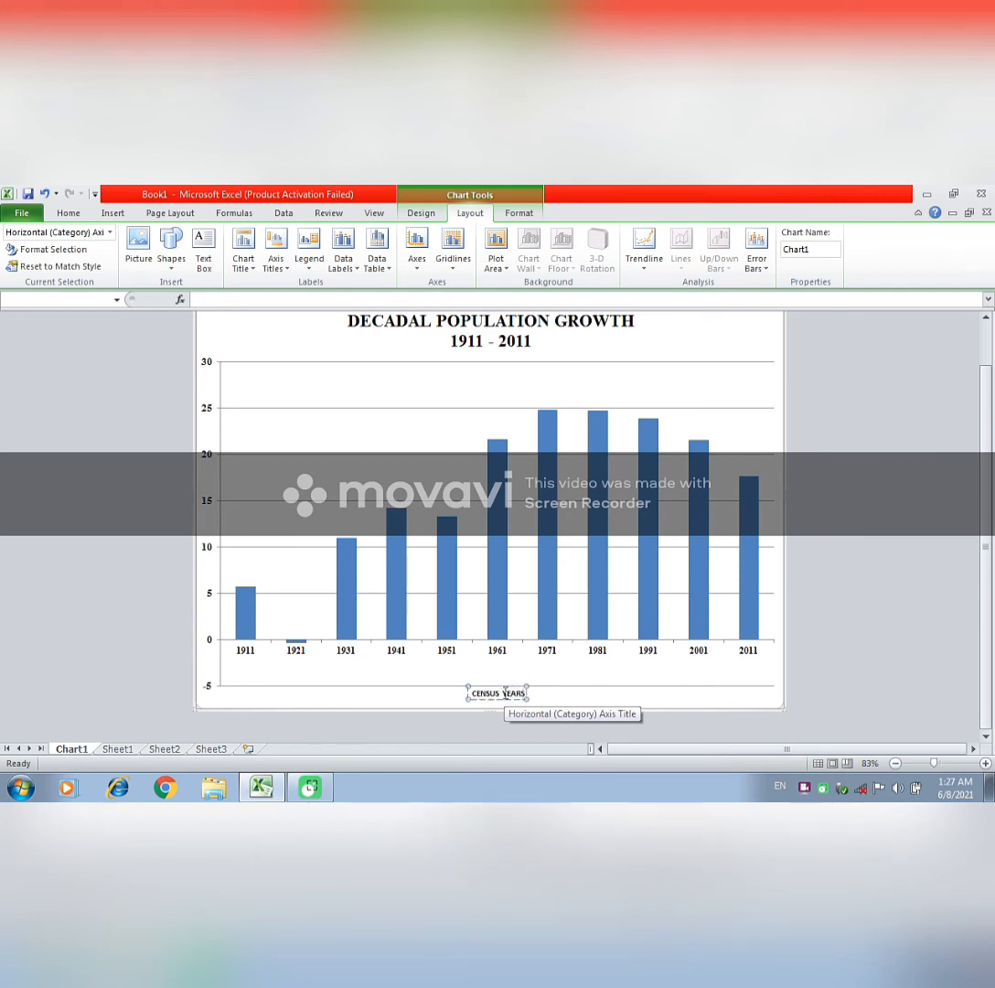
mouse_move(235, 333)
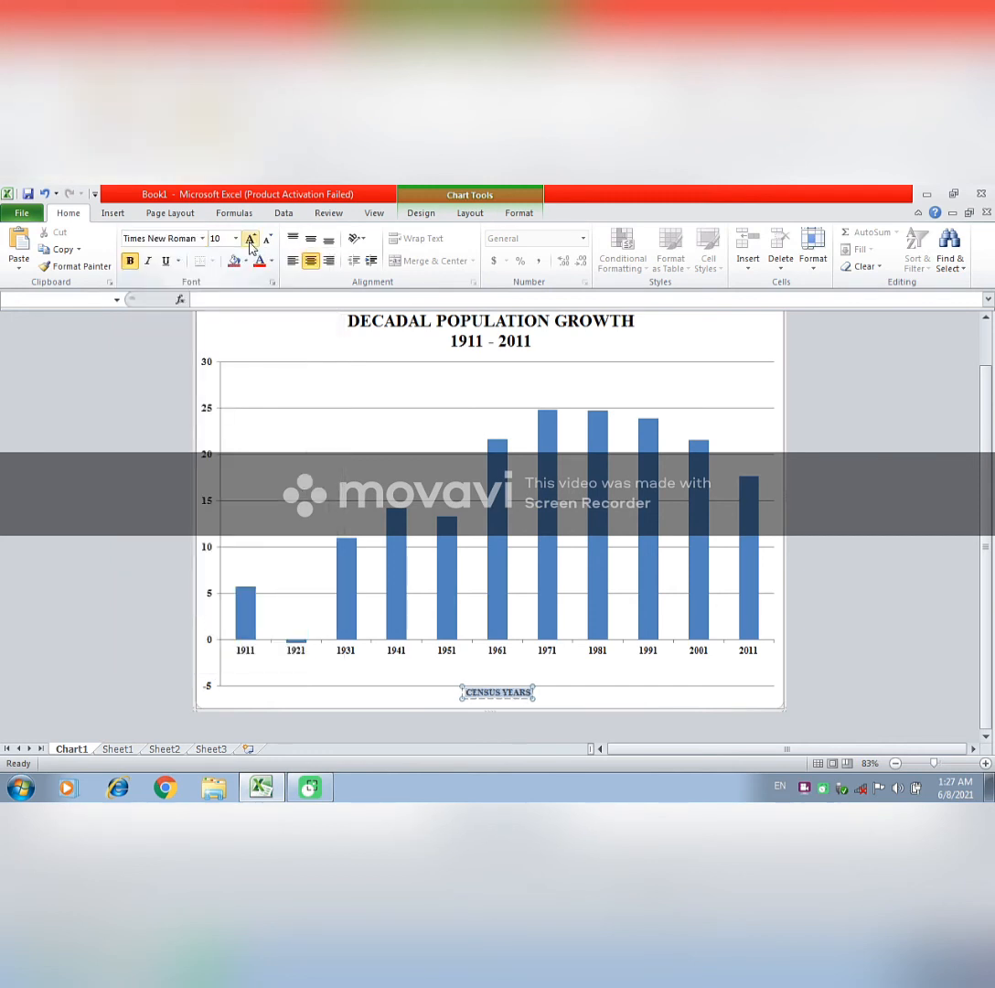
click(248, 238)
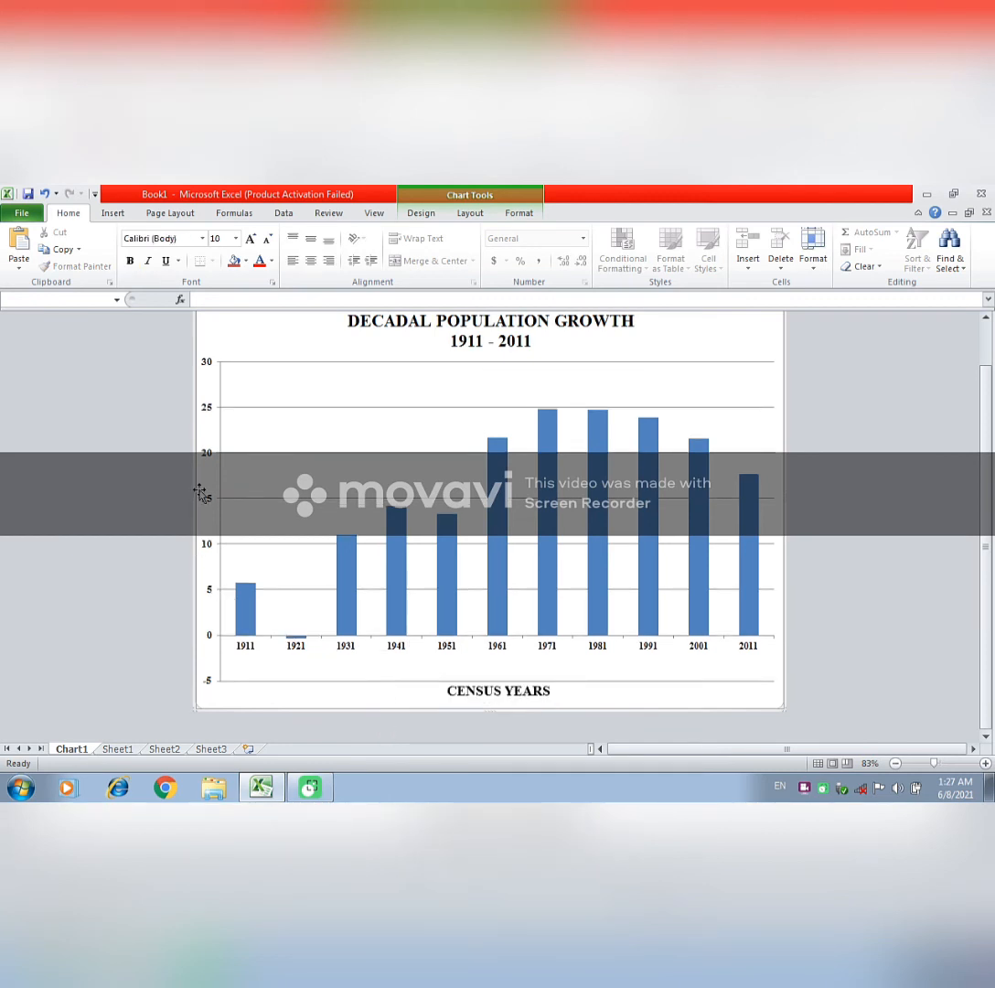
mouse_move(212, 545)
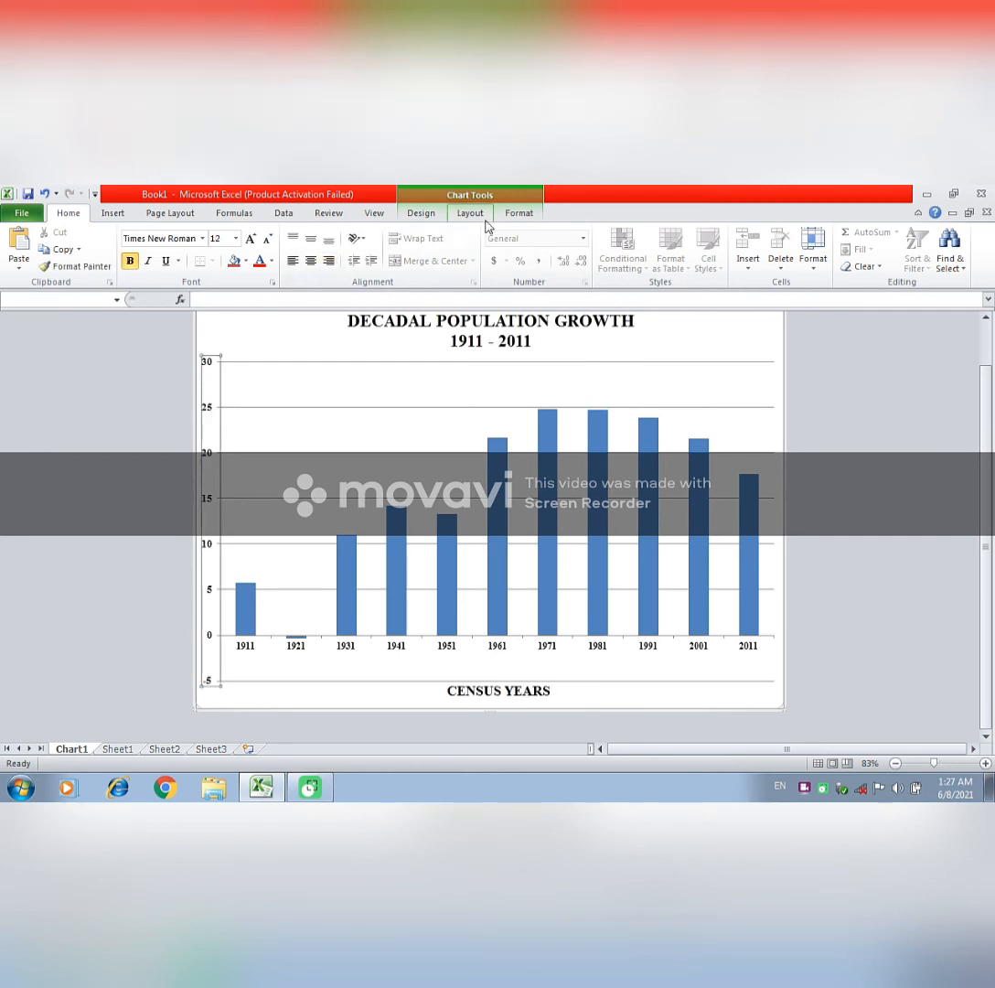
- Add a rotated vertical axis title reading POPULATION IN LAKH
click(469, 212)
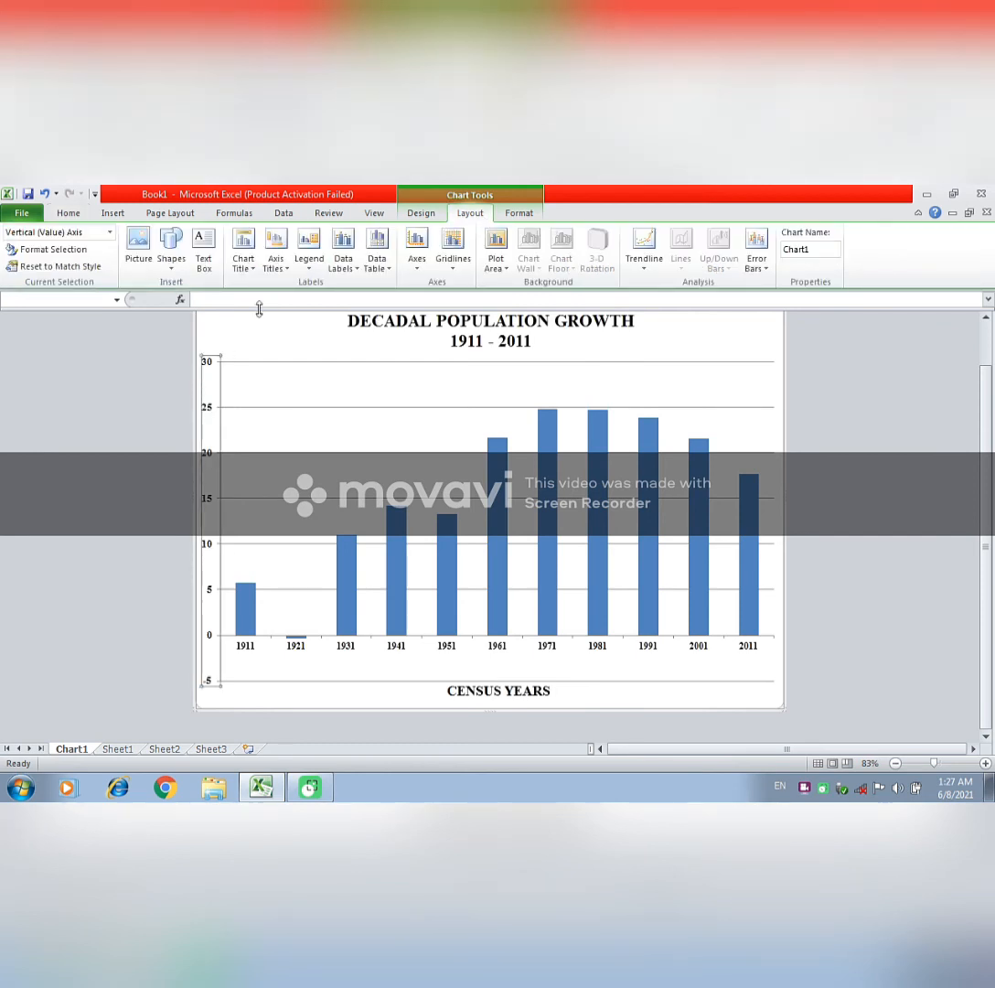
mouse_move(275, 252)
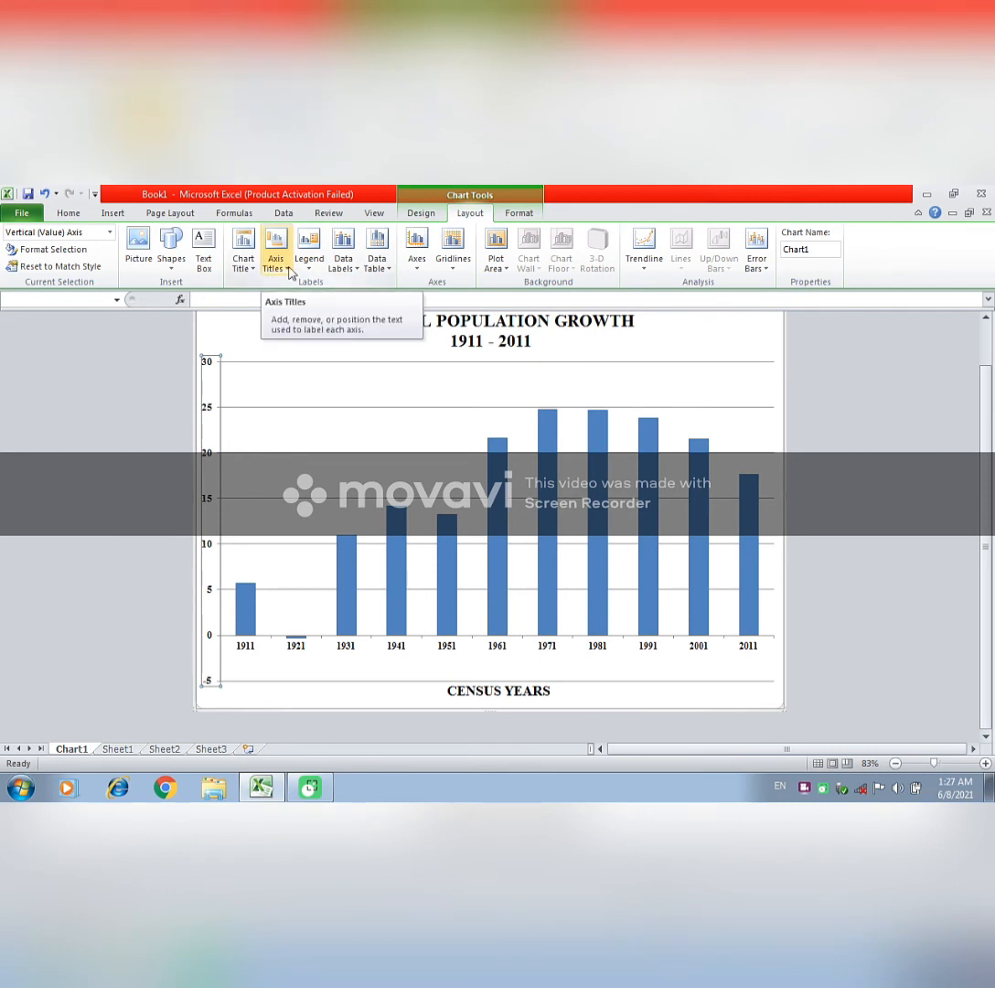
click(274, 253)
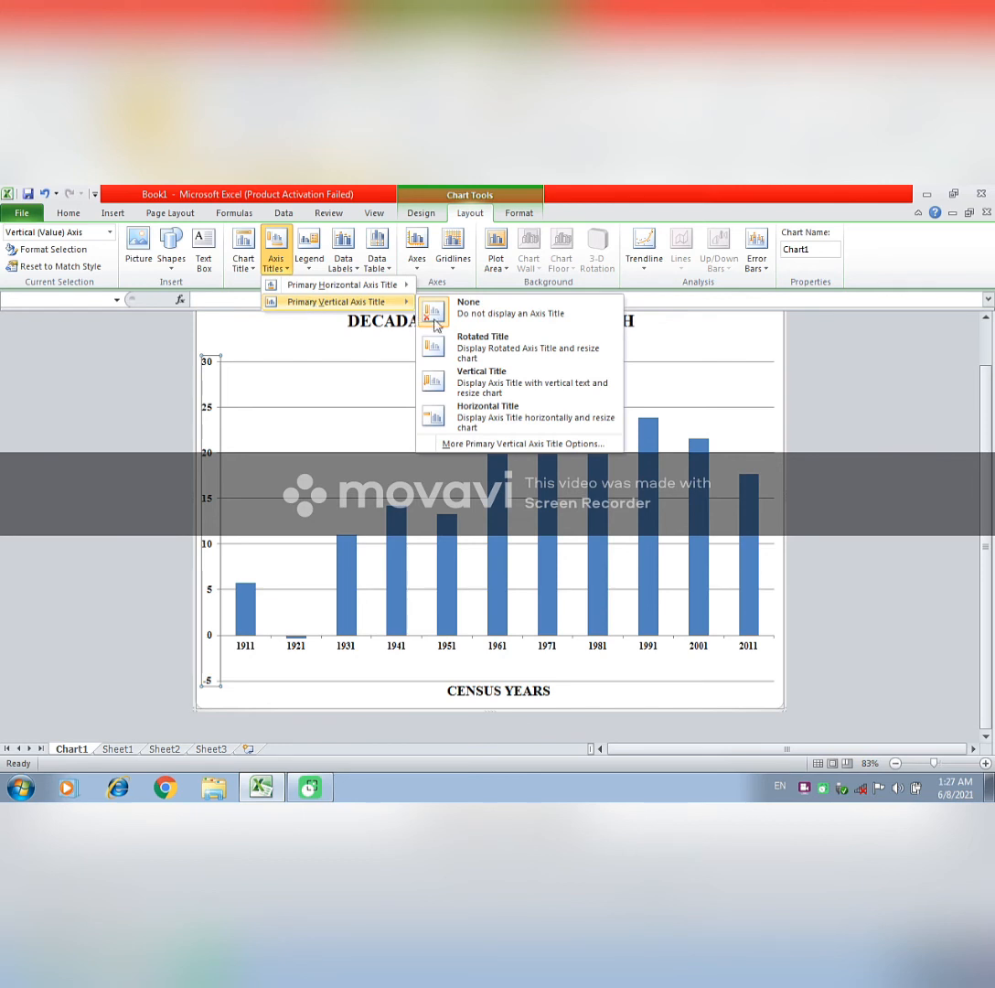
click(468, 307)
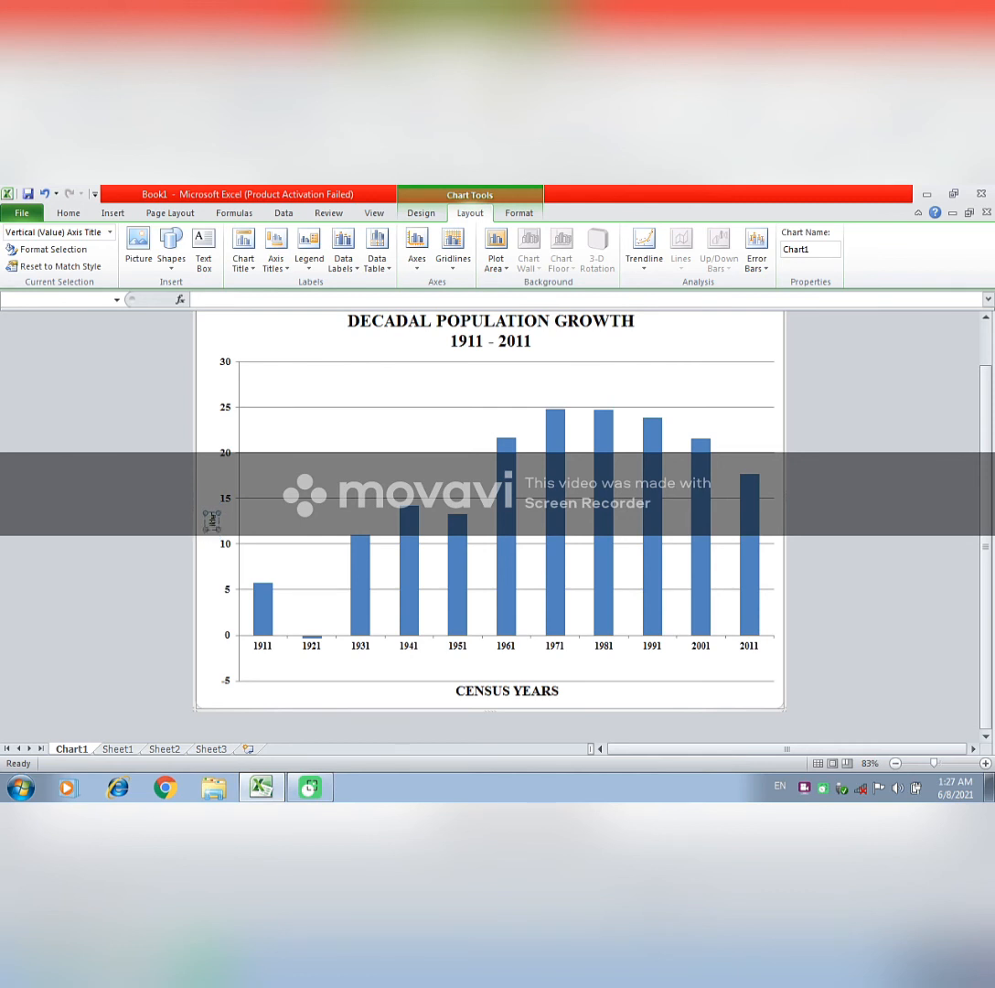
mouse_move(210, 521)
text(POPULATION IN LAKH)
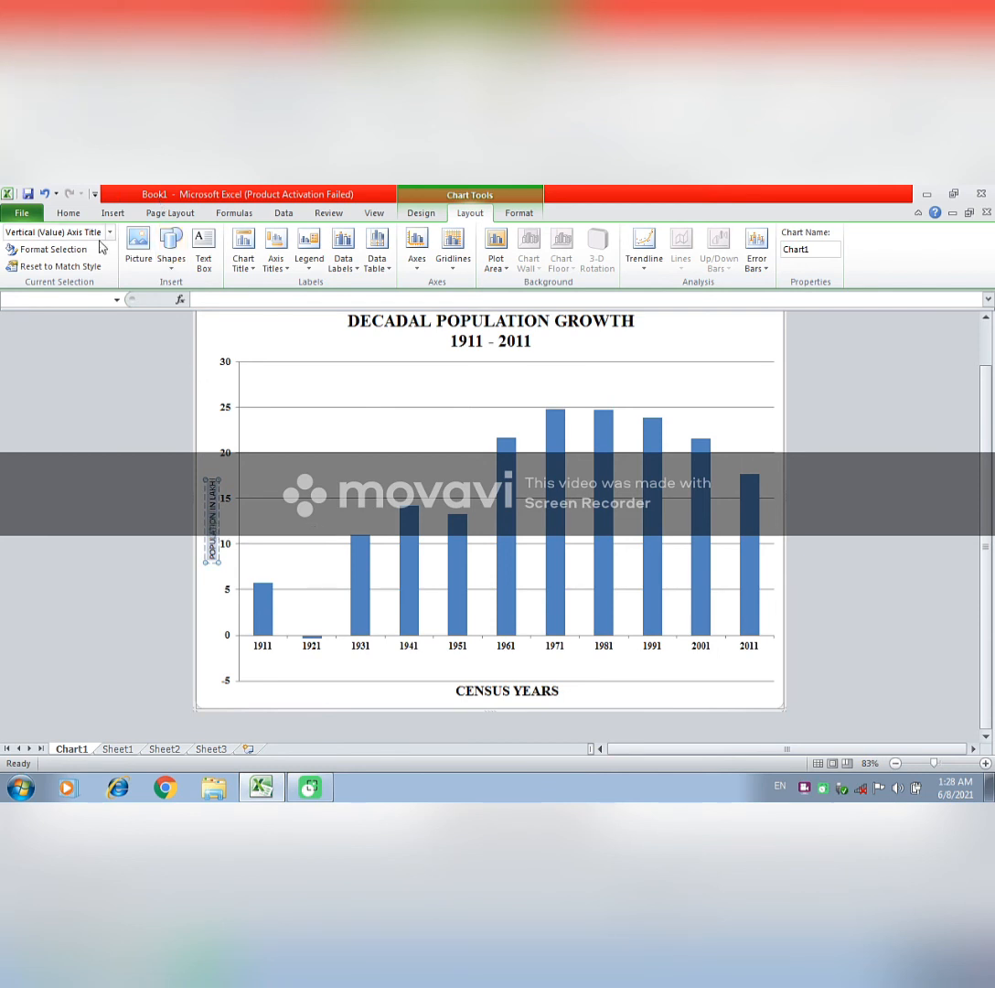
- Format the vertical axis title as enlarged Times New Roman from the Home ribbon
click(68, 212)
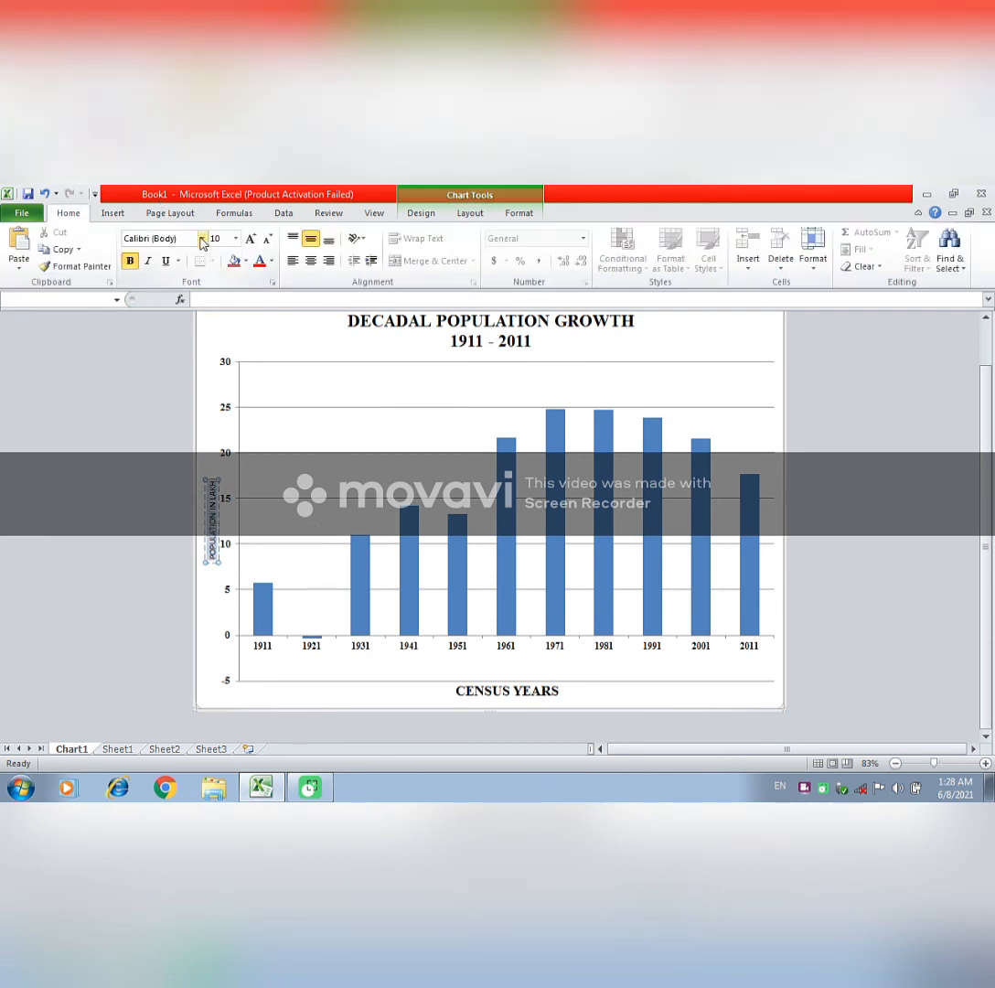
click(201, 238)
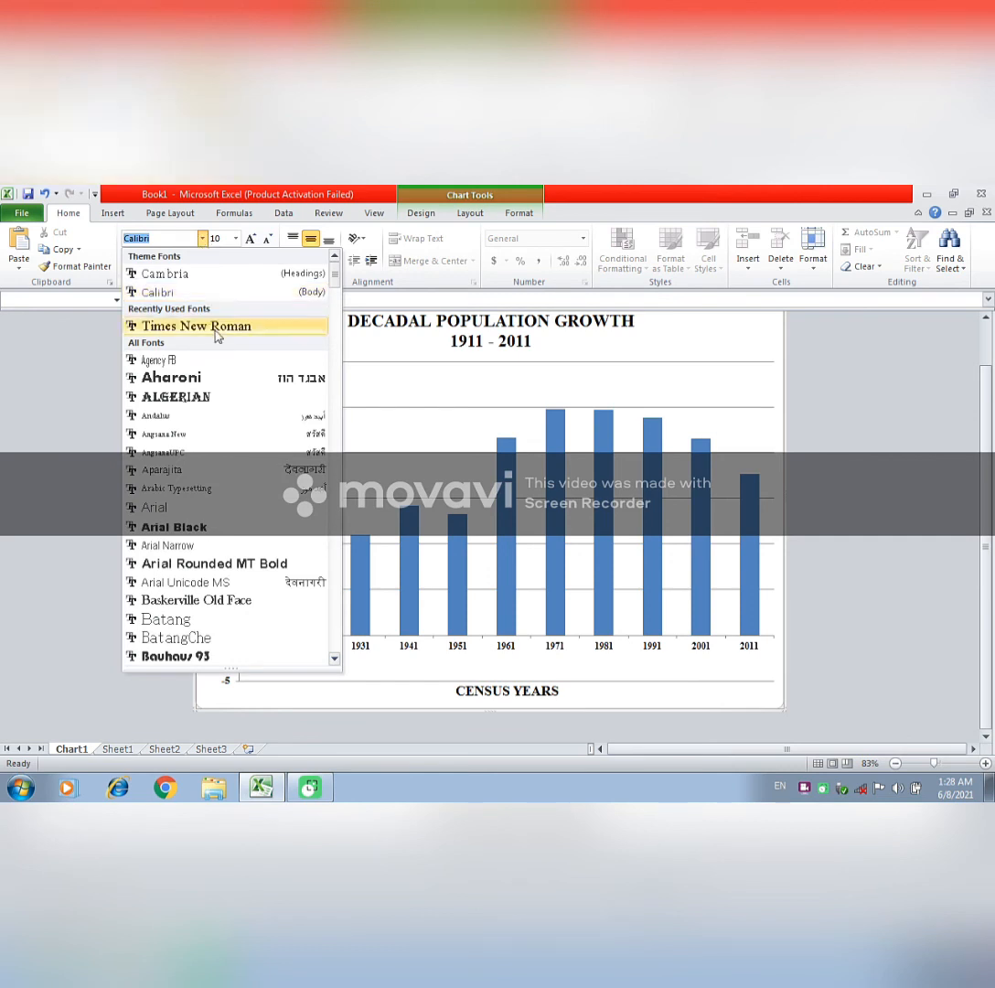
click(196, 326)
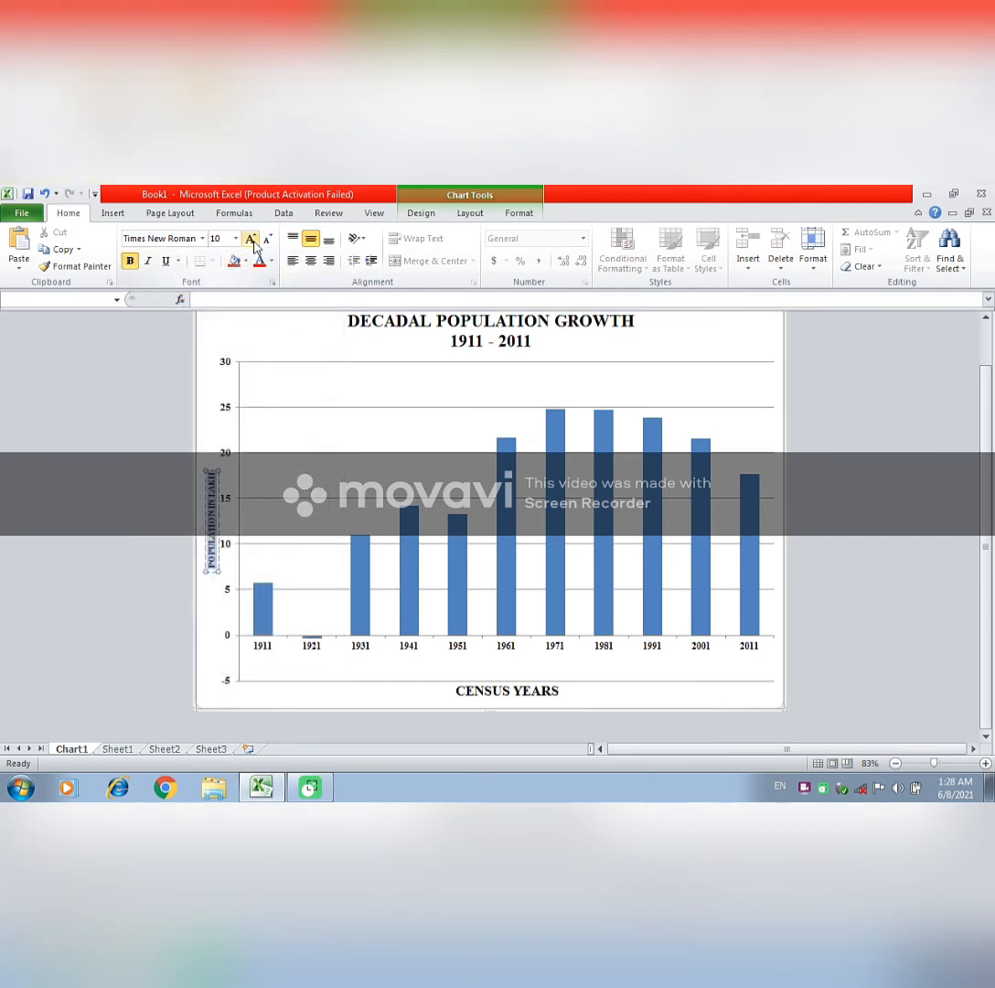
click(248, 238)
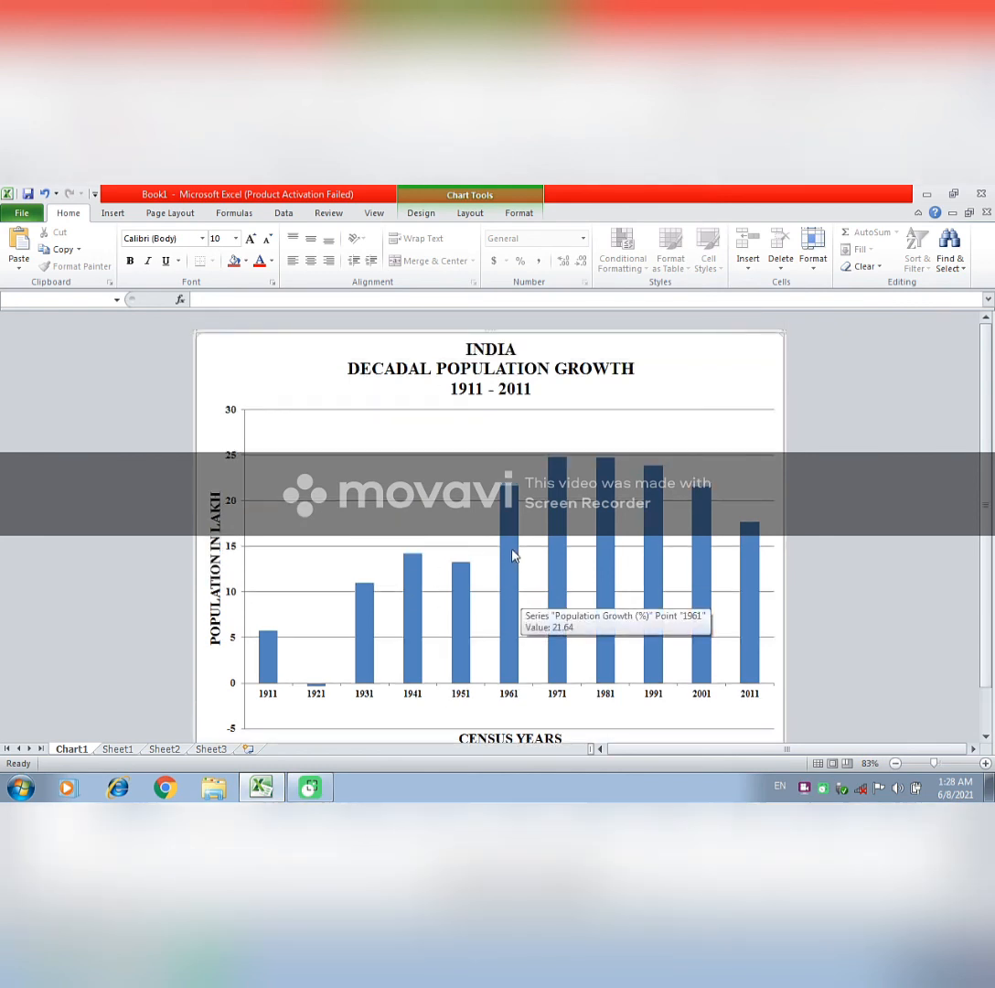
- Add value data labels atop the population growth columns
click(509, 540)
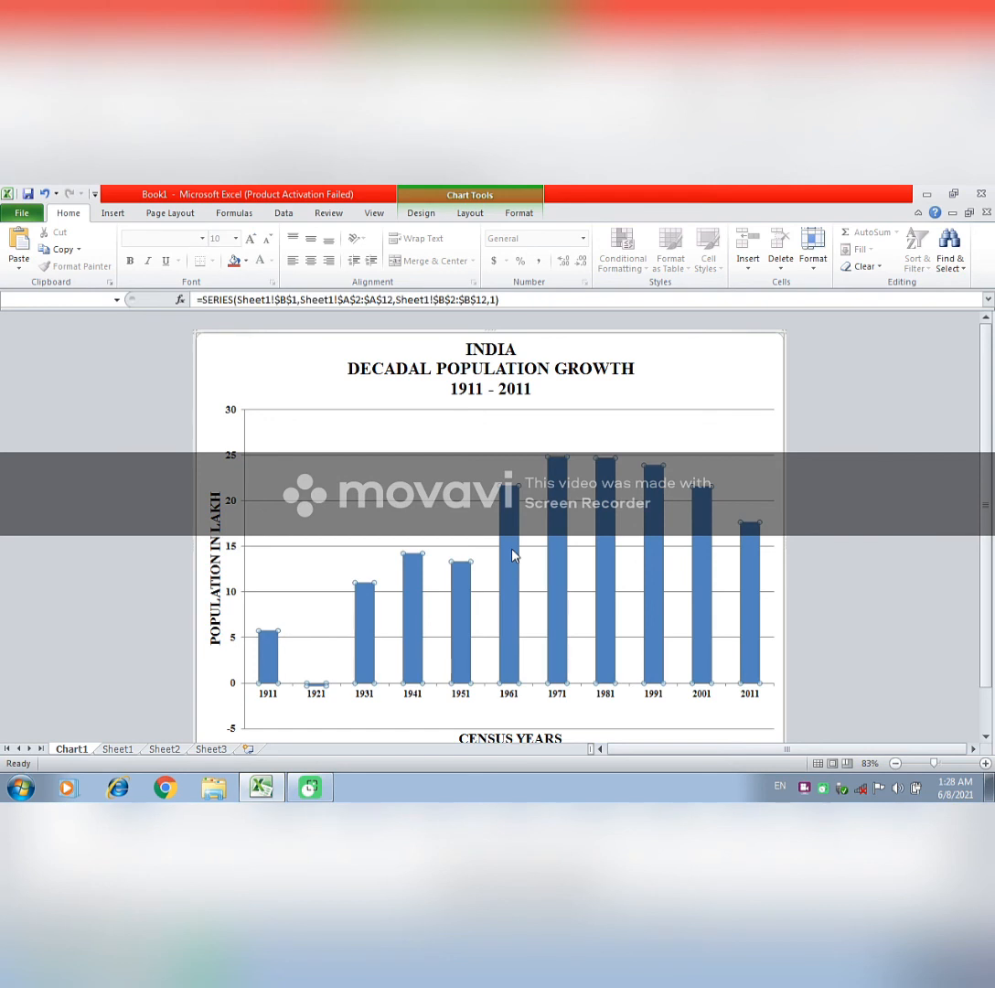
right_click(512, 556)
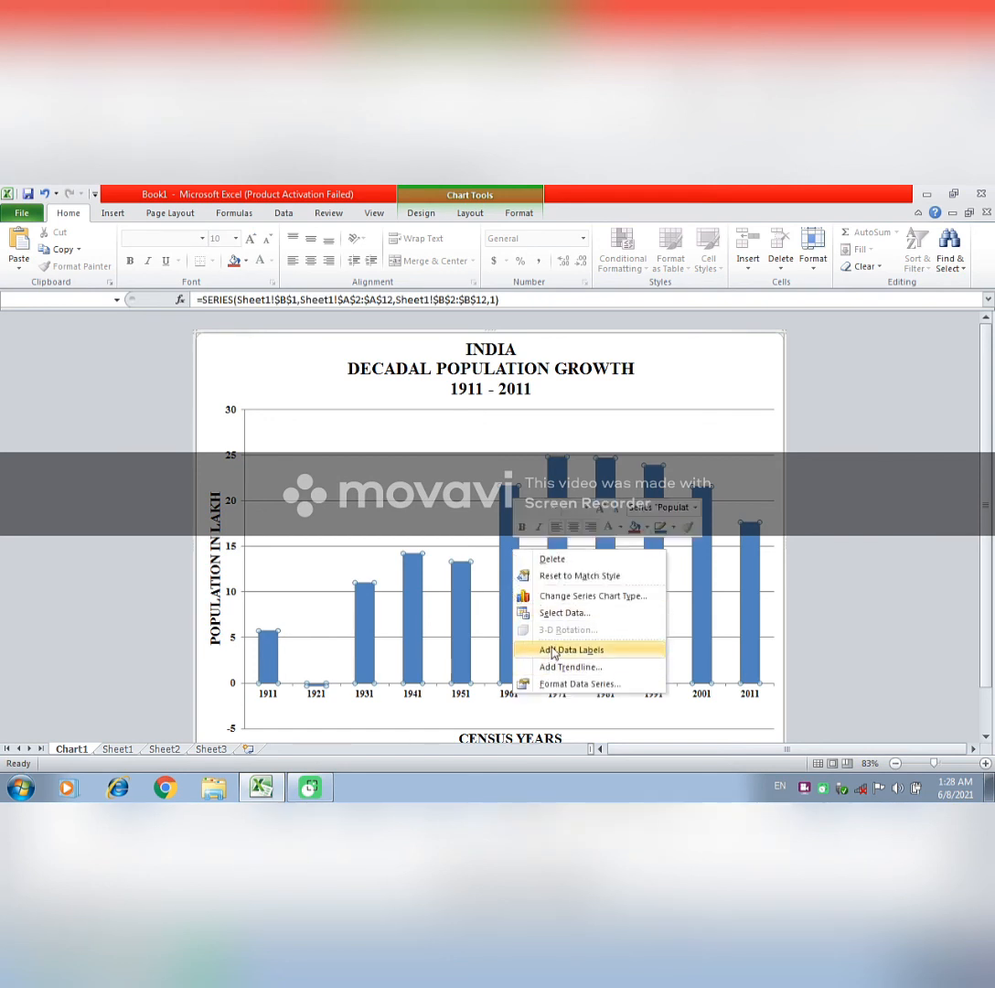
click(580, 647)
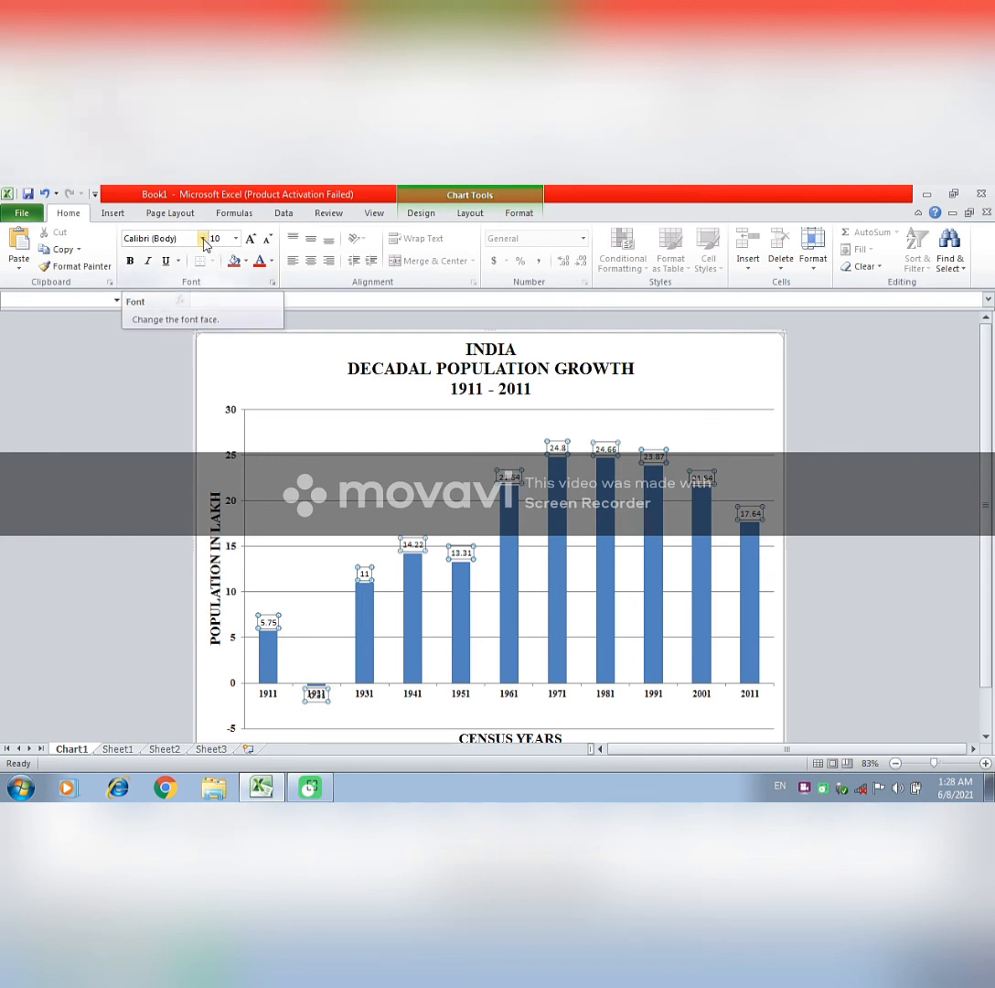
- Set the data labels to bold Times New Roman
click(201, 237)
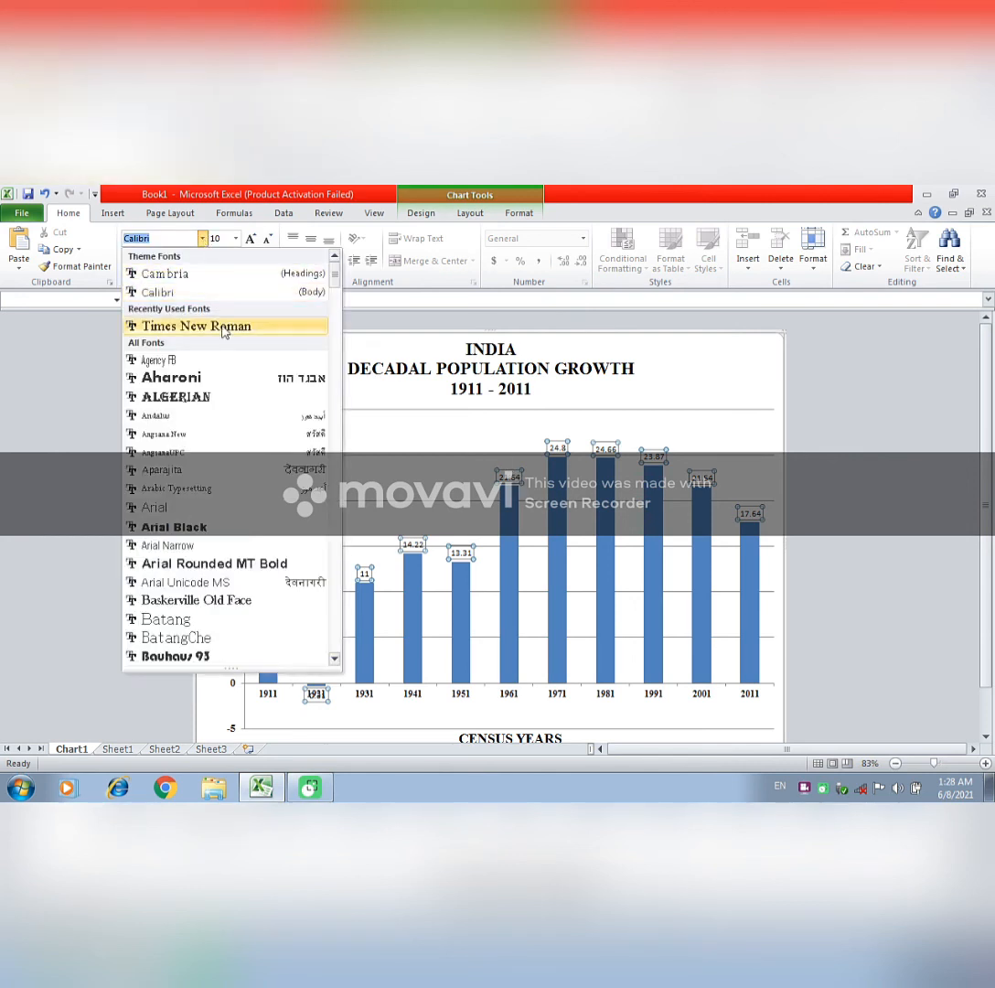
click(194, 325)
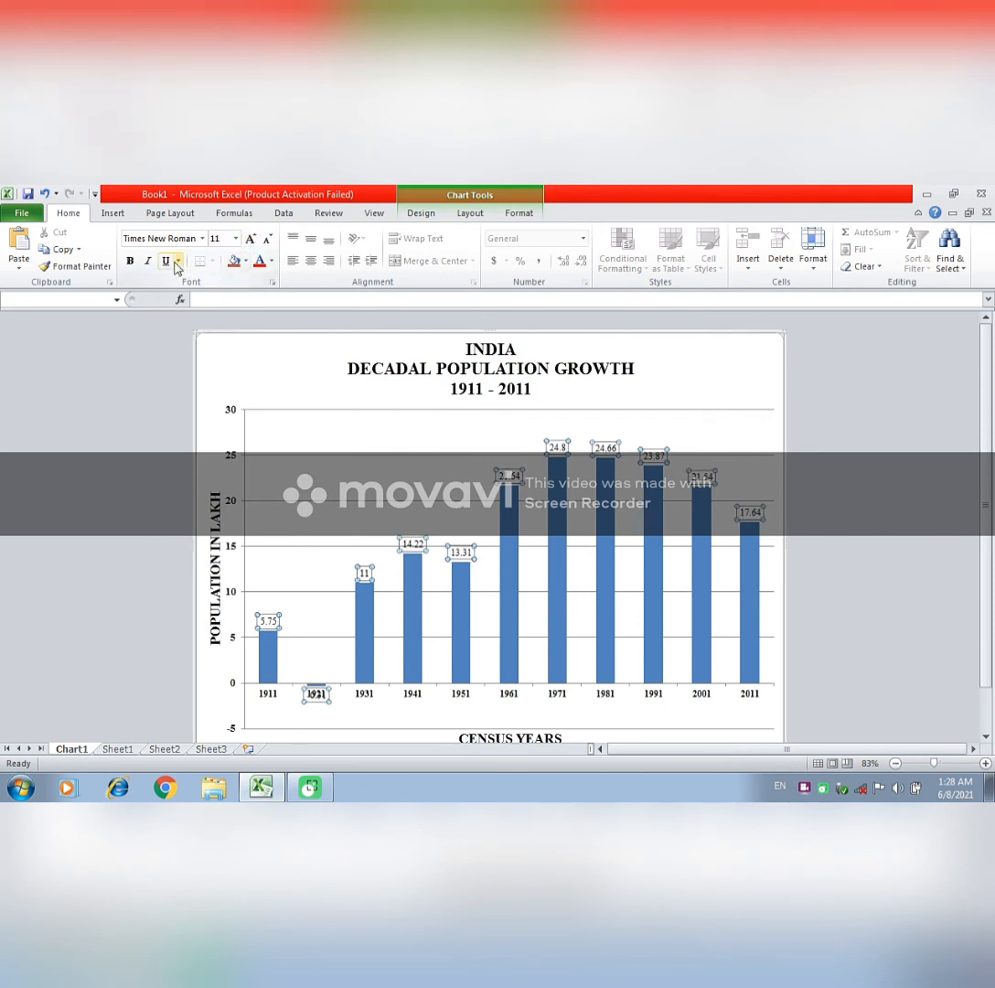
click(128, 259)
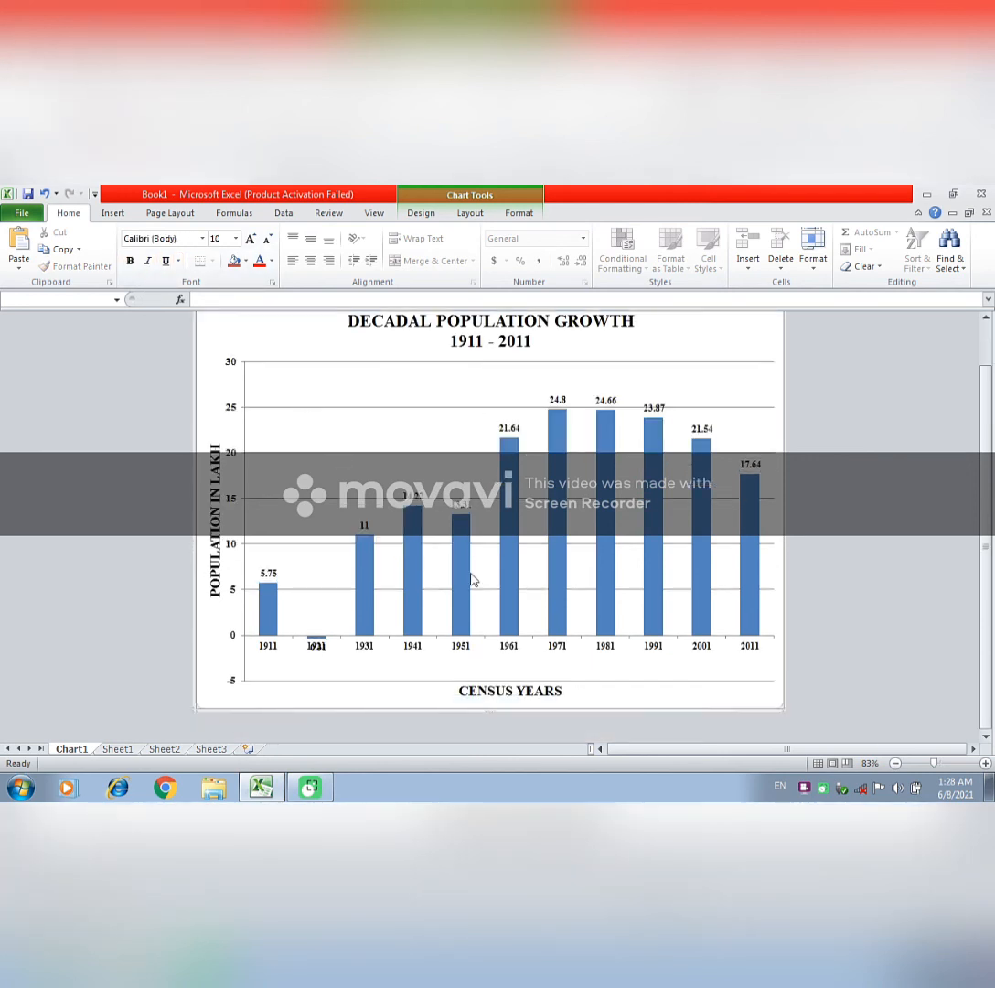
mouse_move(344, 643)
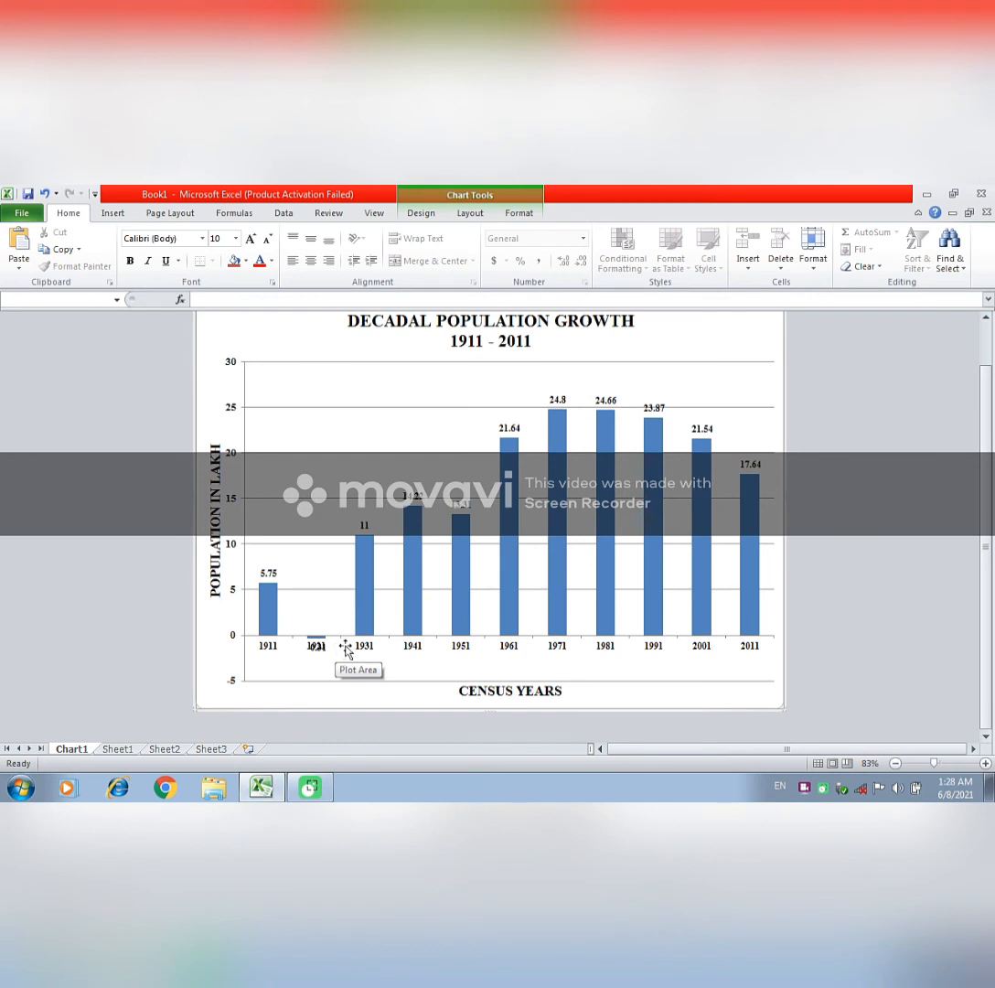
mouse_move(431, 627)
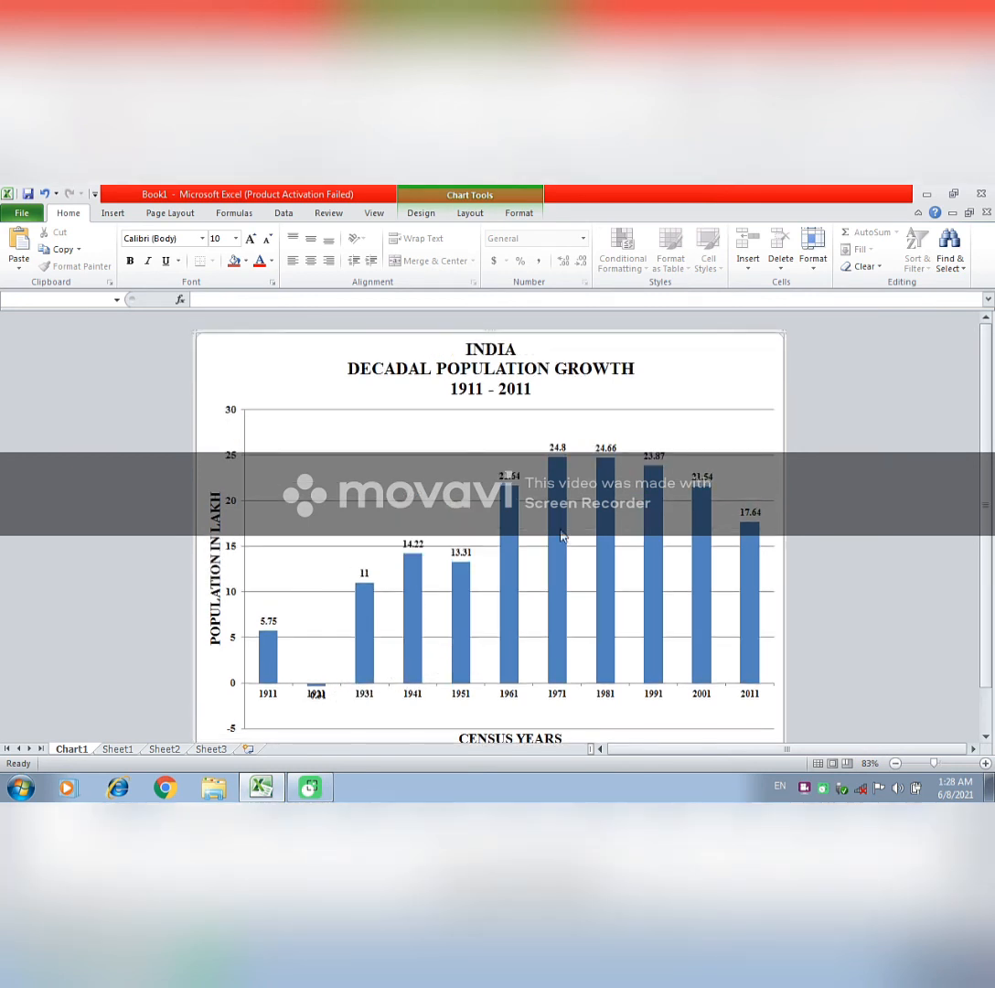
mouse_move(340, 684)
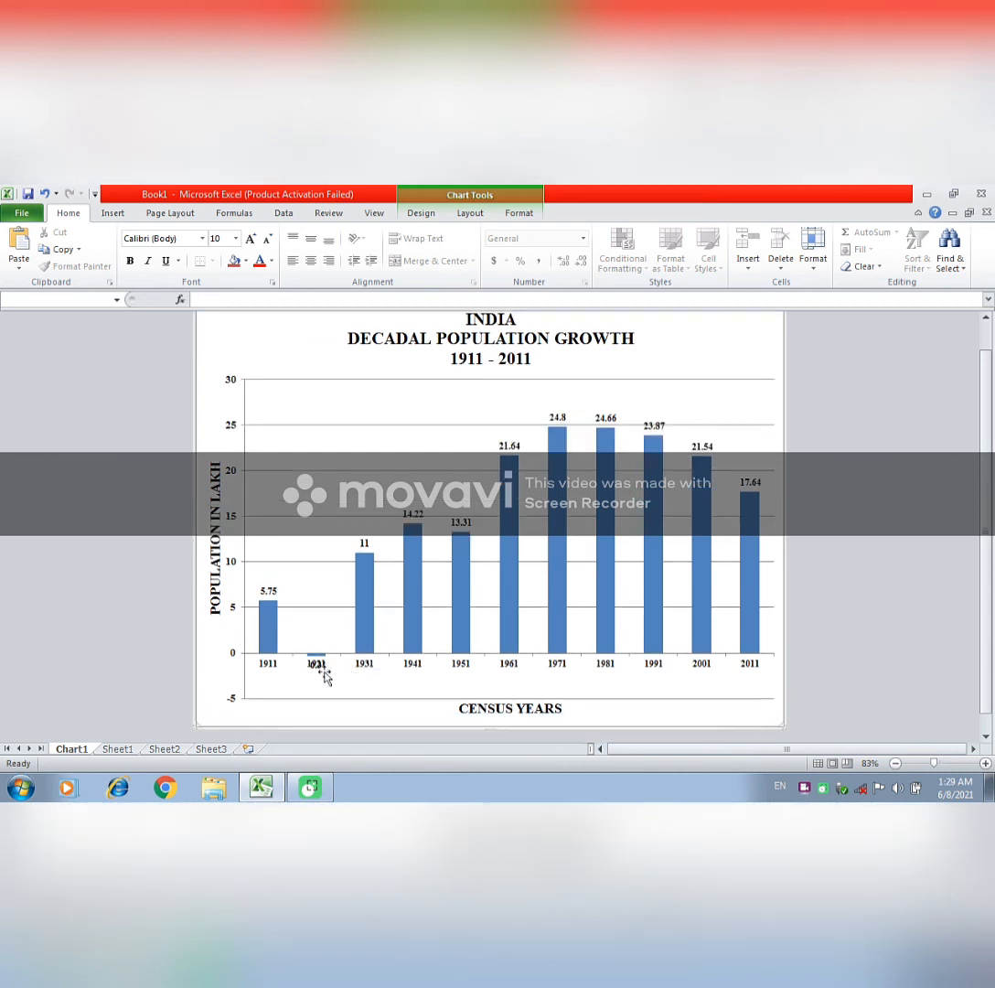
mouse_move(322, 675)
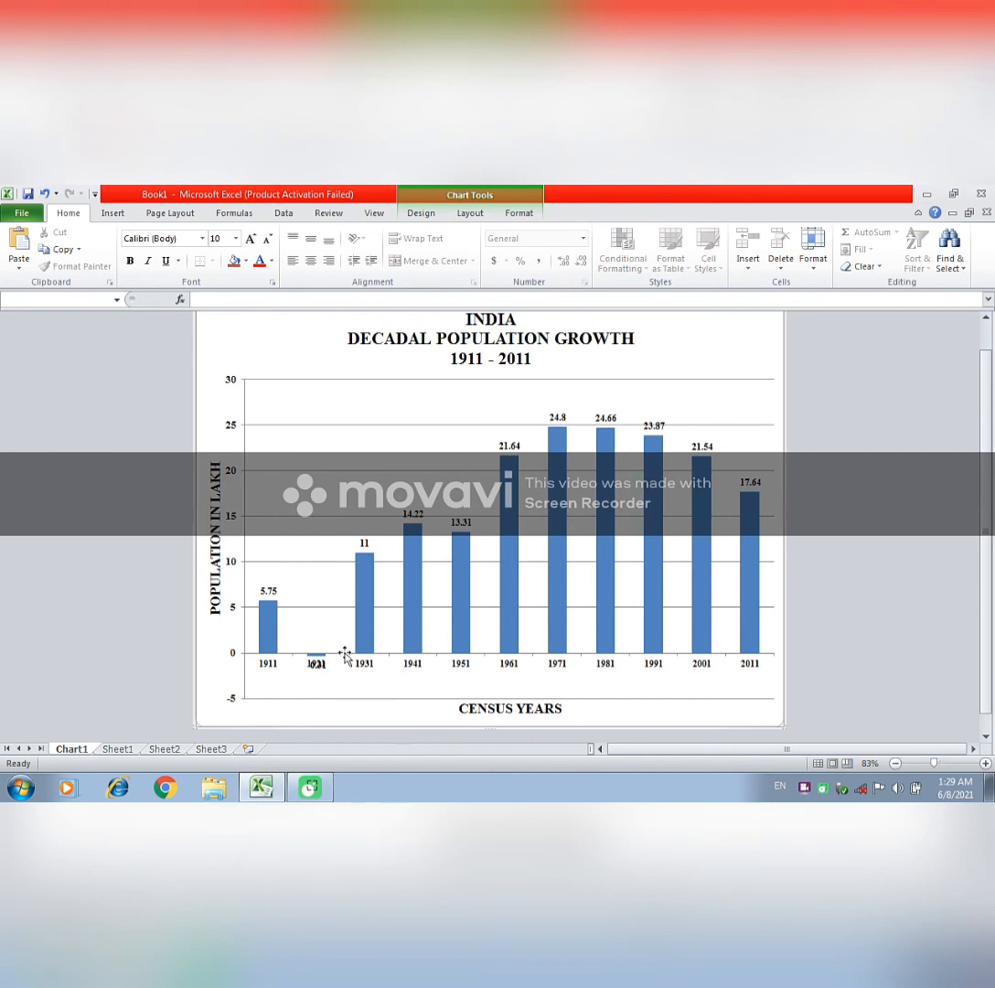
mouse_move(346, 655)
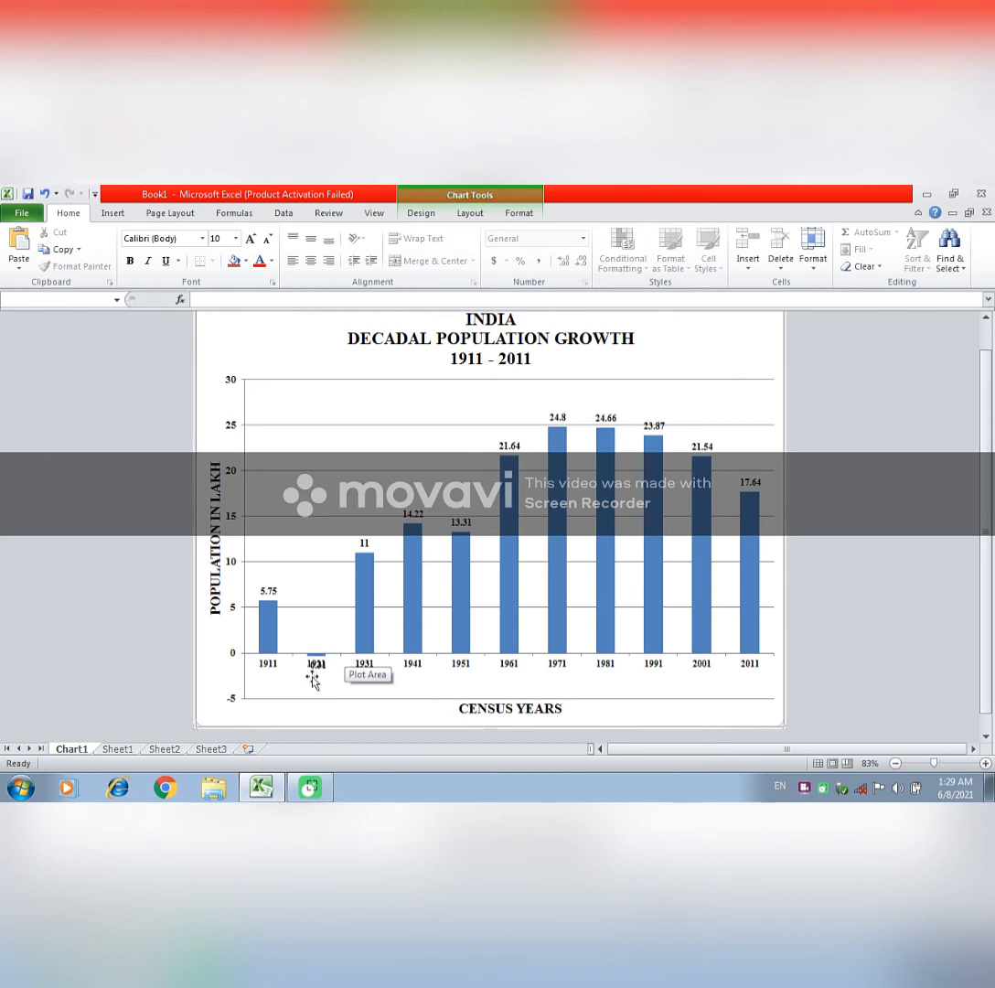
mouse_move(324, 682)
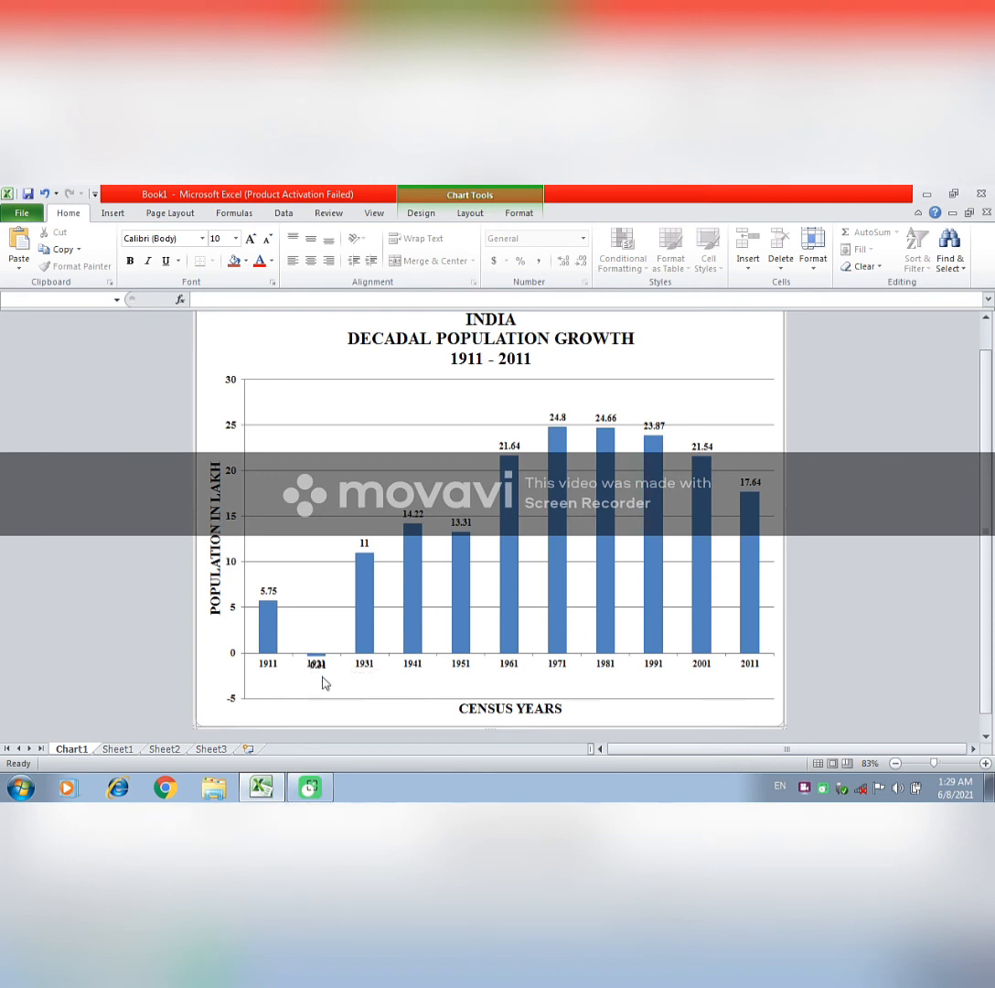
mouse_move(320, 657)
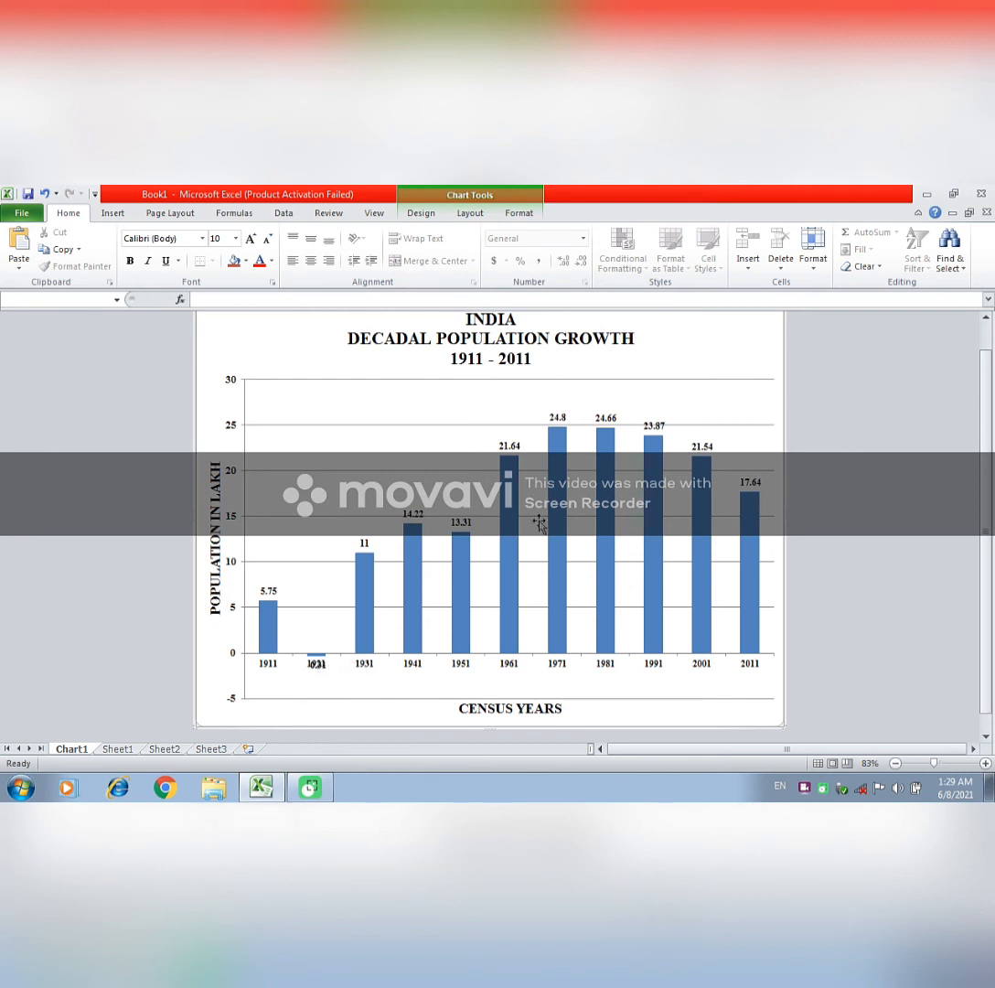
mouse_move(538, 523)
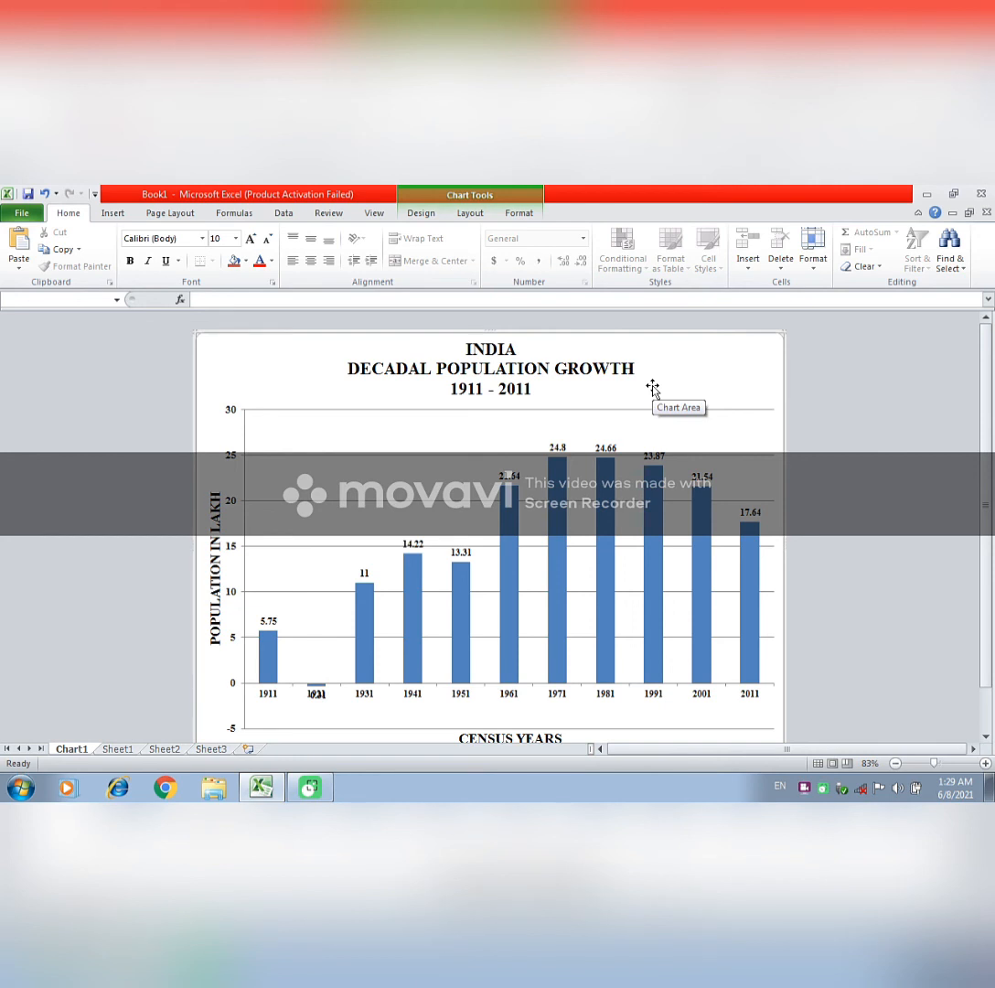
mouse_move(668, 442)
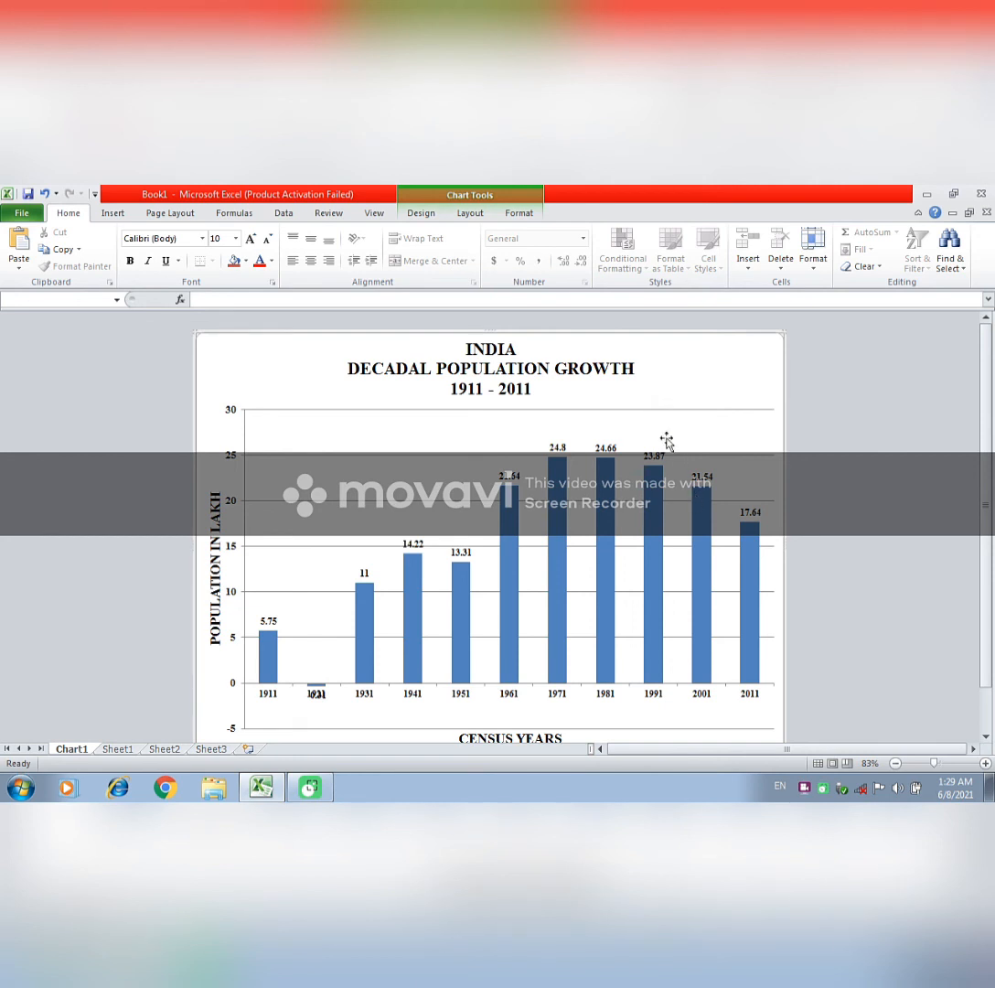
mouse_move(668, 443)
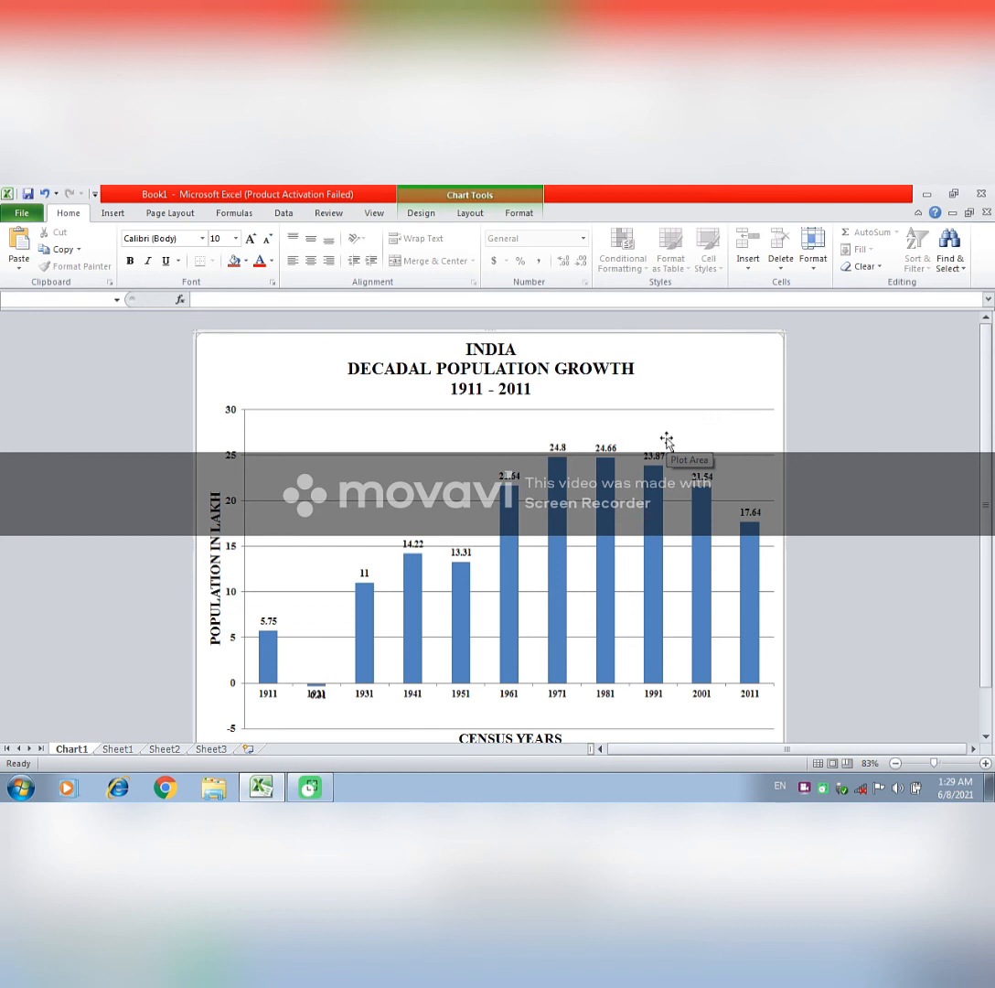
mouse_move(699, 385)
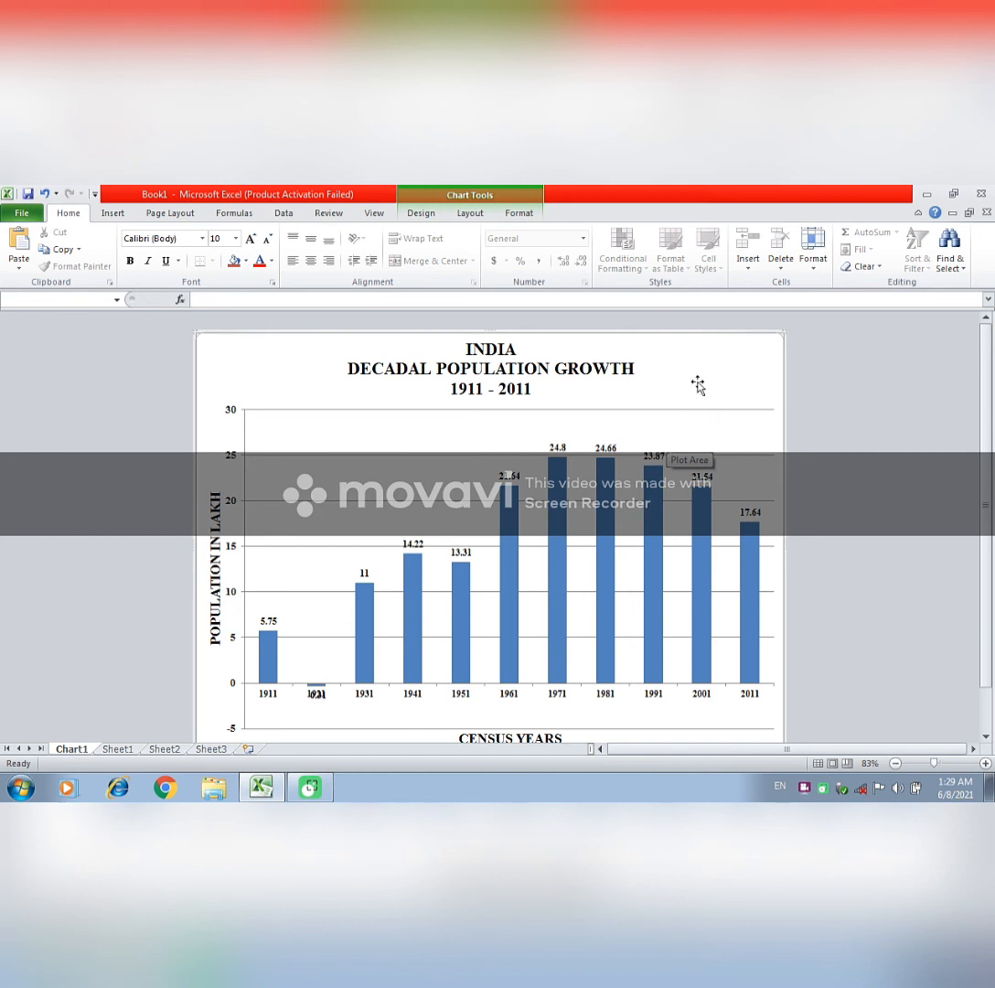
mouse_move(709, 370)
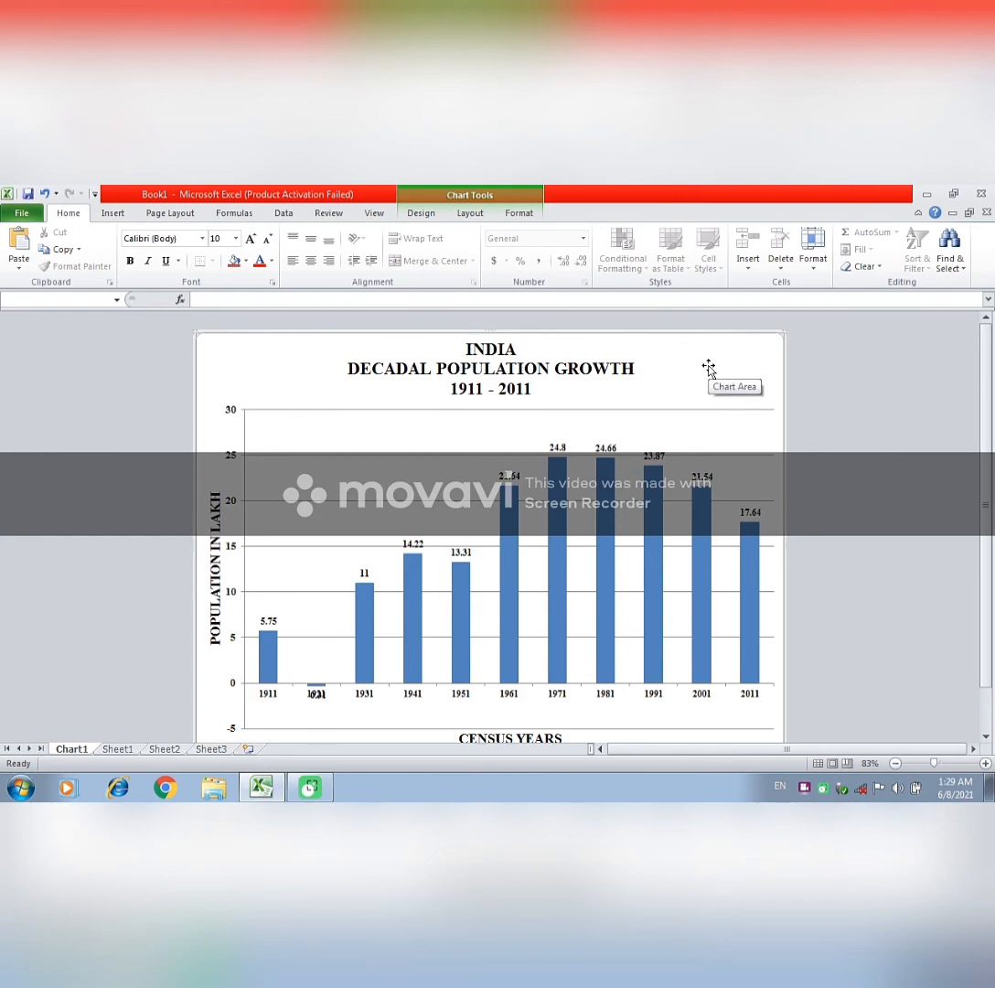